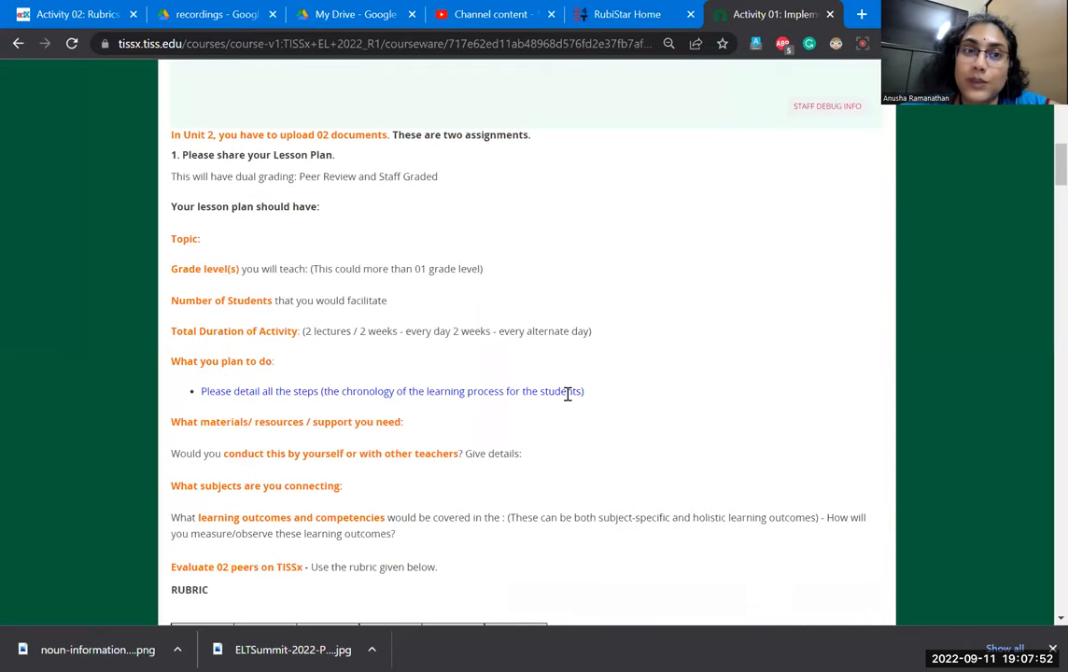
# - Scroll down past the lesson plan requirements to the RUBRIC table's Lesson Plan criterion
pyautogui.scroll(-3)
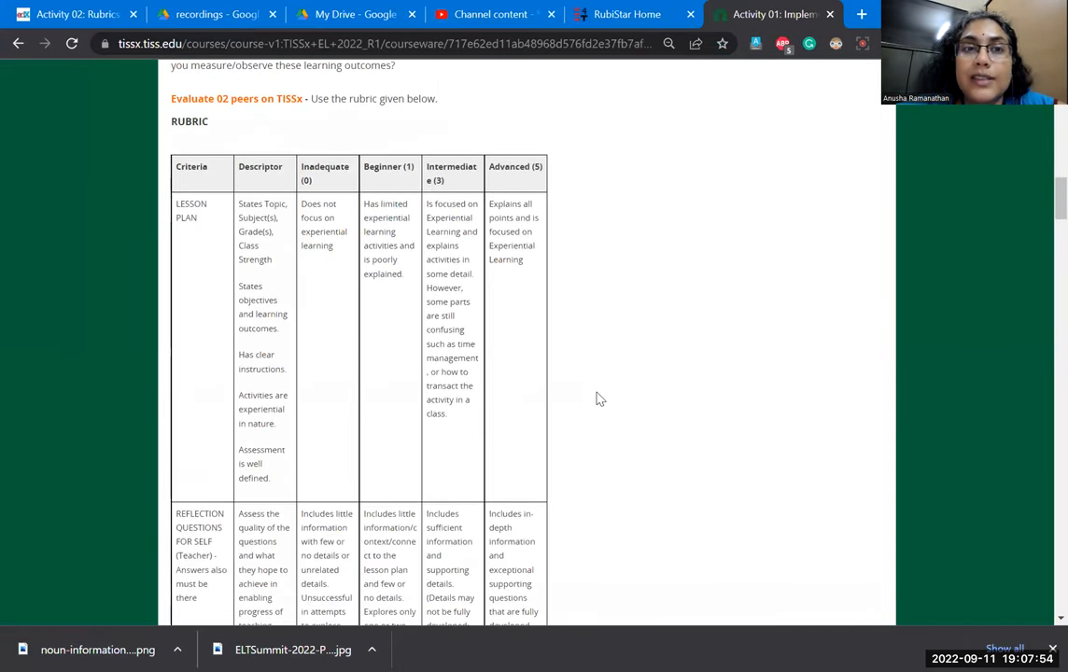
pyautogui.scroll(-3)
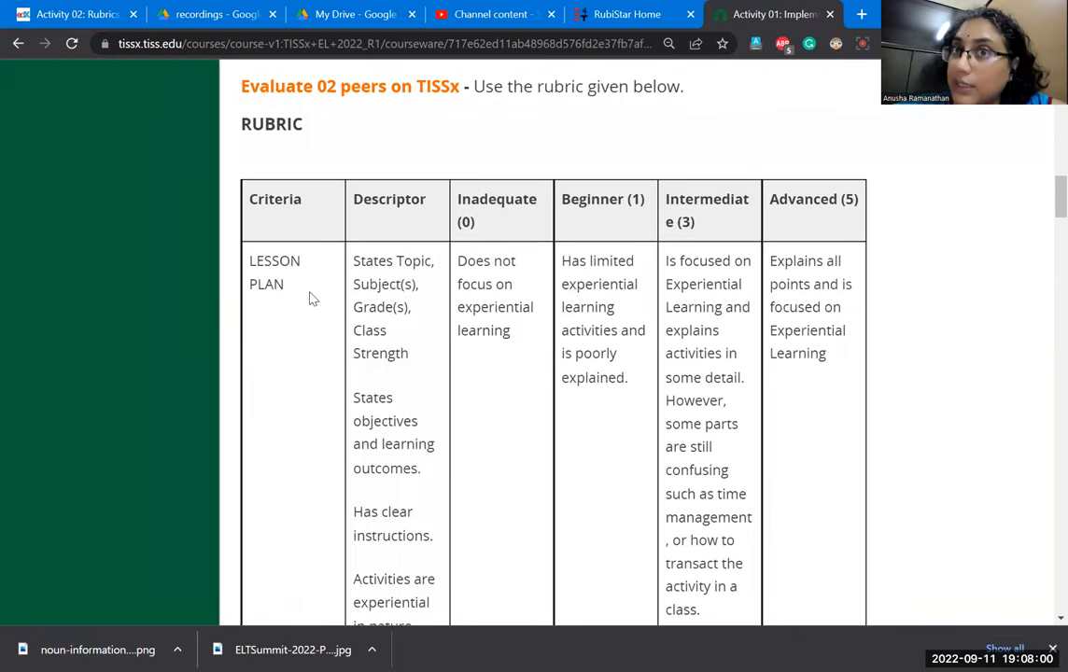
pyautogui.scroll(-3)
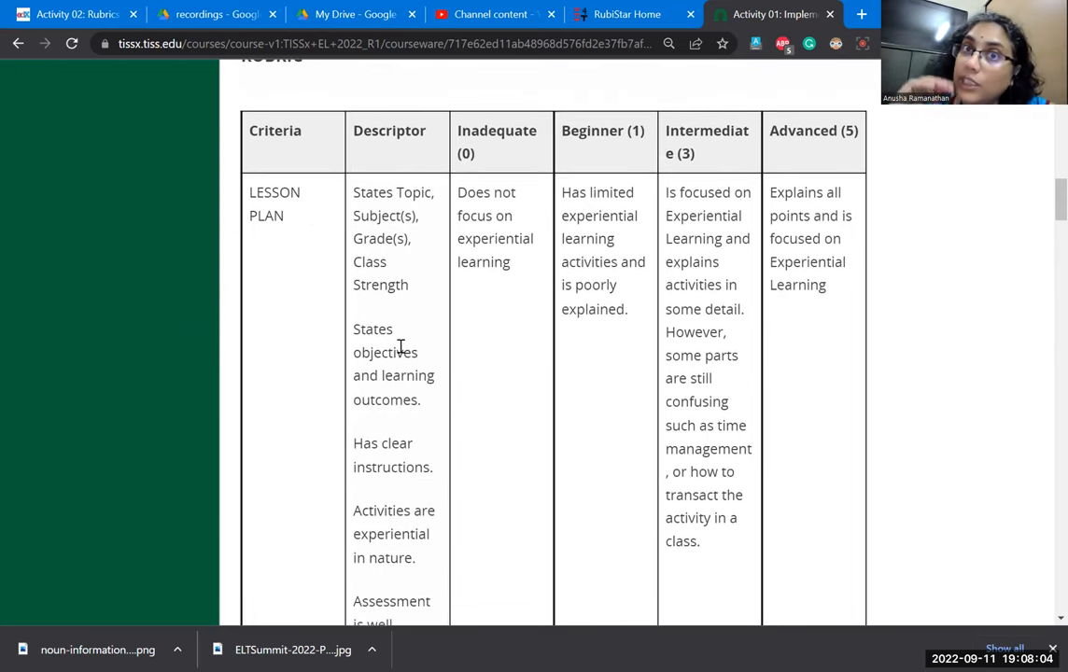
pyautogui.moveTo(500, 346)
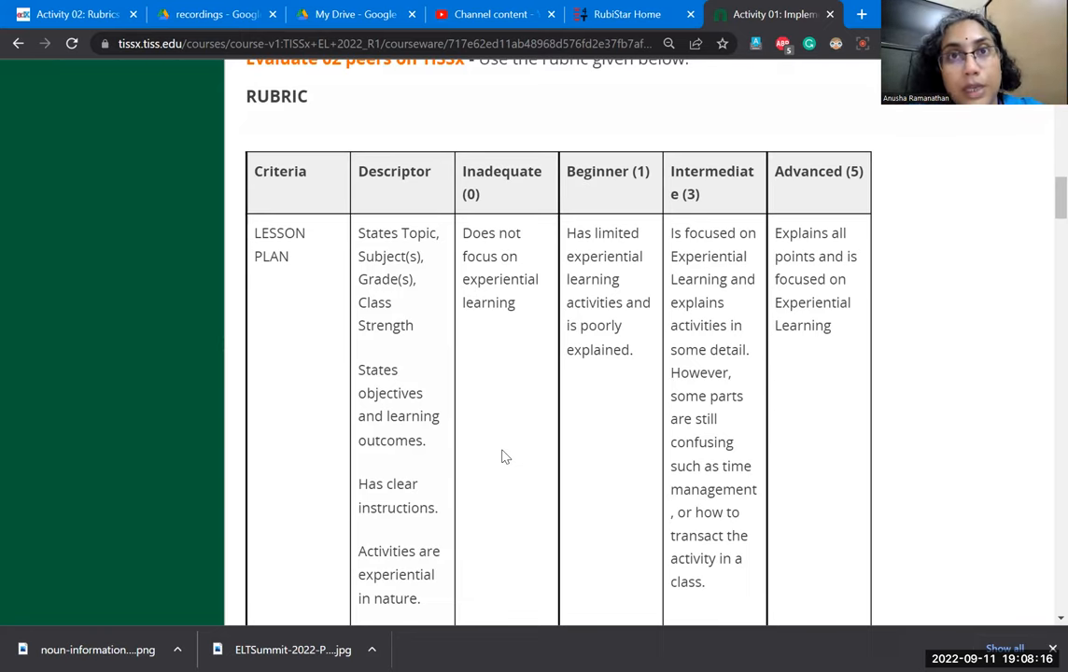
pyautogui.scroll(-3)
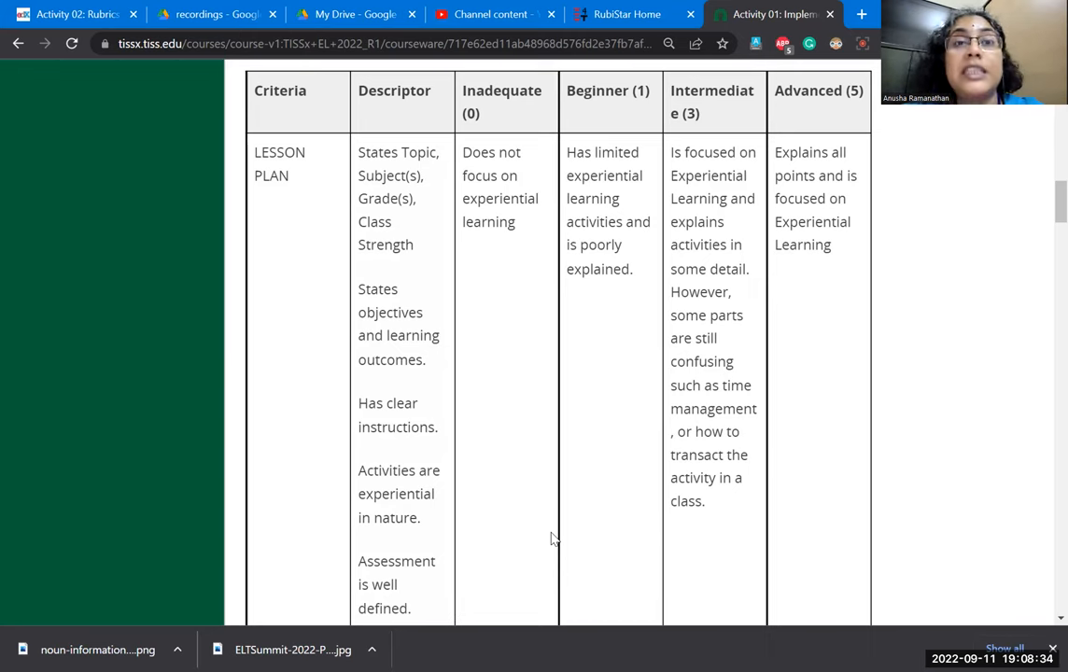
# - Scroll through the rubric rows on reflection questions and student evaluation to the NOTE below the table
pyautogui.scroll(-3)
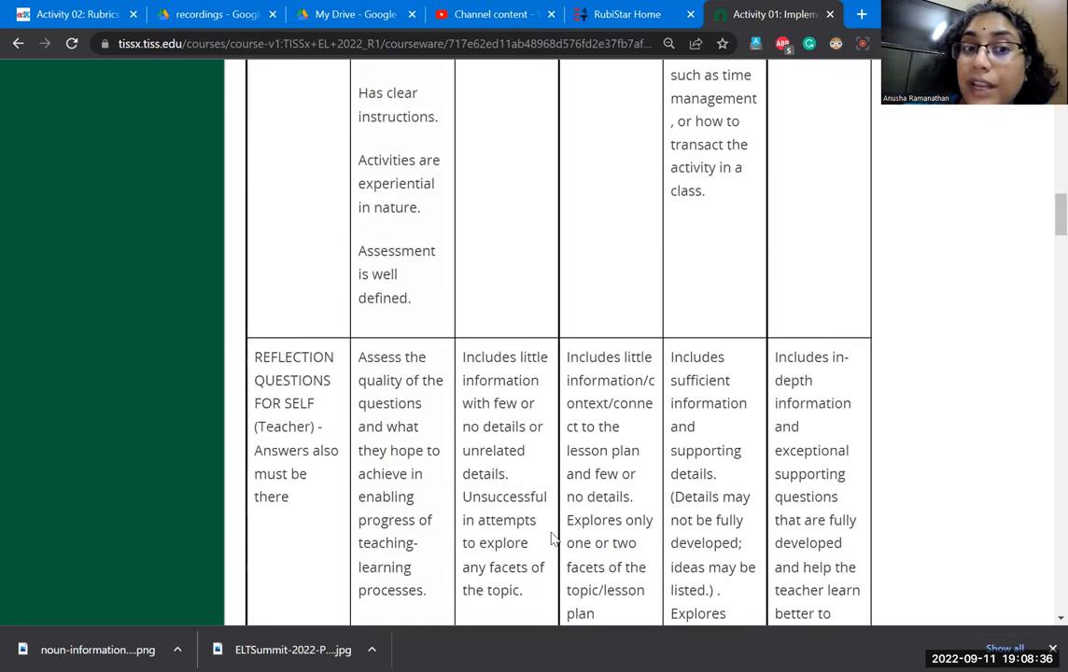
pyautogui.scroll(-3)
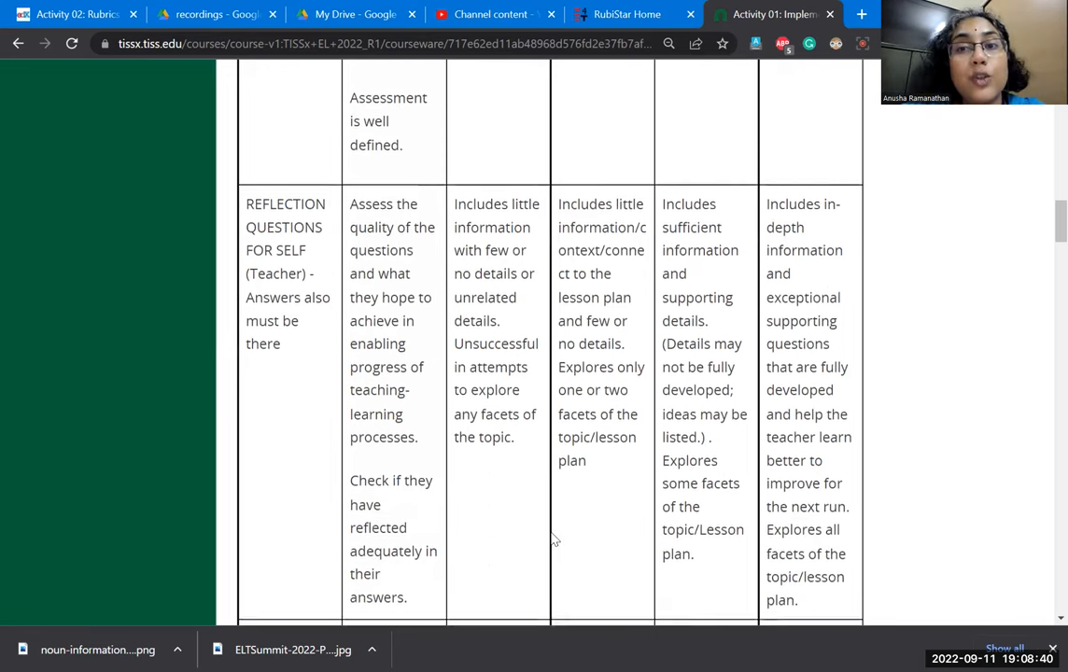
pyautogui.scroll(-3)
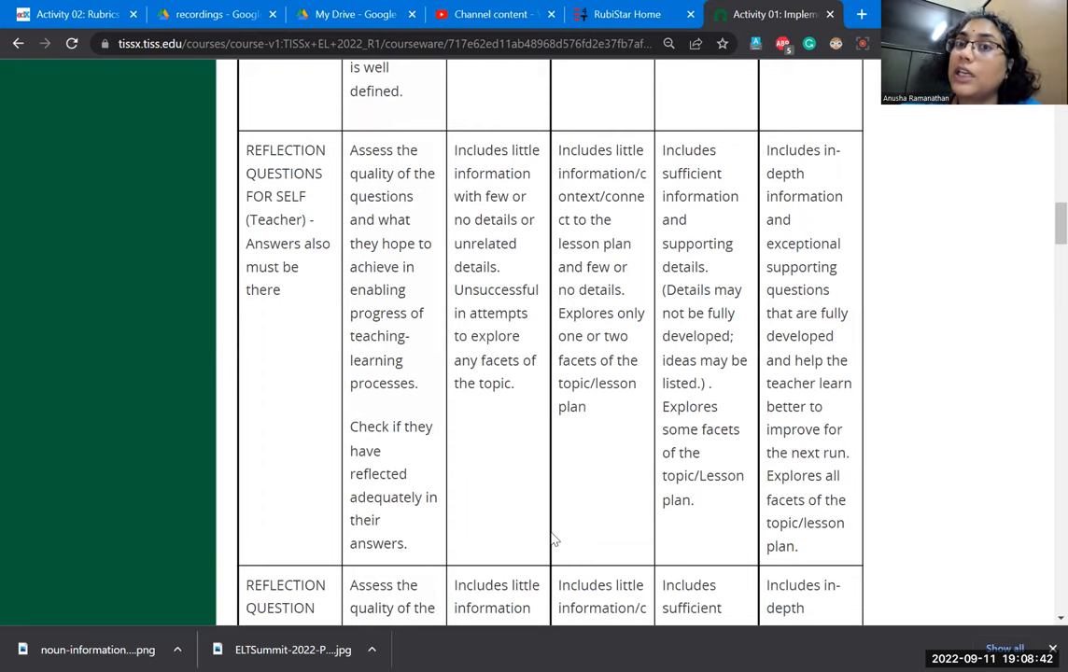
pyautogui.scroll(-3)
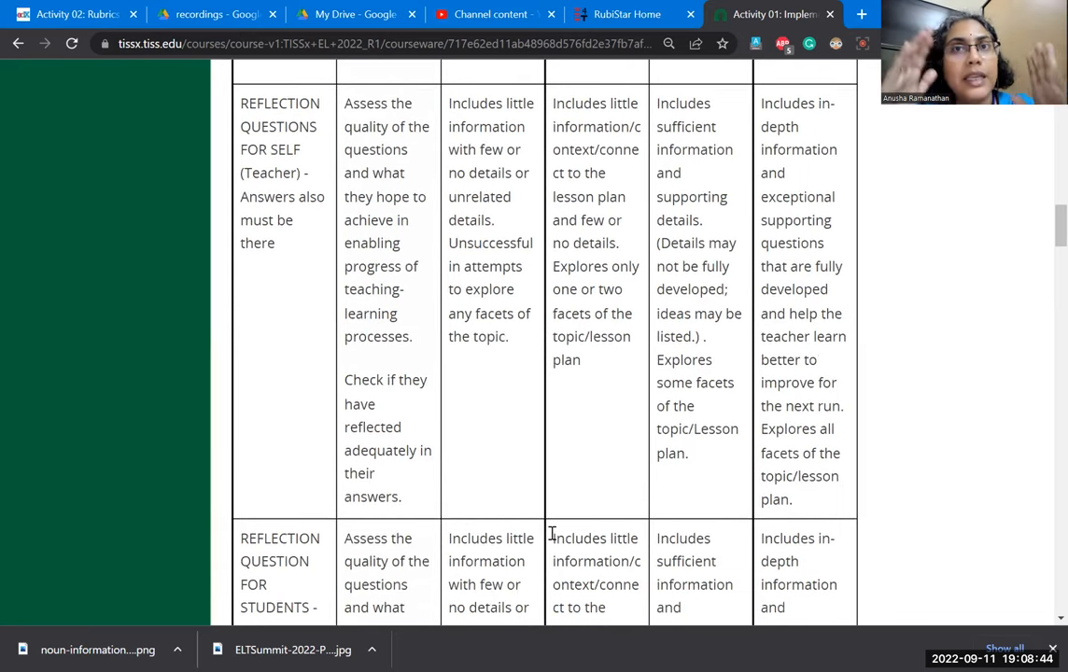
pyautogui.scroll(-3)
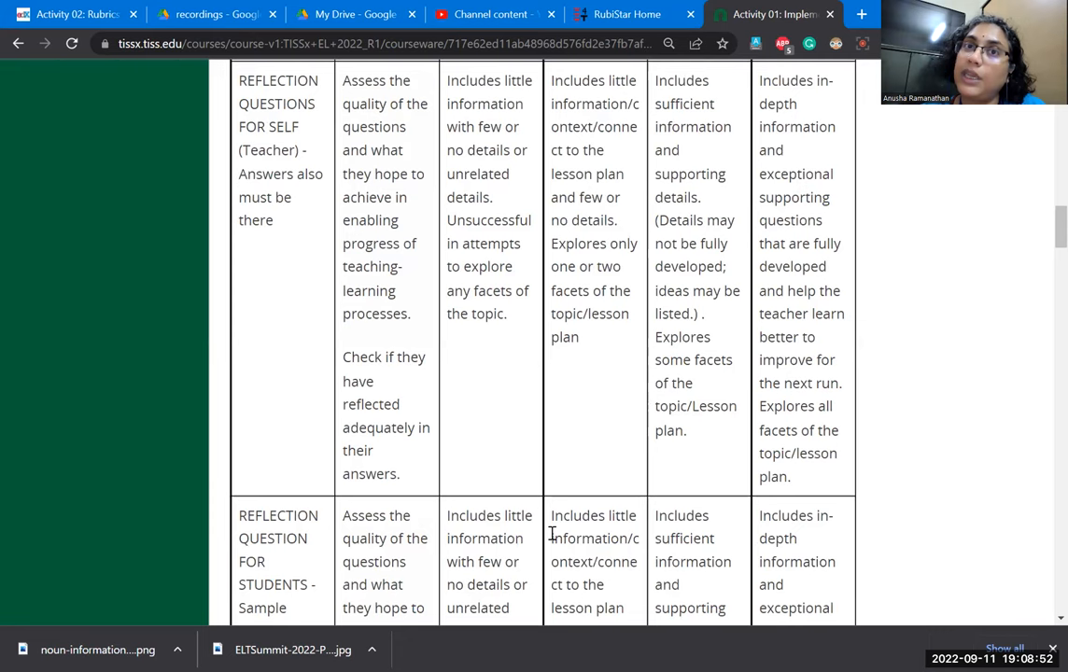
pyautogui.scroll(-3)
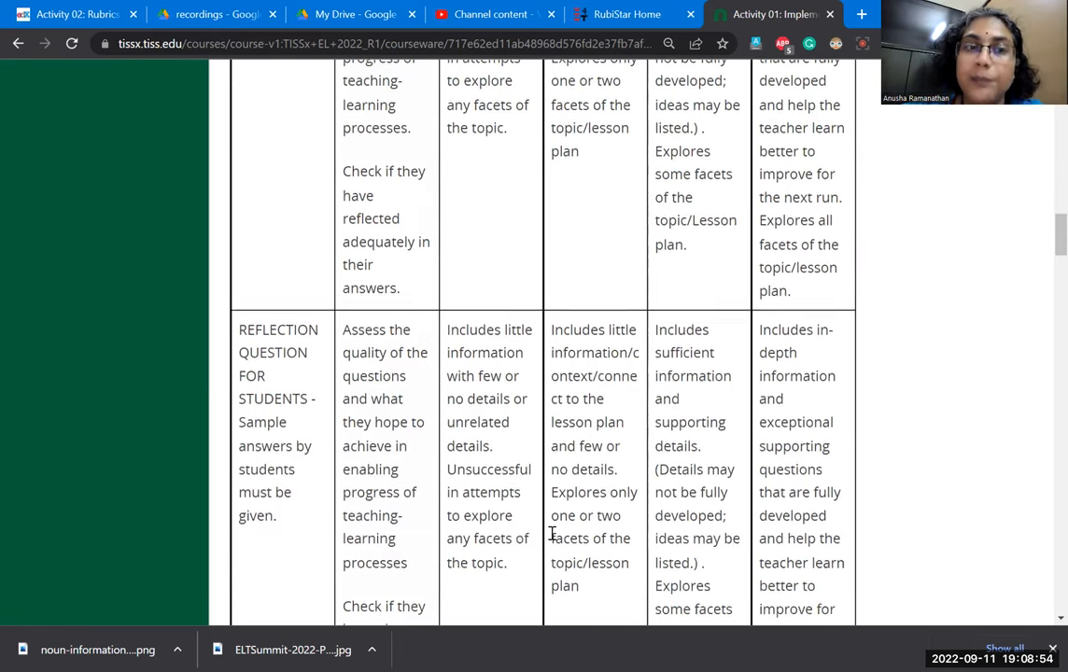
pyautogui.scroll(-3)
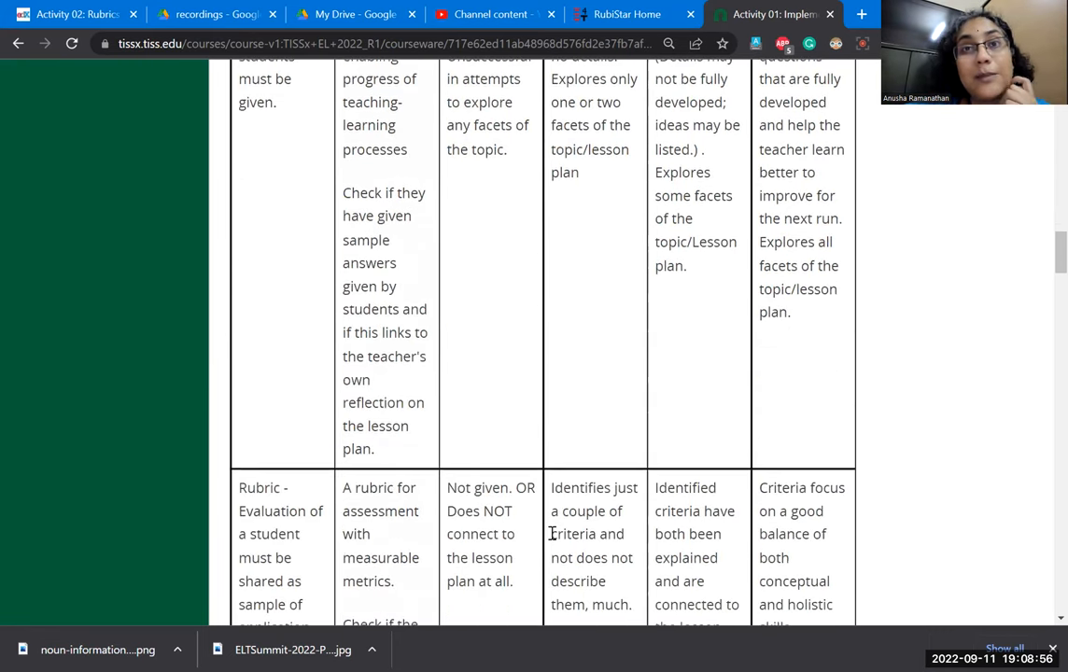
pyautogui.scroll(-3)
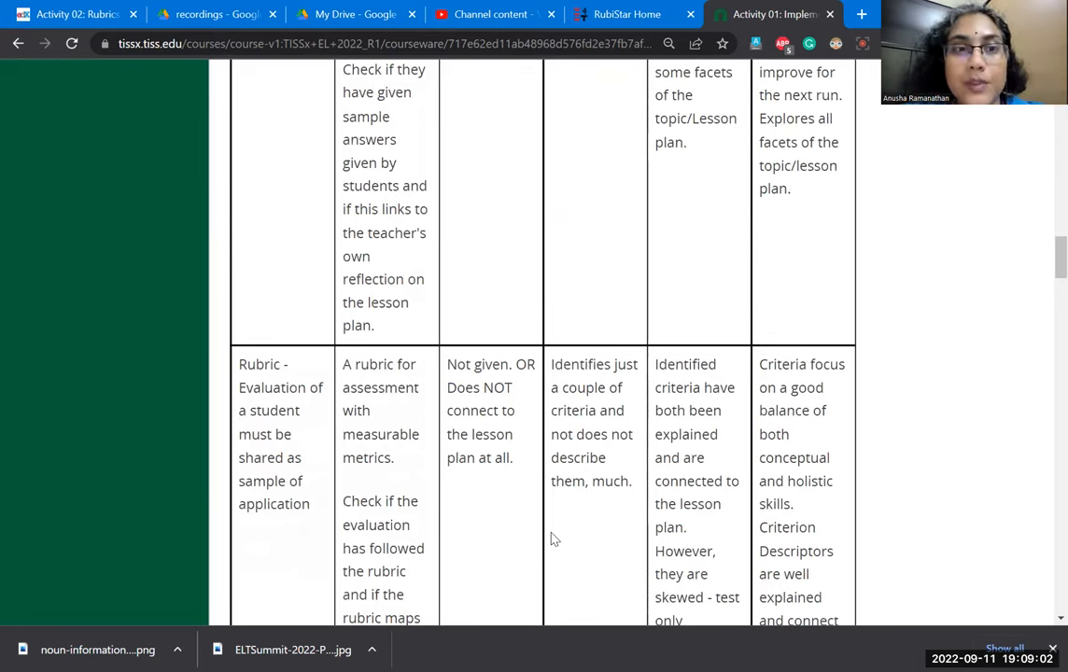
pyautogui.scroll(-3)
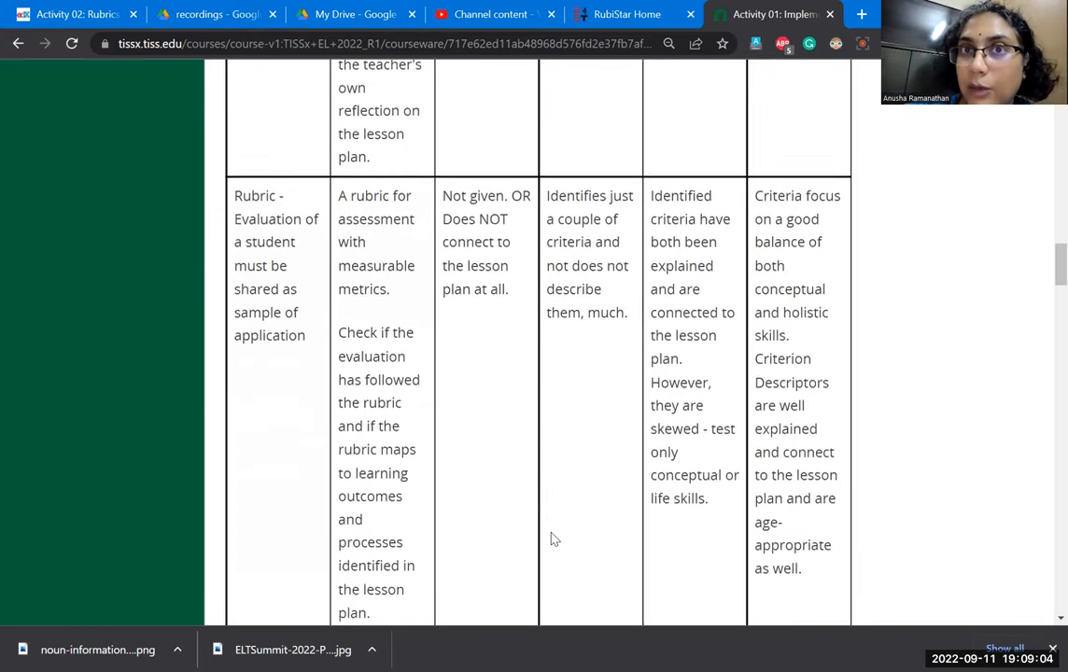
pyautogui.scroll(-3)
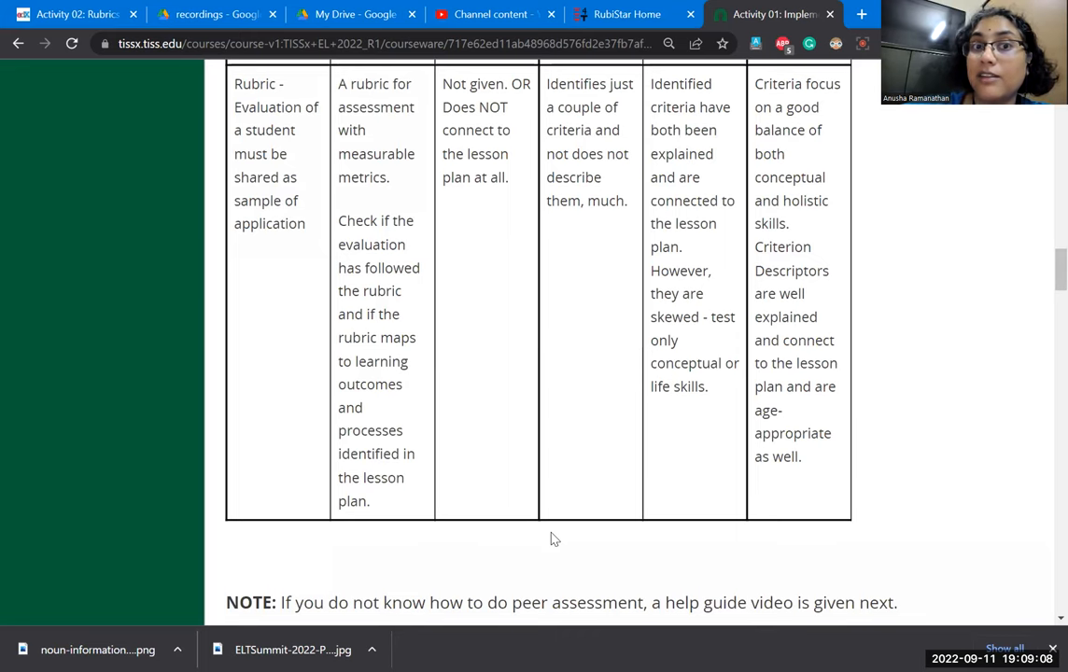
pyautogui.scroll(-3)
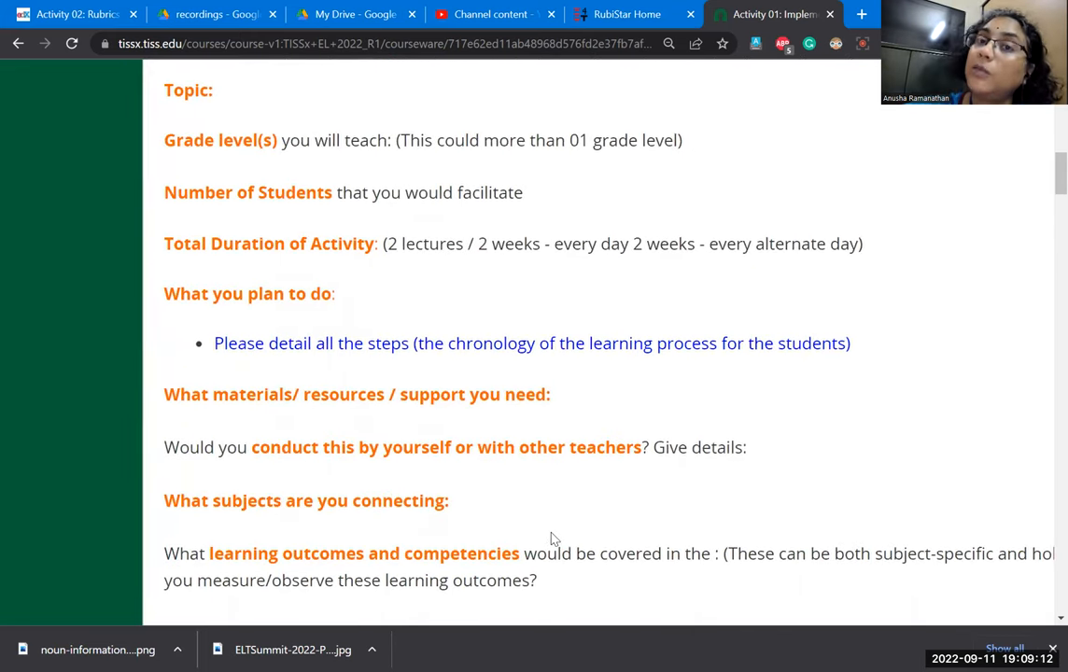
# - Scroll the course page to the Unit 2 lesson-plan brief with its dual-grading note and template fields
pyautogui.scroll(-3)
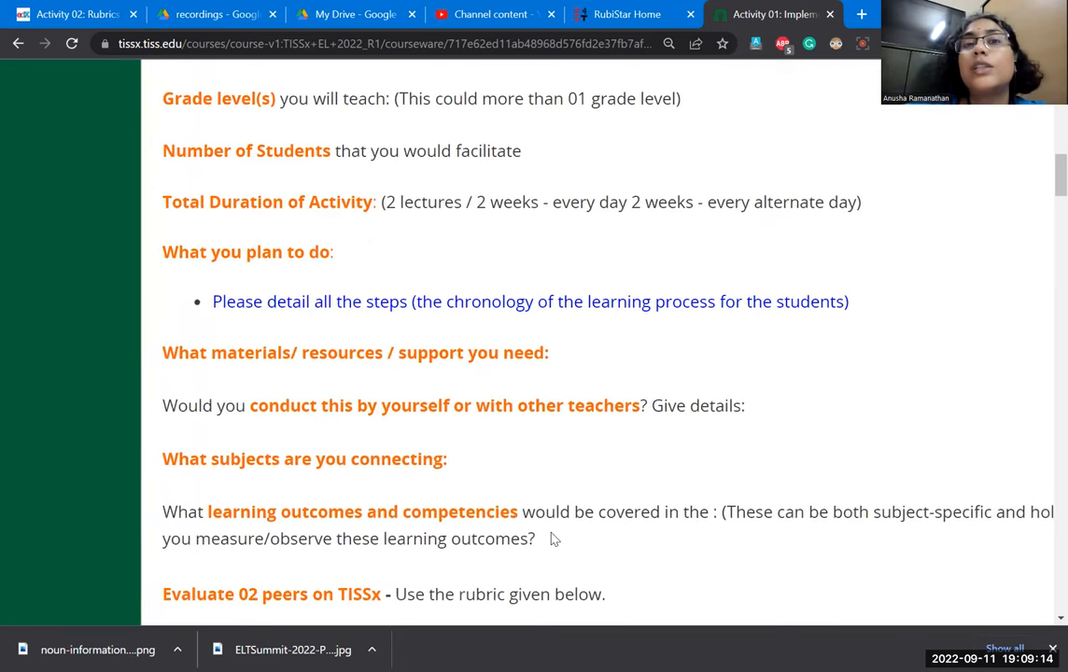
pyautogui.scroll(-3)
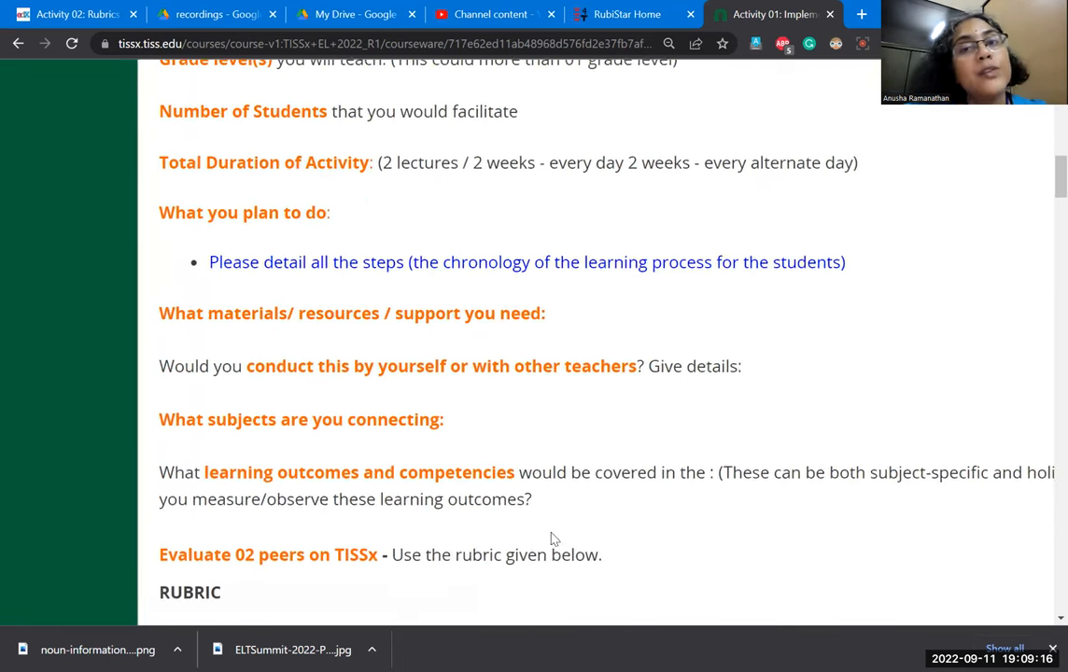
pyautogui.scroll(-3)
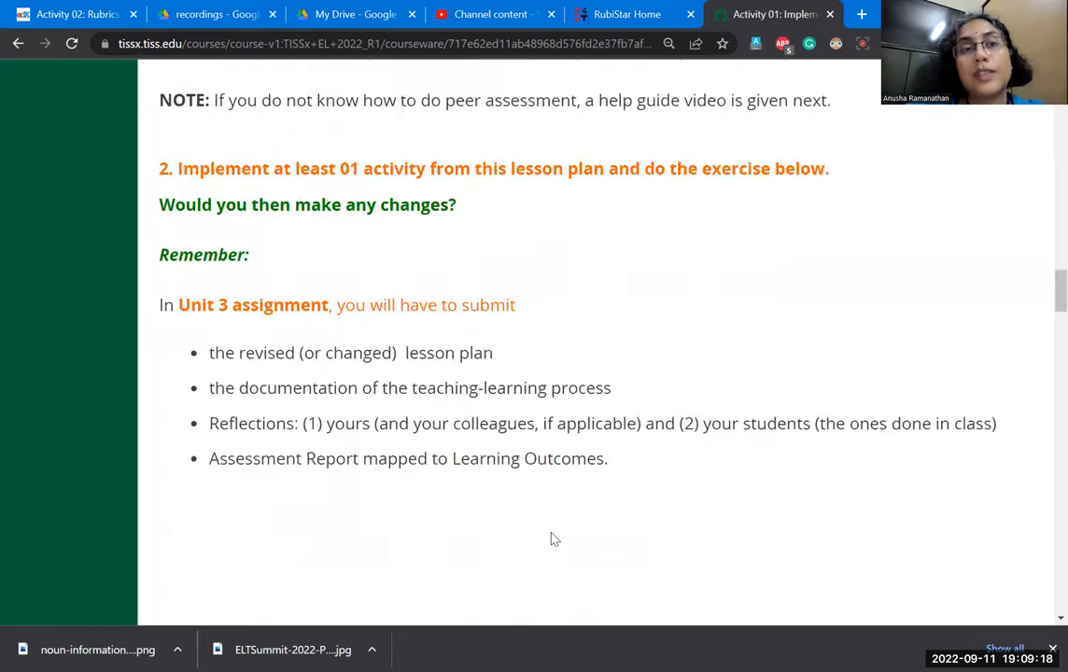
pyautogui.scroll(-3)
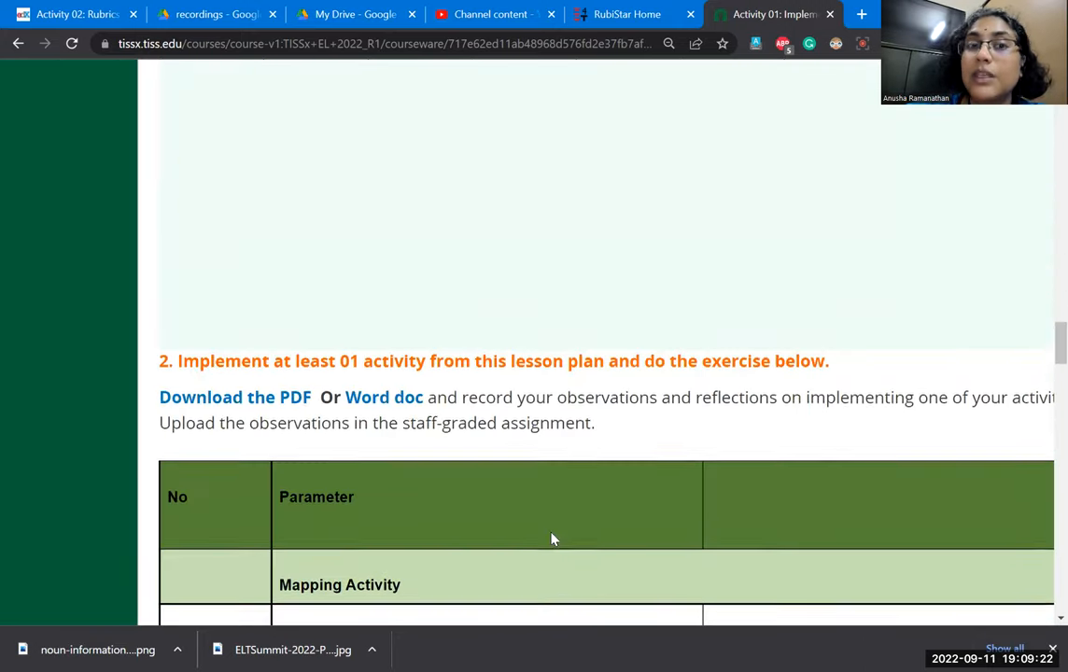
pyautogui.scroll(-3)
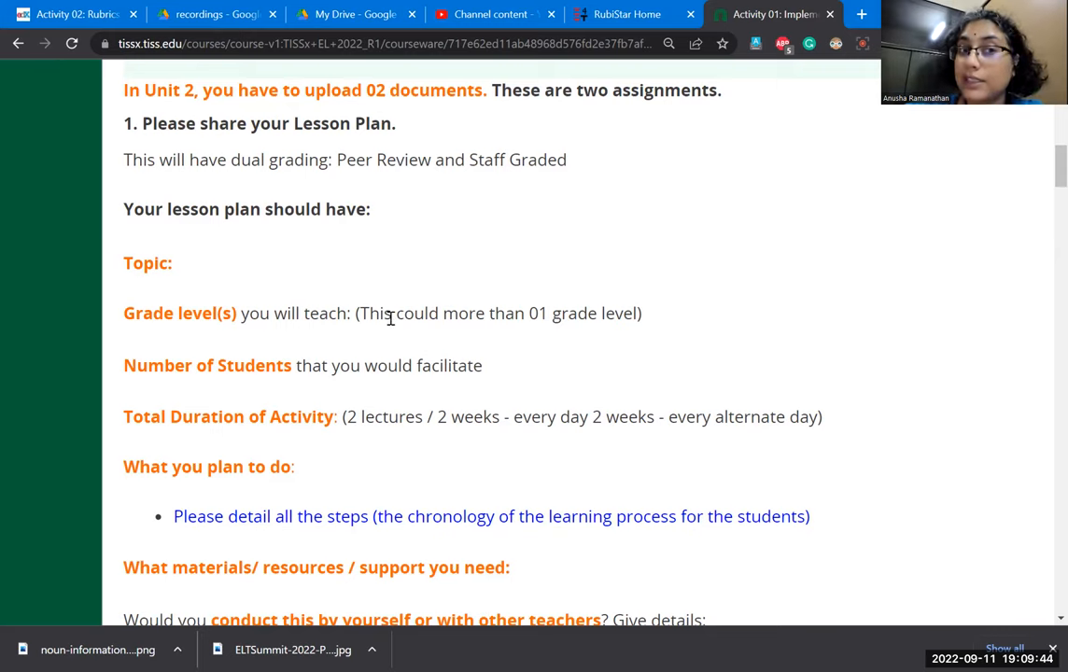
pyautogui.moveTo(381, 351)
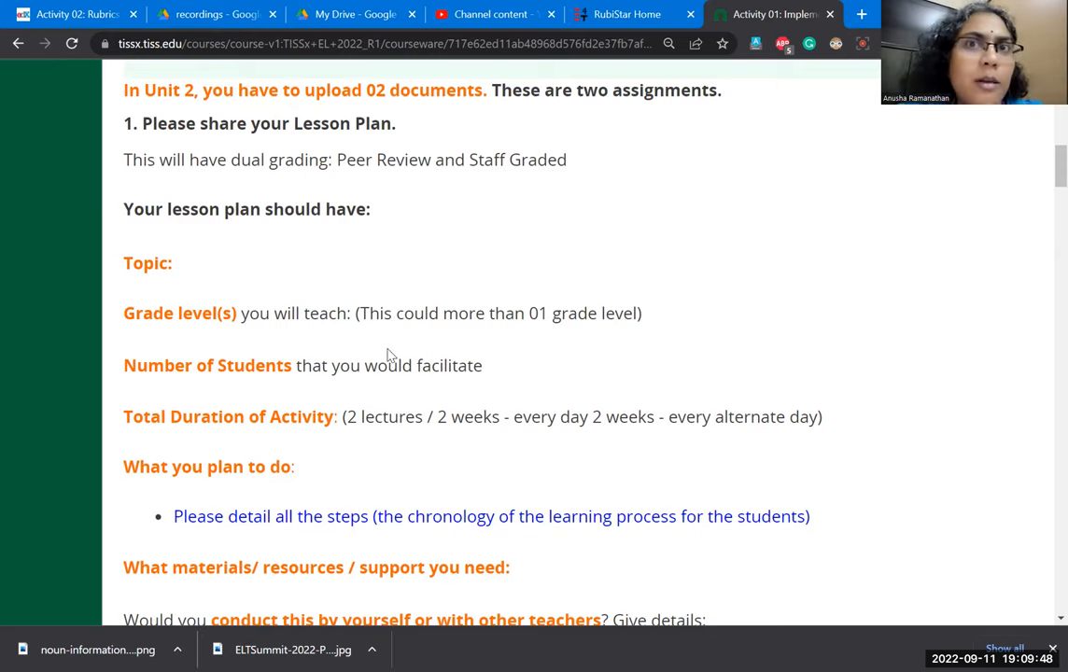
pyautogui.scroll(-3)
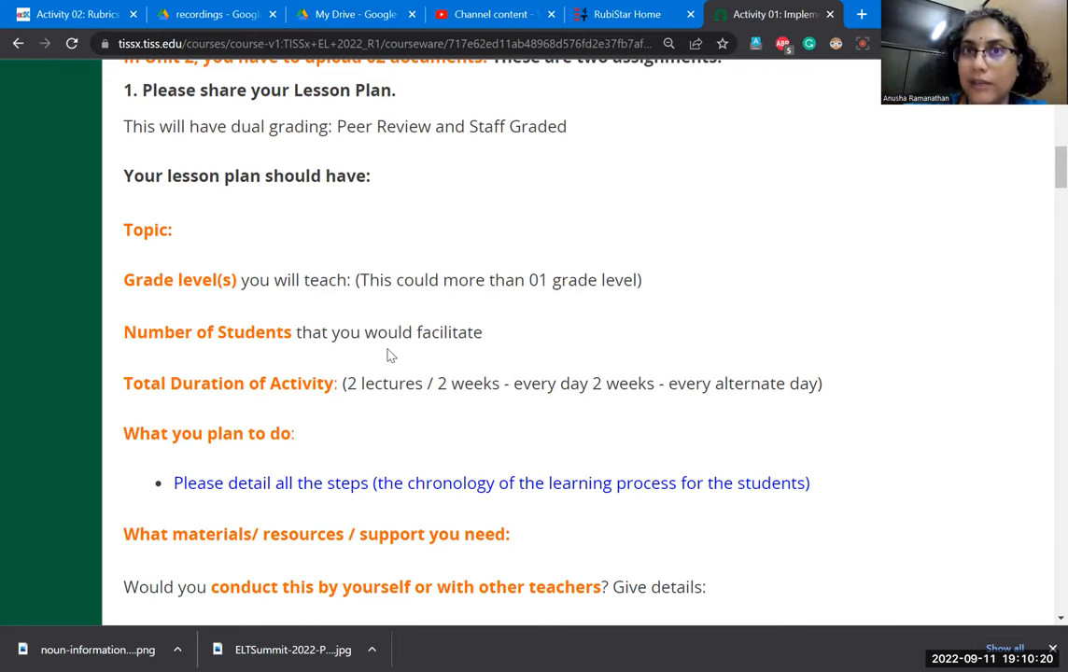
pyautogui.moveTo(417, 310)
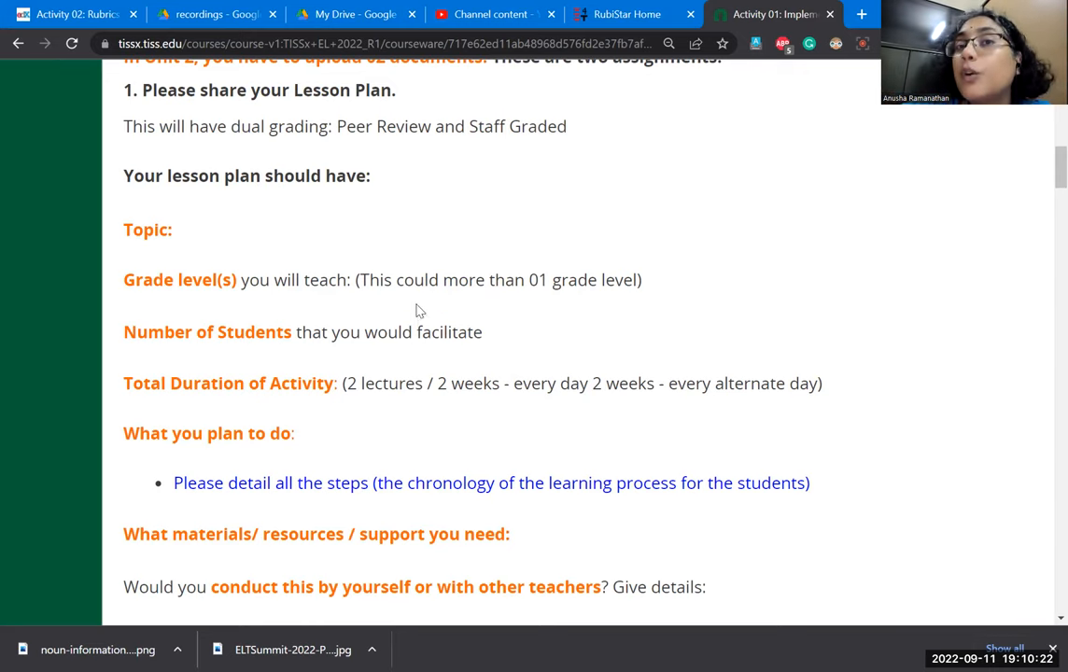
pyautogui.moveTo(470, 239)
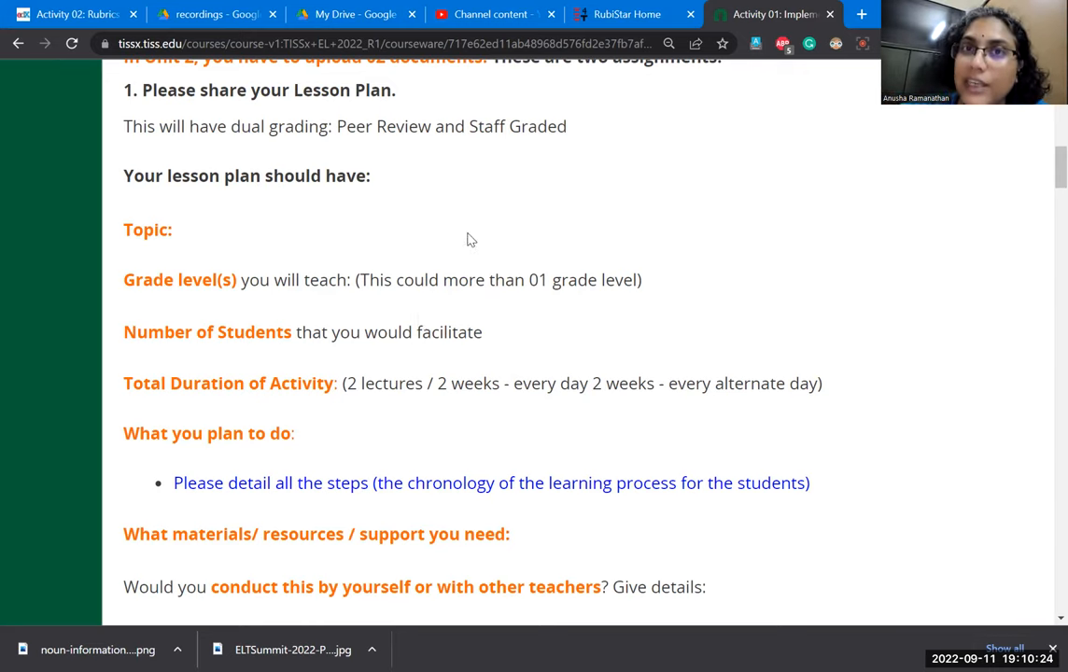
pyautogui.moveTo(627, 15)
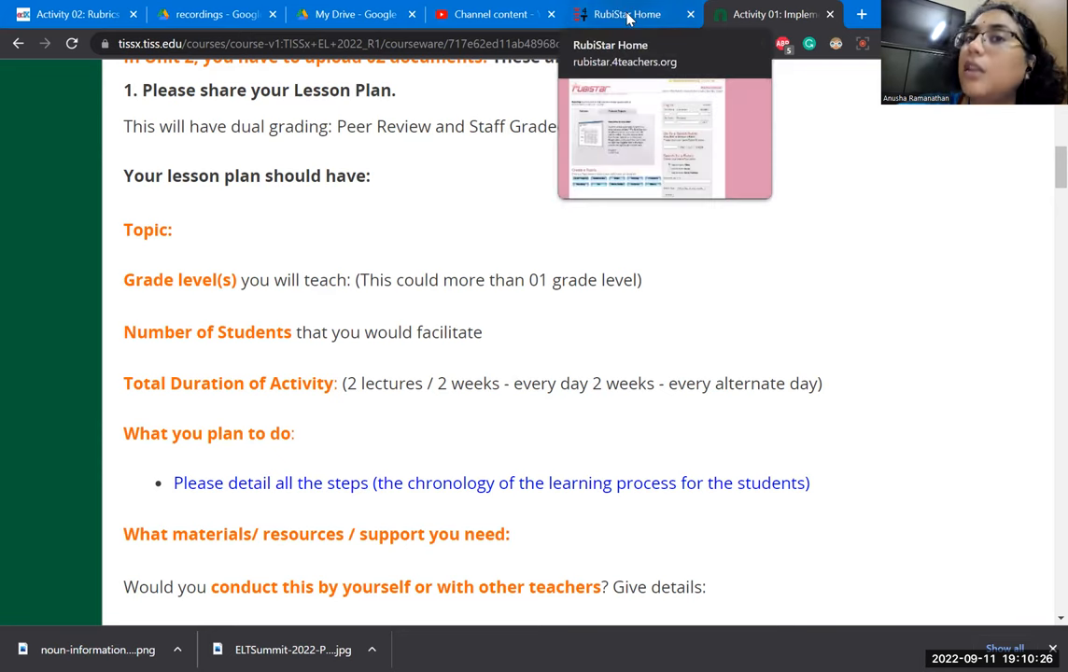
# - View the RubiStar home page, then return to the TISSx Activity 01 page
pyautogui.click(626, 15)
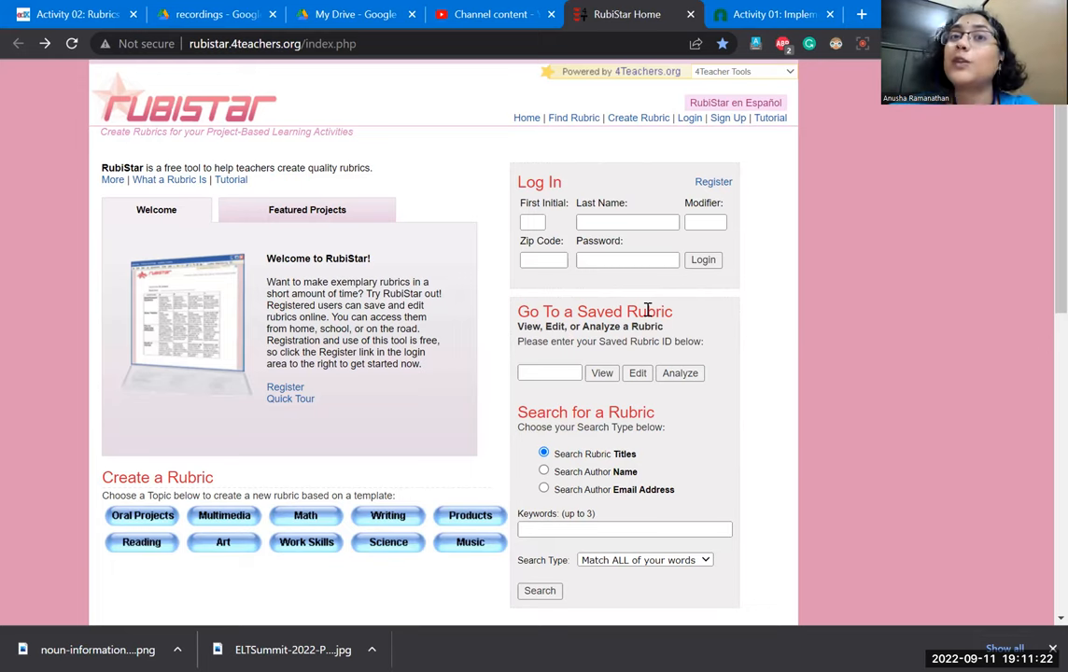
pyautogui.moveTo(538, 329)
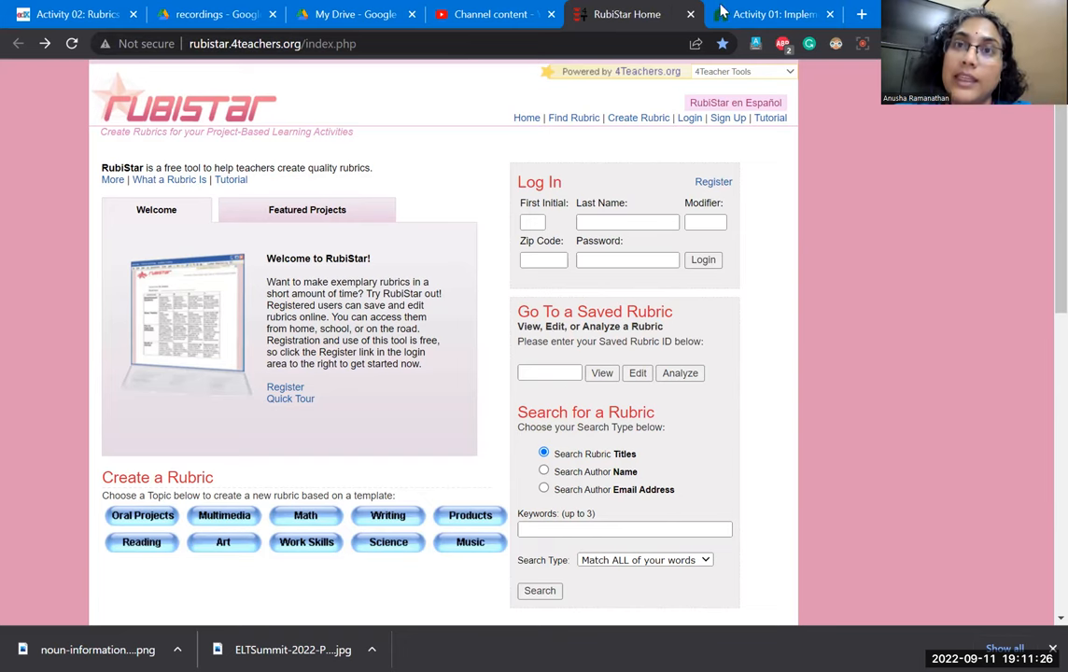
pyautogui.click(766, 15)
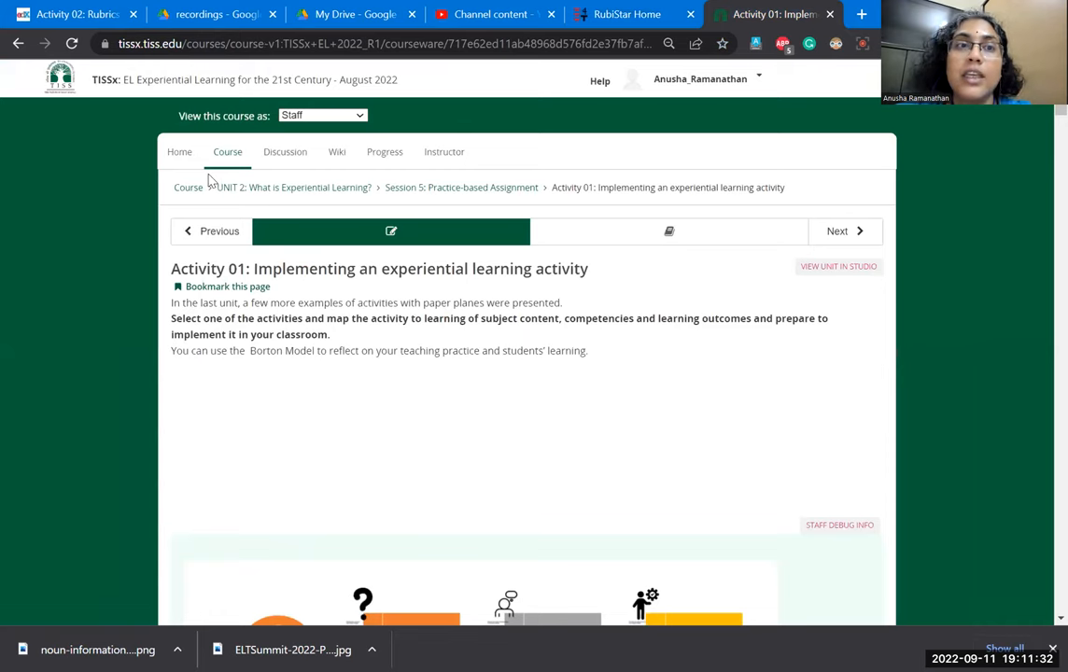
# - From the course outline, open Session 03: DEAL Model and its Activity 02: Rubrics page
pyautogui.click(228, 152)
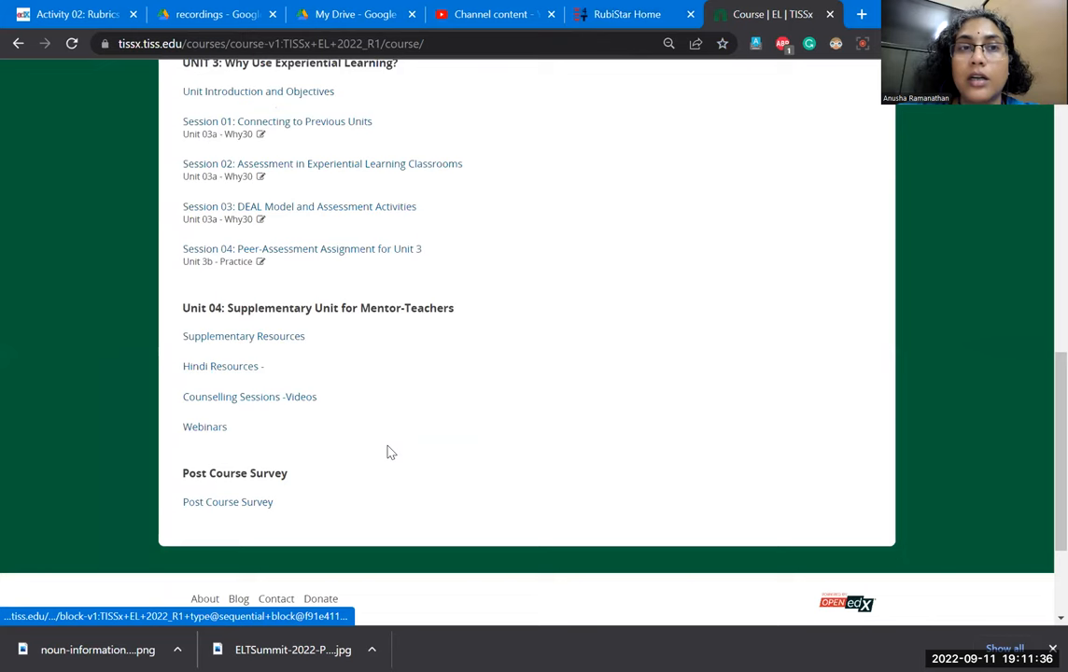
pyautogui.scroll(3)
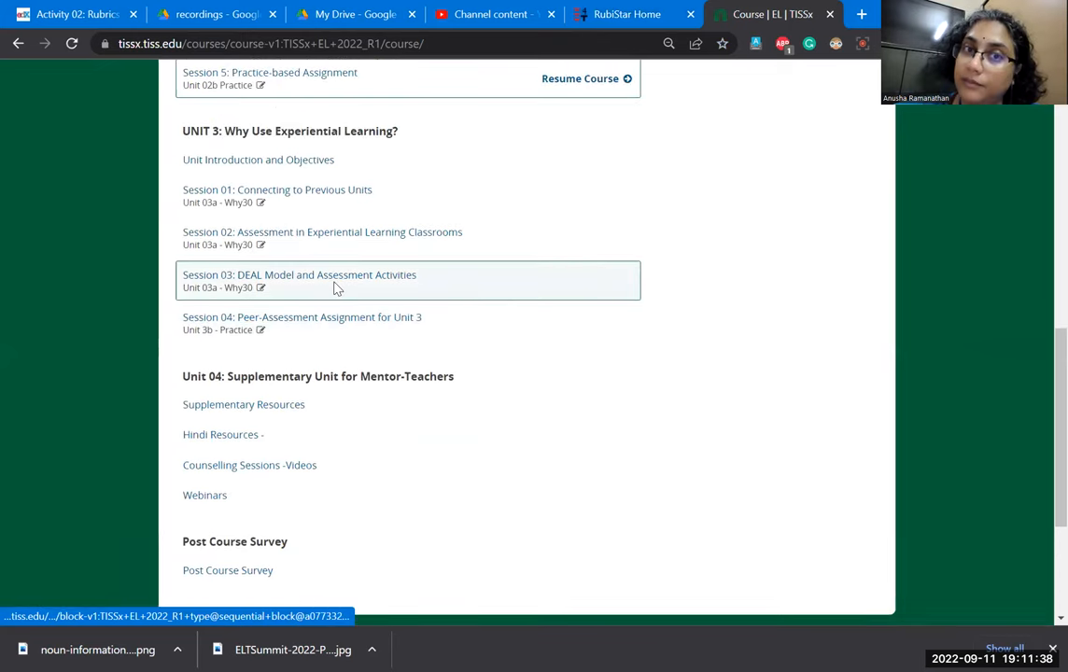
pyautogui.click(299, 275)
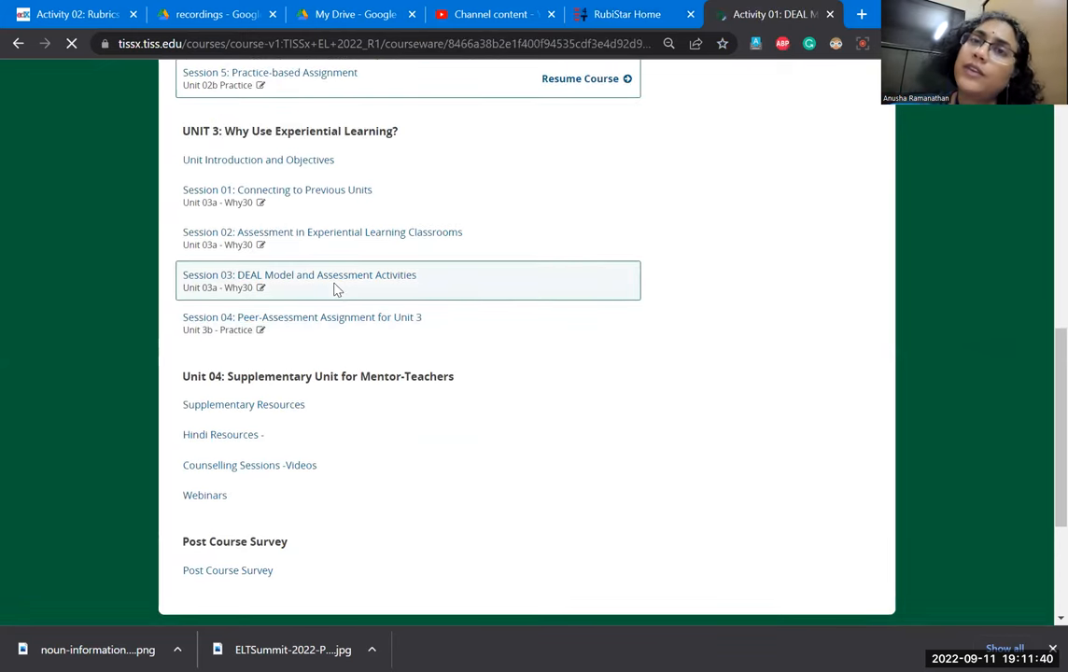
pyautogui.click(299, 275)
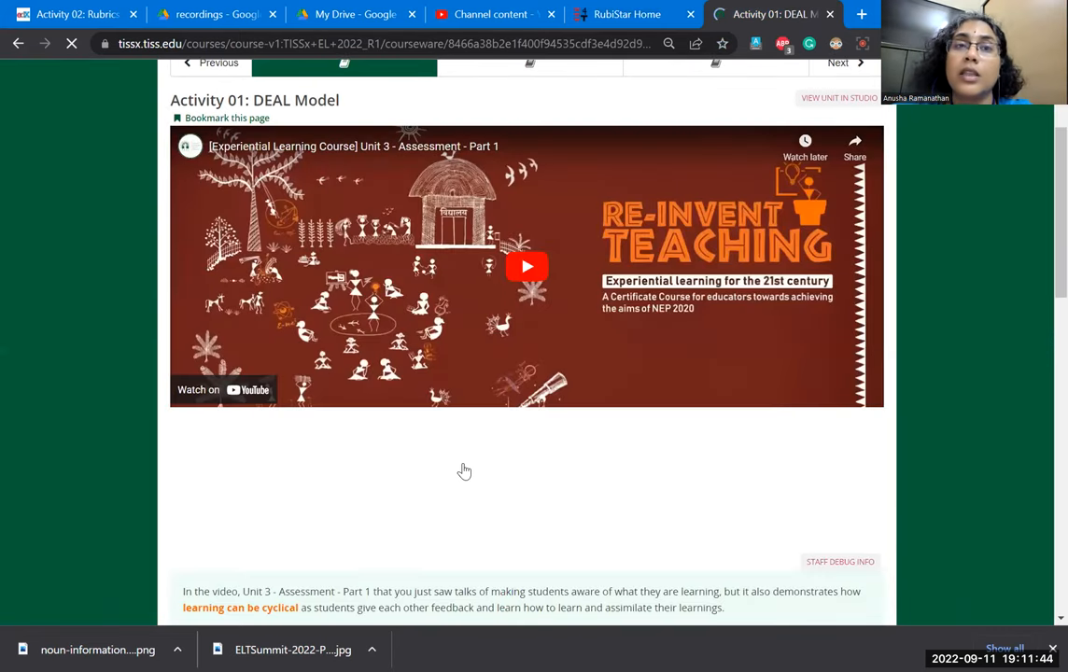
pyautogui.scroll(-3)
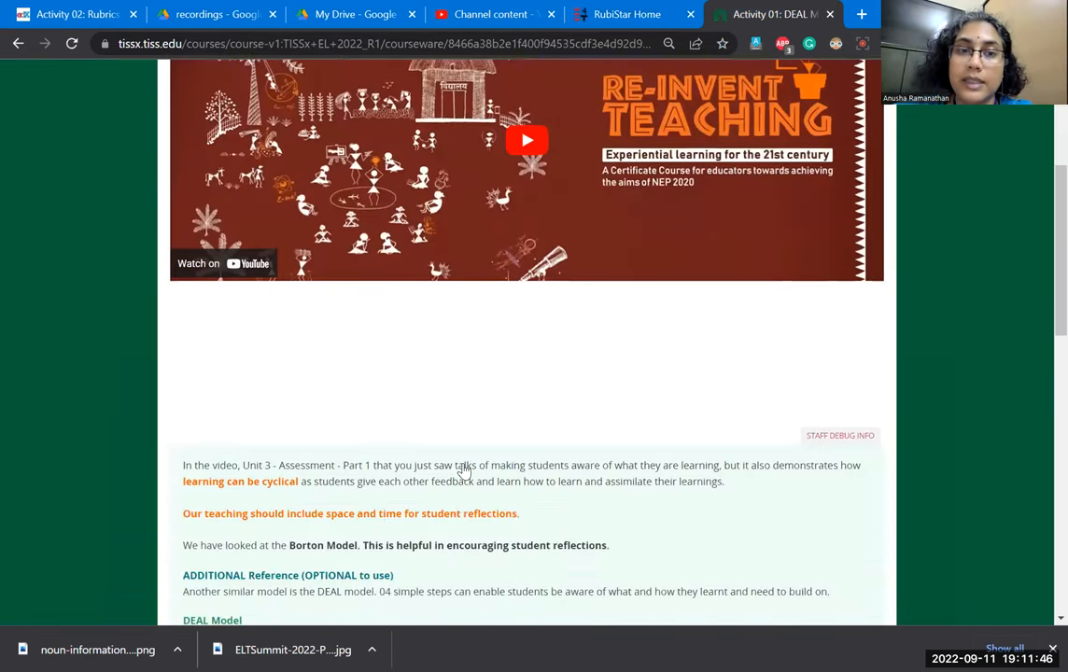
pyautogui.scroll(-3)
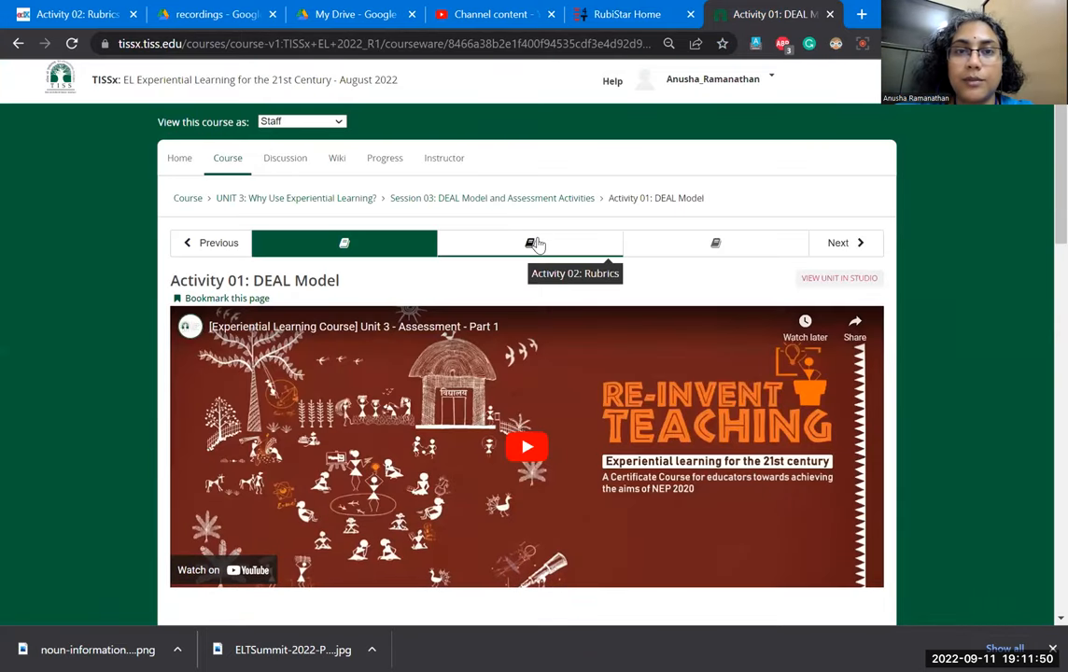
pyautogui.click(530, 242)
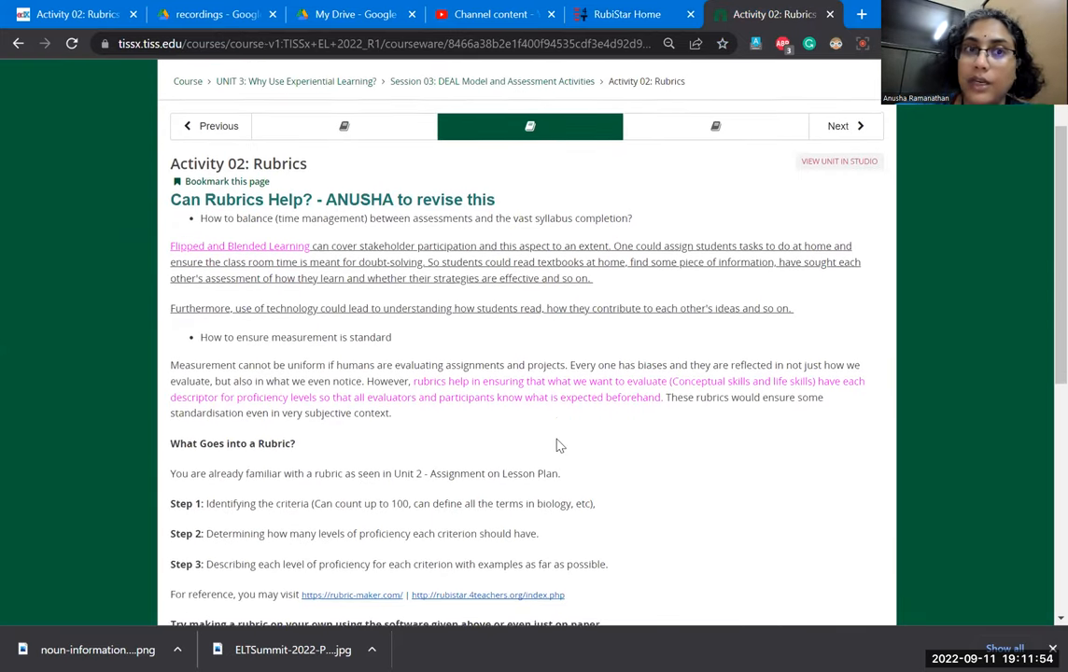
# - Read down the Activity 02 page to its rubric-building steps and rubric-maker reference links
pyautogui.scroll(-3)
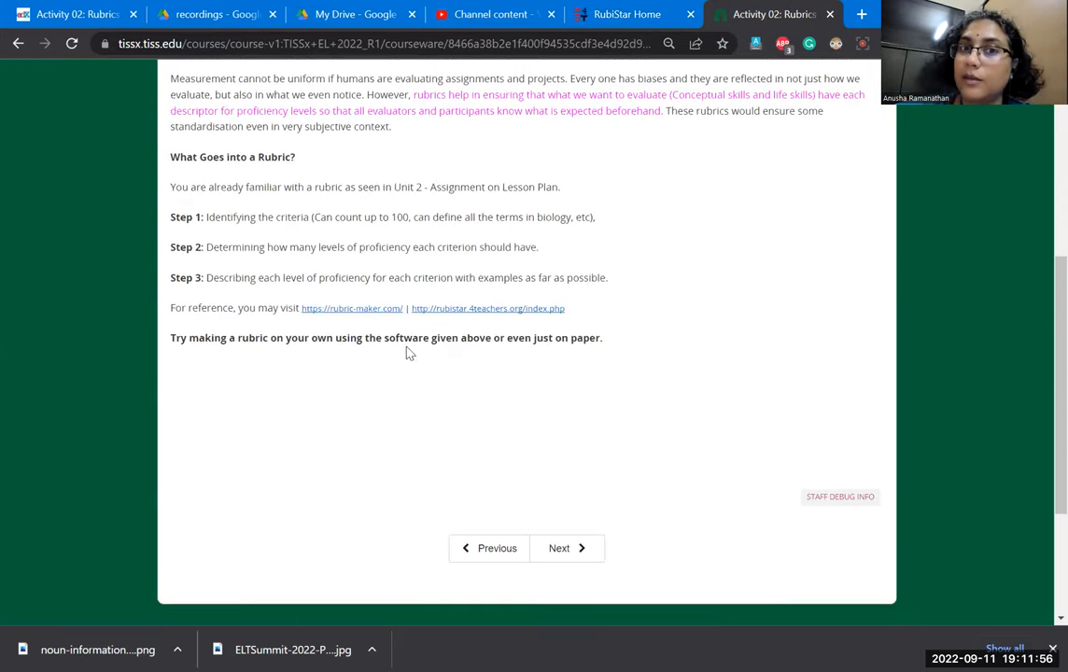
pyautogui.scroll(-3)
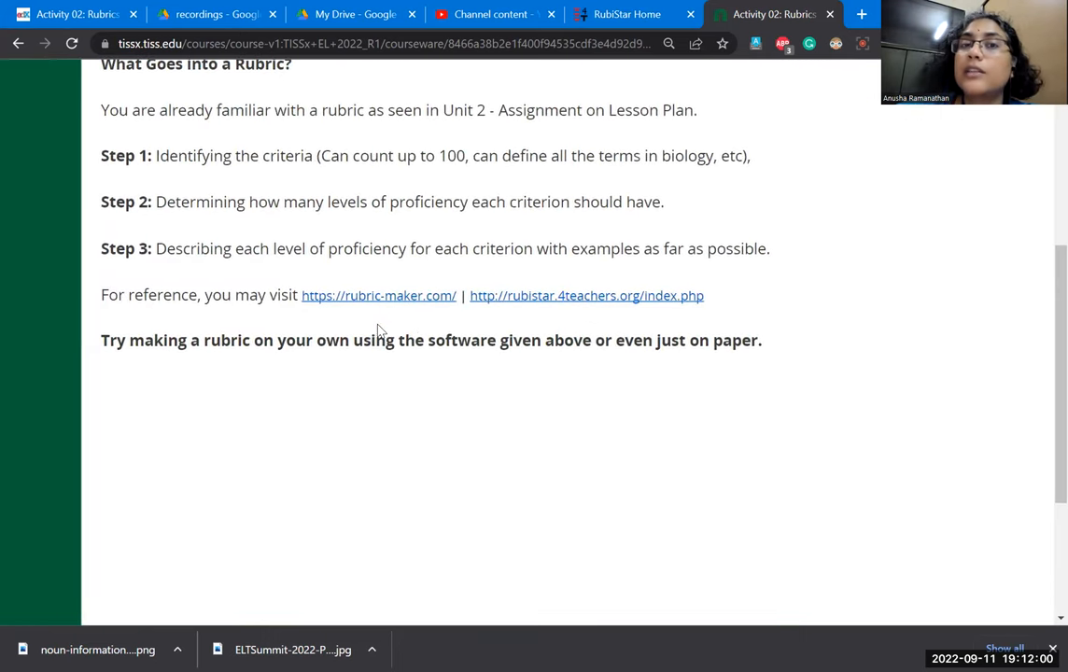
pyautogui.scroll(-3)
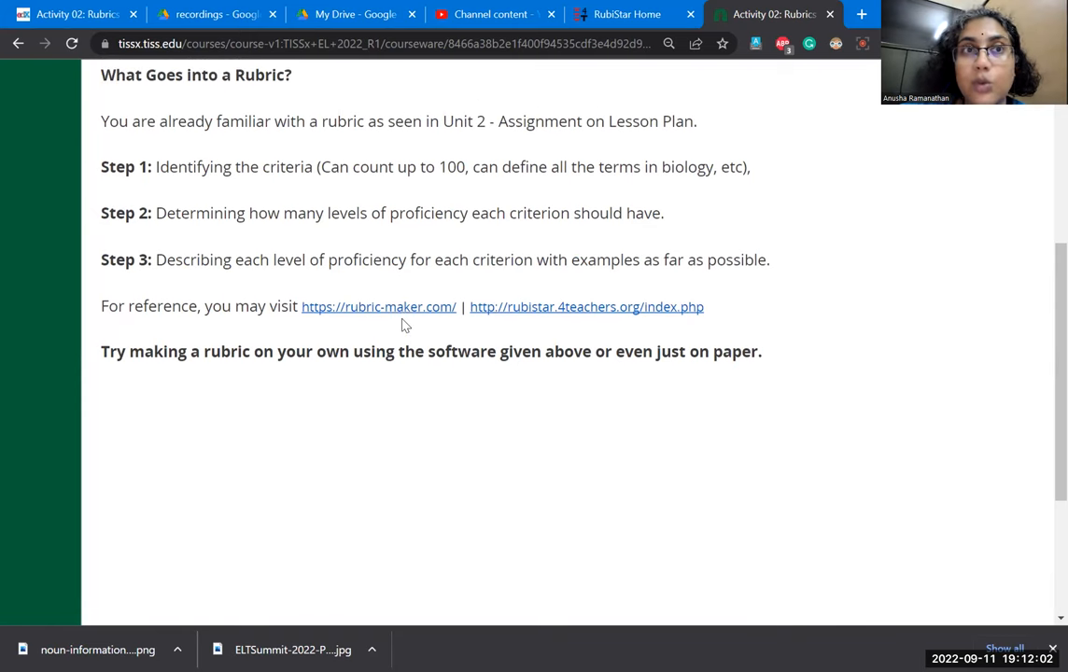
pyautogui.scroll(-3)
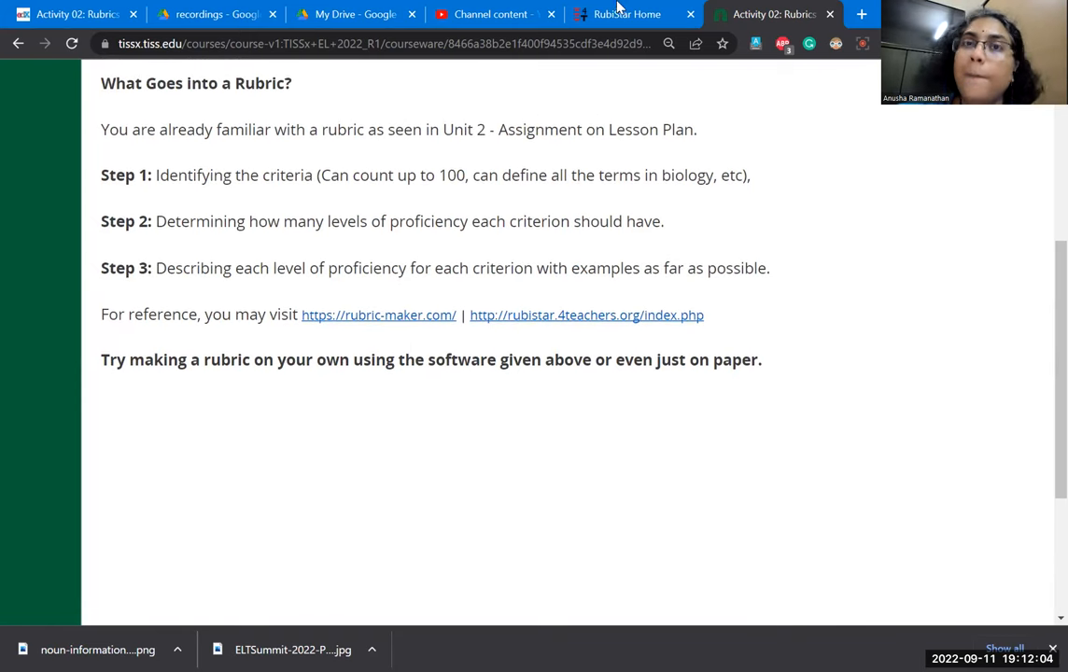
# - Return to the RubiStar home page and bring up the Create a Rubric template topics including Products
pyautogui.click(626, 15)
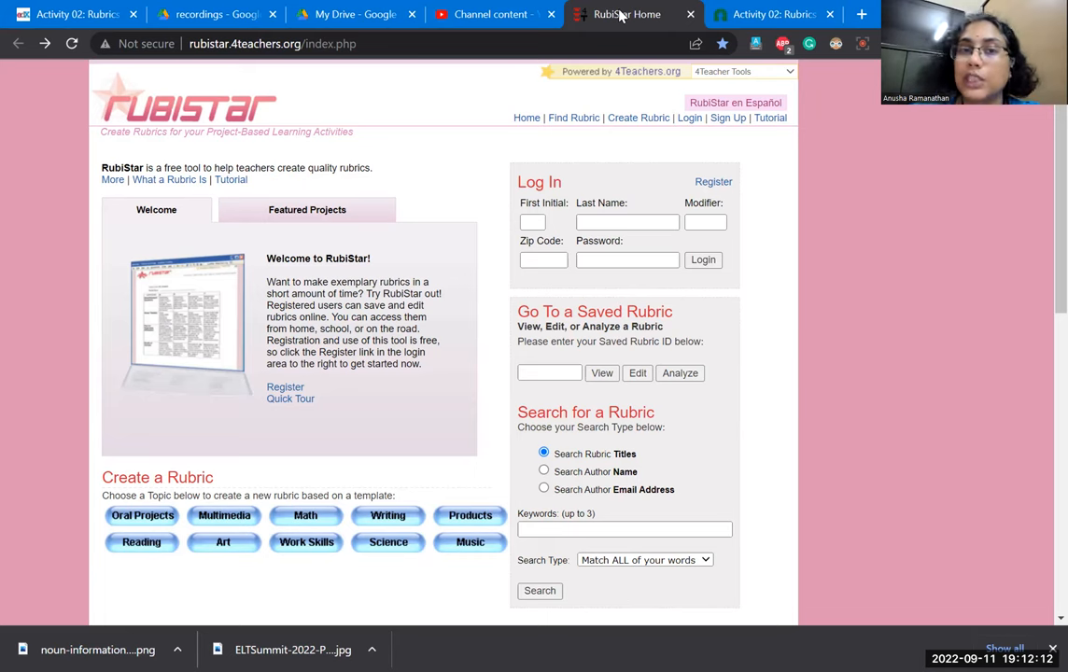
pyautogui.moveTo(762, 97)
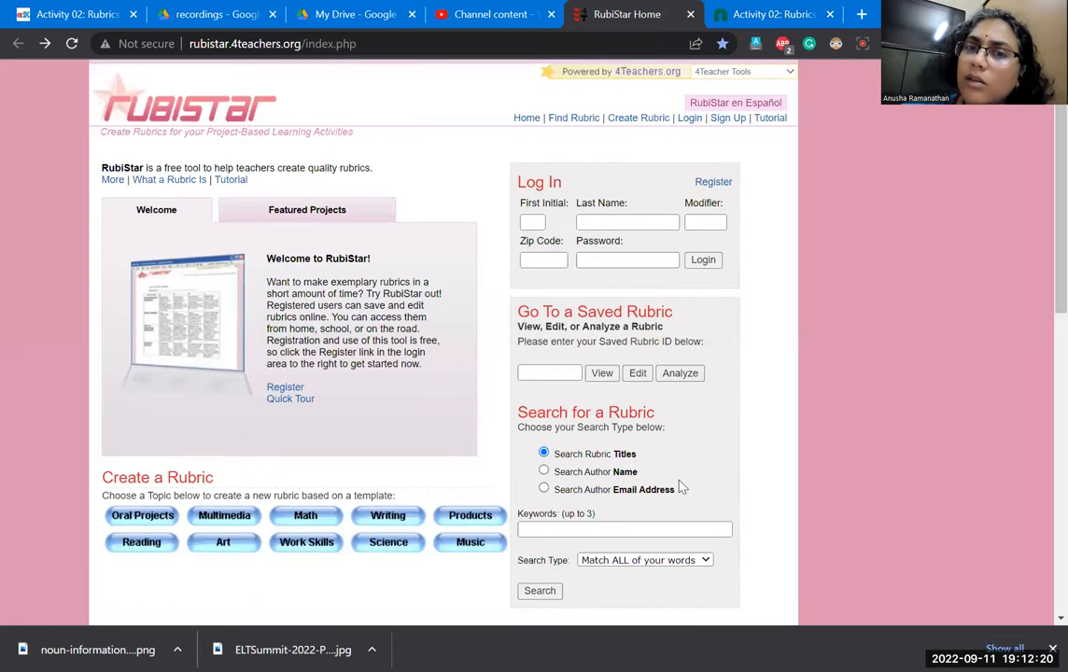
pyautogui.scroll(-3)
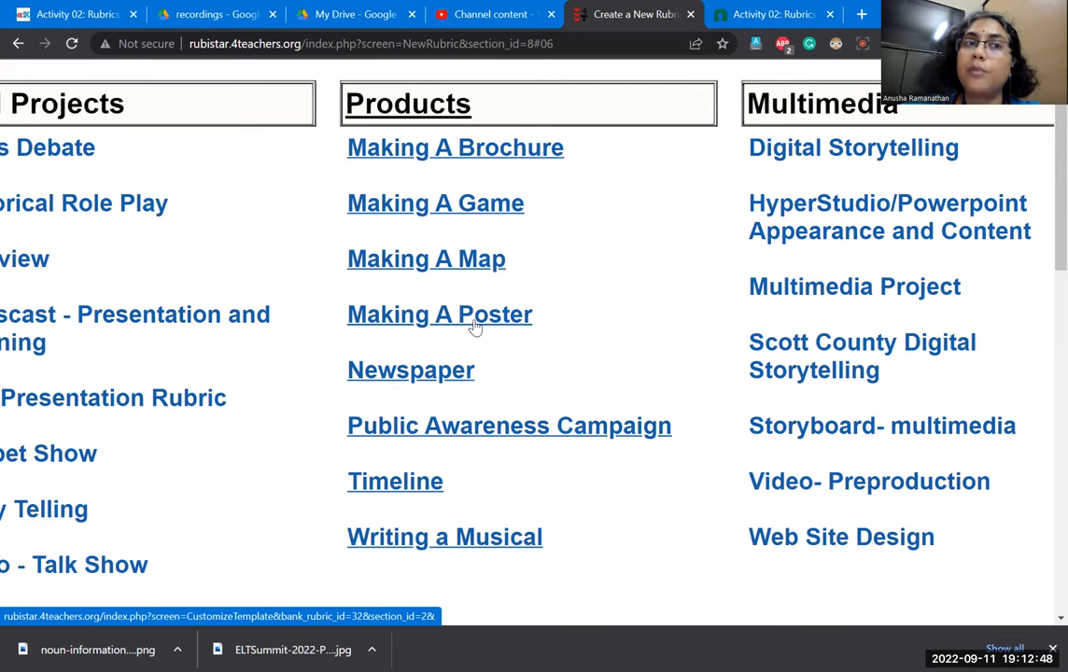
# - Start a rubric from the Making A Poster template and review its information fields and 4-to-1 category grid
pyautogui.click(438, 313)
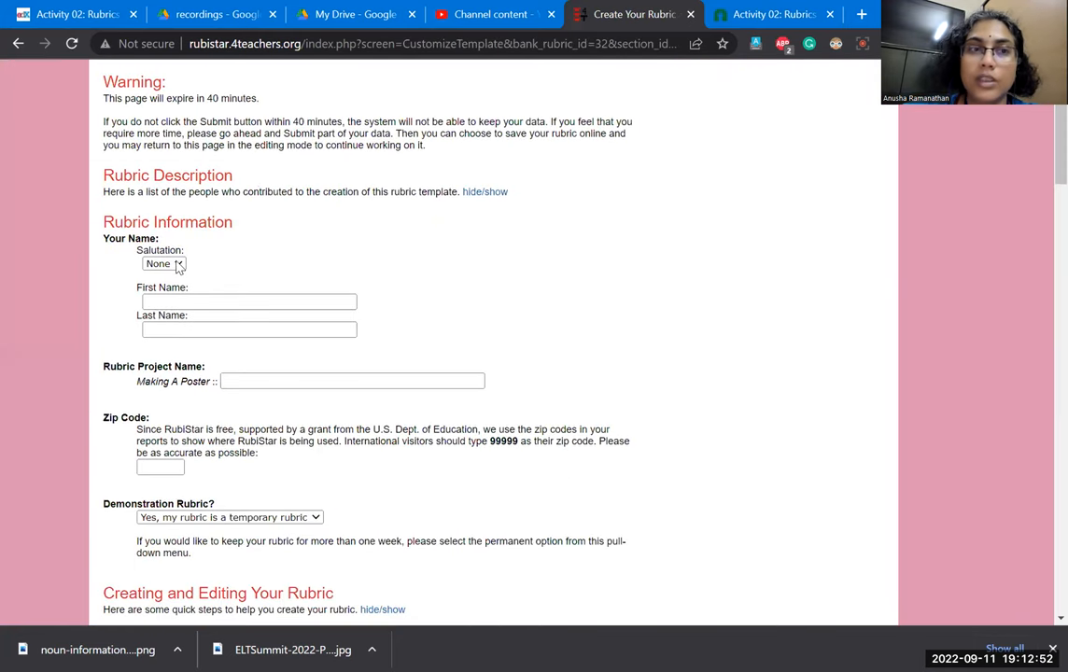
pyautogui.click(165, 263)
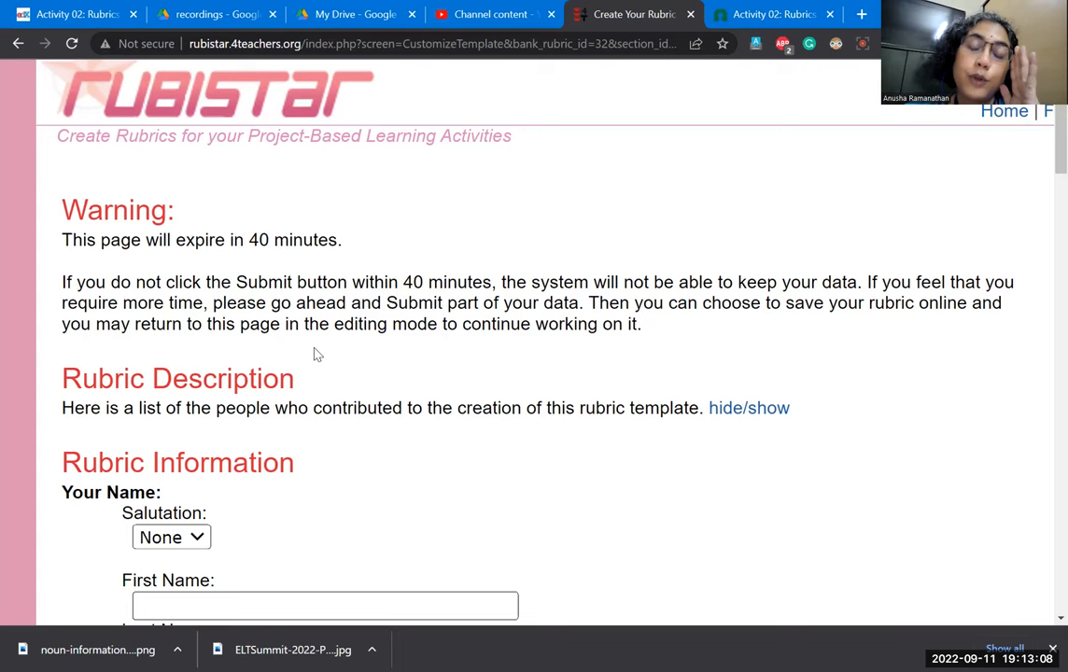
pyautogui.moveTo(323, 392)
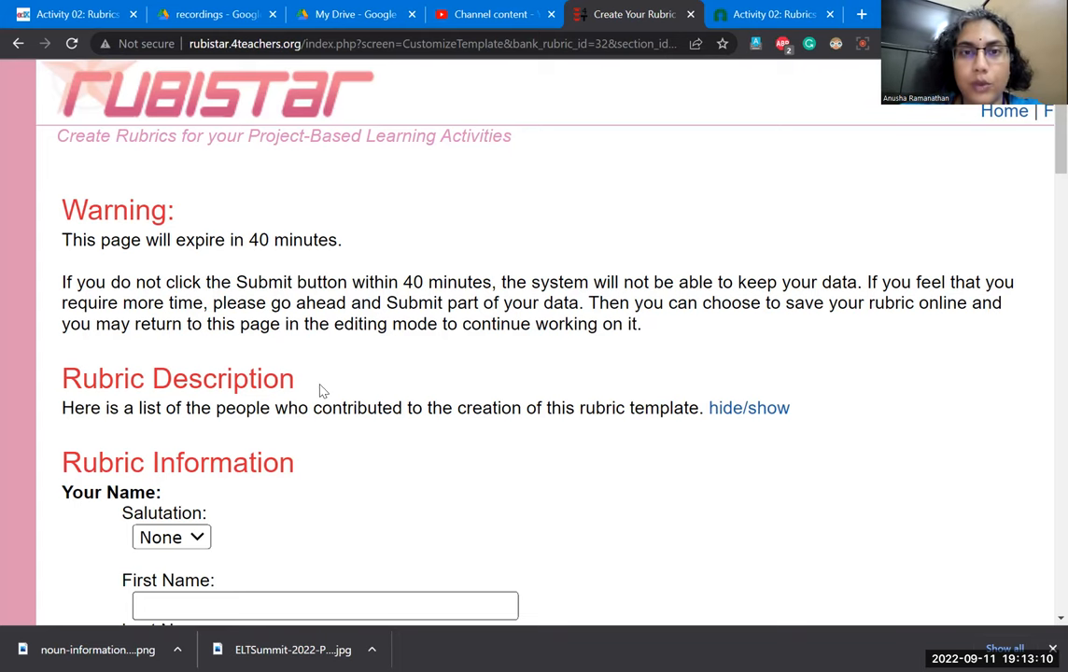
pyautogui.scroll(-3)
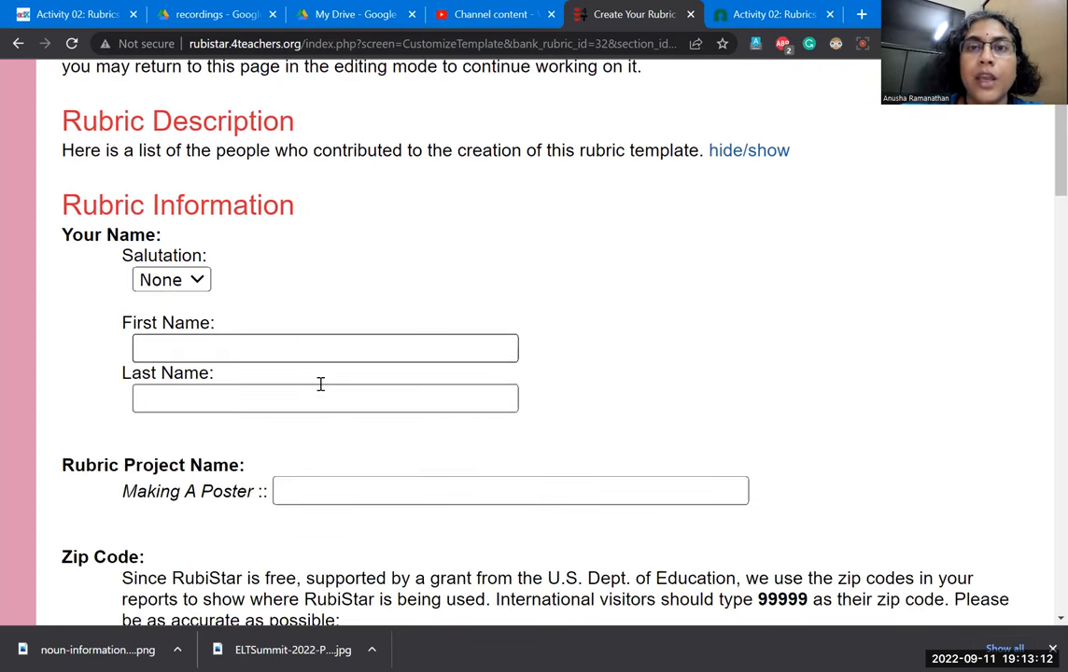
pyautogui.scroll(-3)
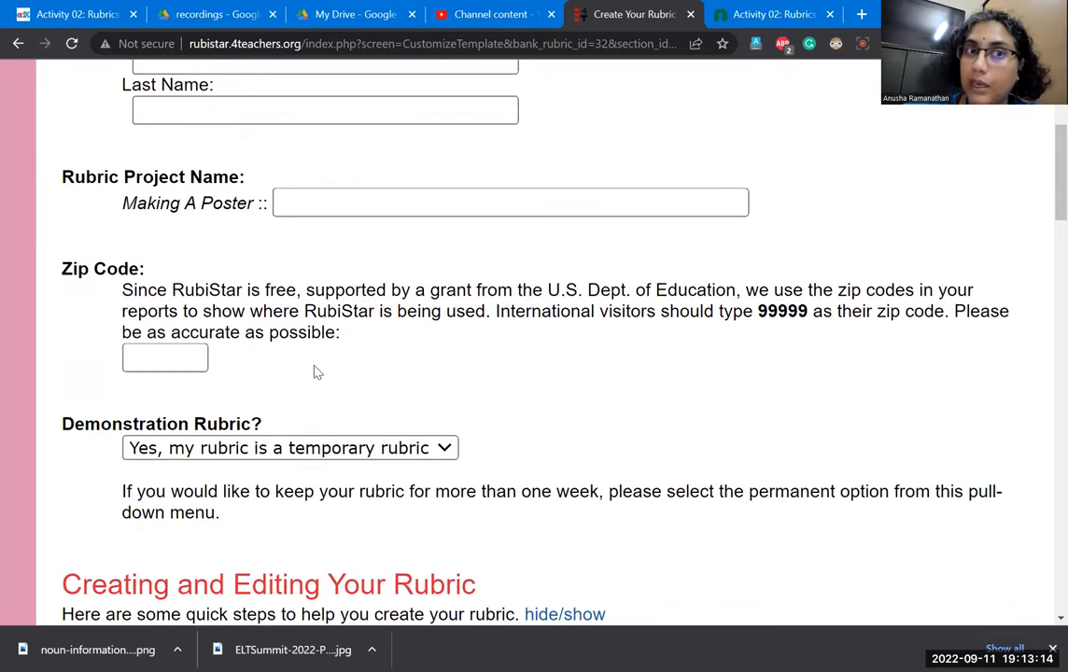
pyautogui.click(511, 201)
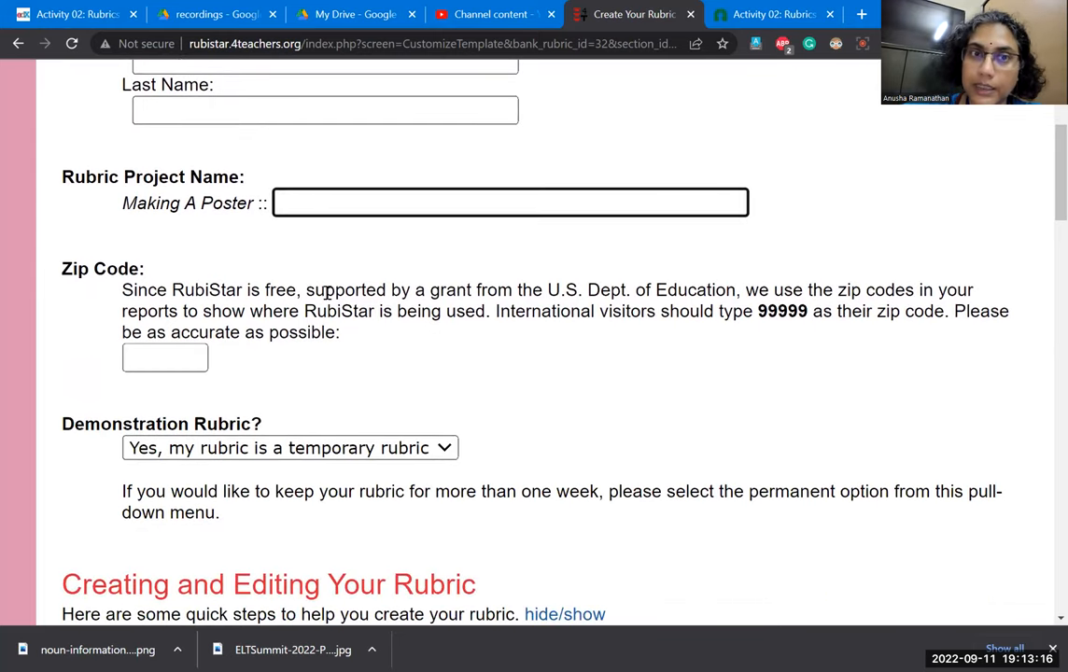
pyautogui.scroll(-3)
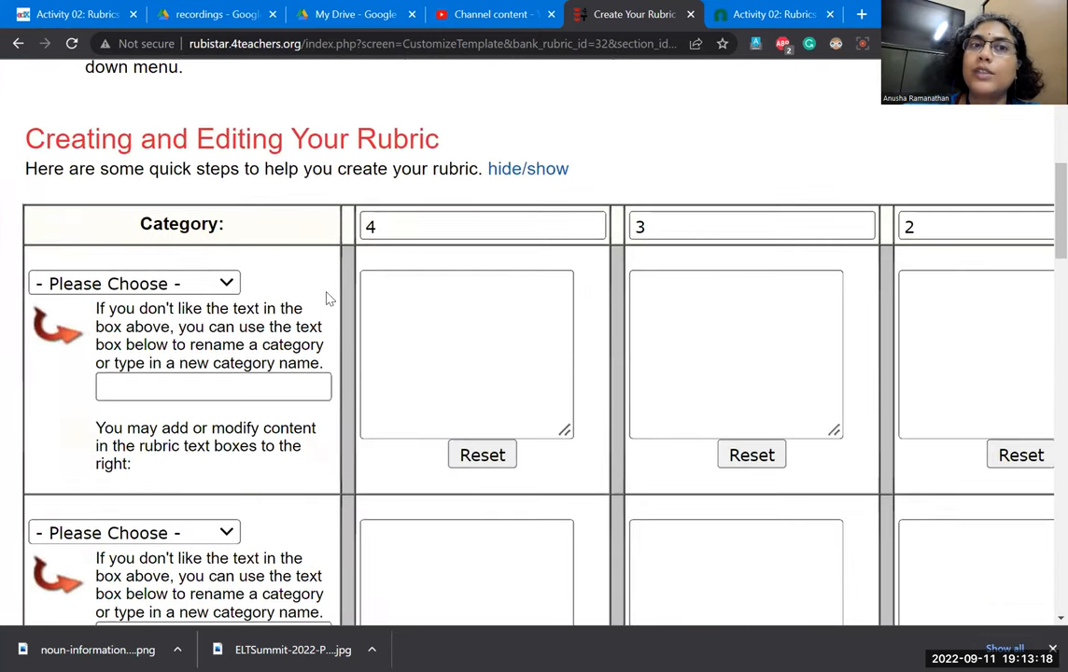
pyautogui.scroll(-3)
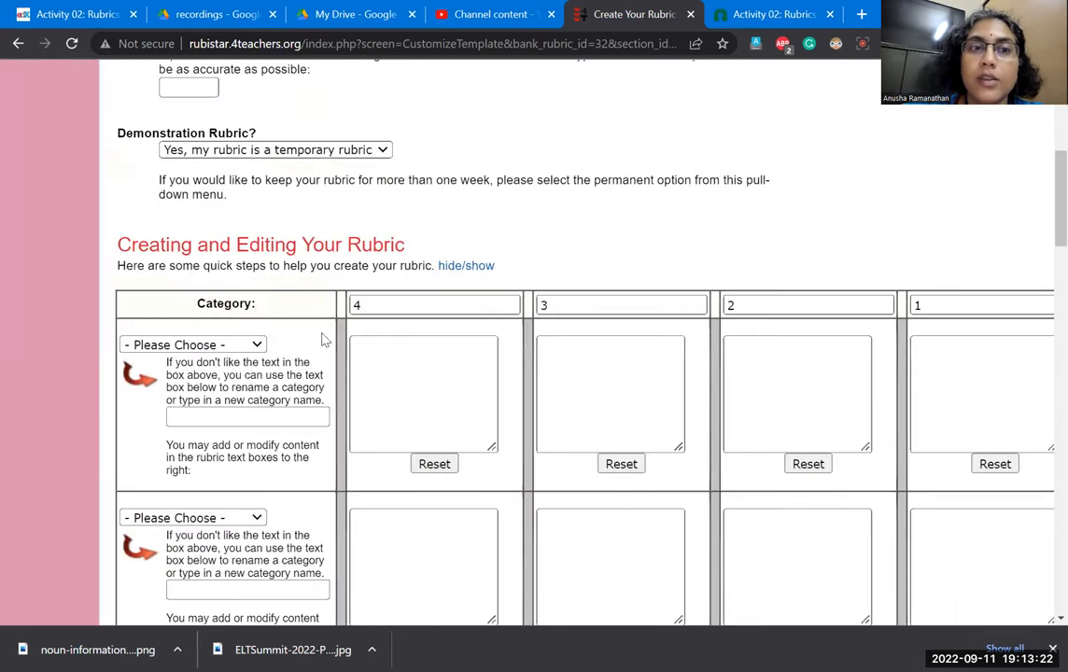
pyautogui.scroll(-3)
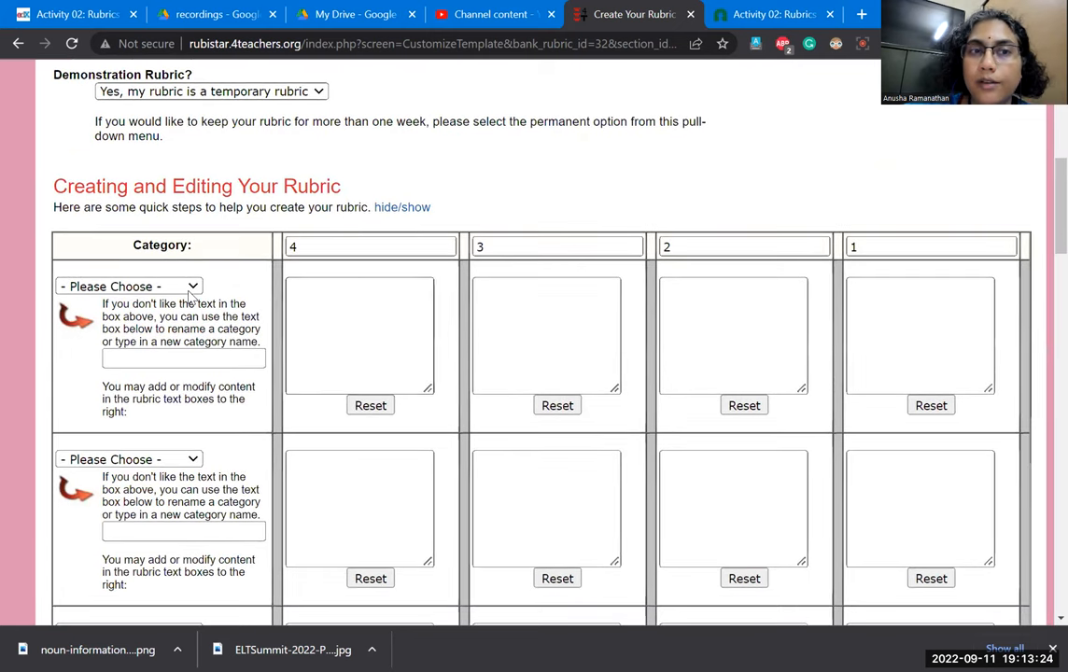
# - Select Graphics - Relevance as the first row's category so its score-level descriptors fill in
pyautogui.click(129, 286)
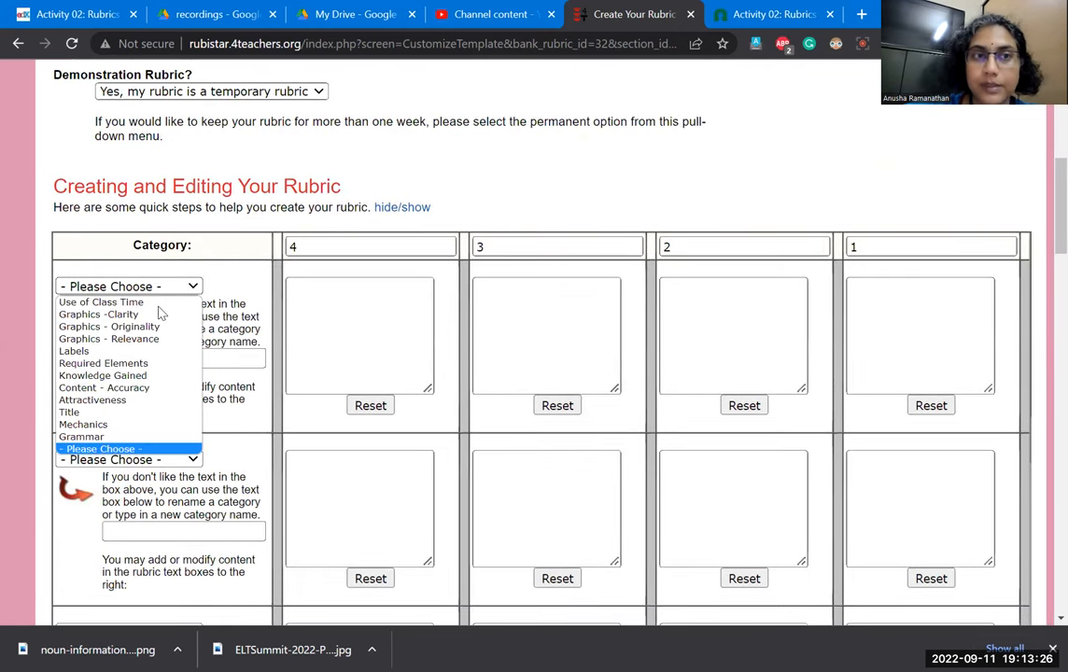
pyautogui.moveTo(97, 314)
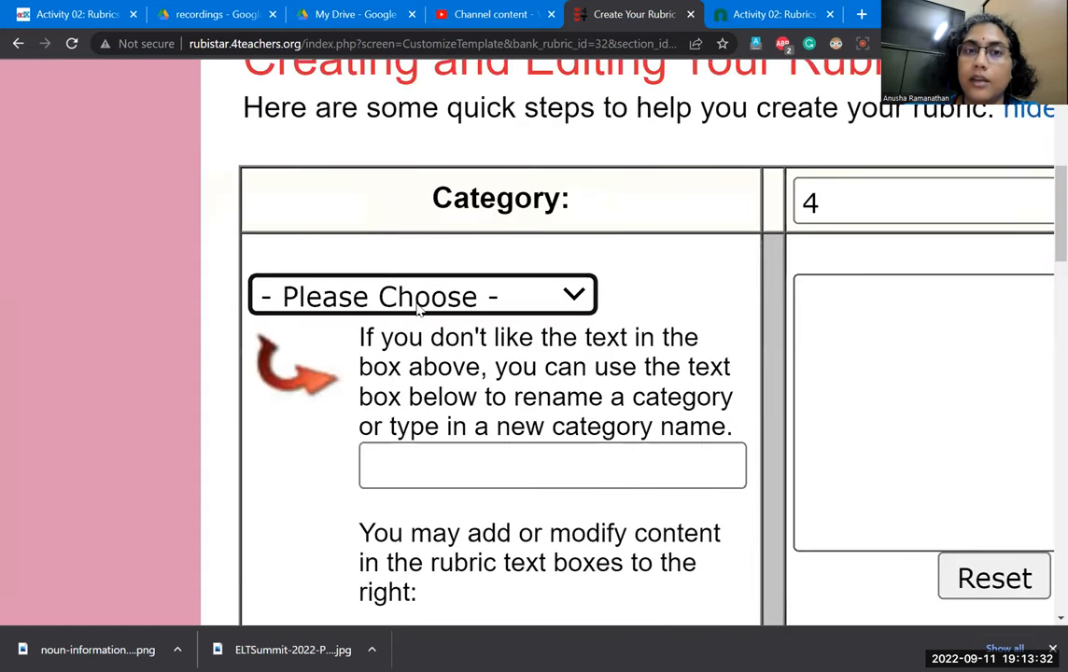
pyautogui.click(422, 295)
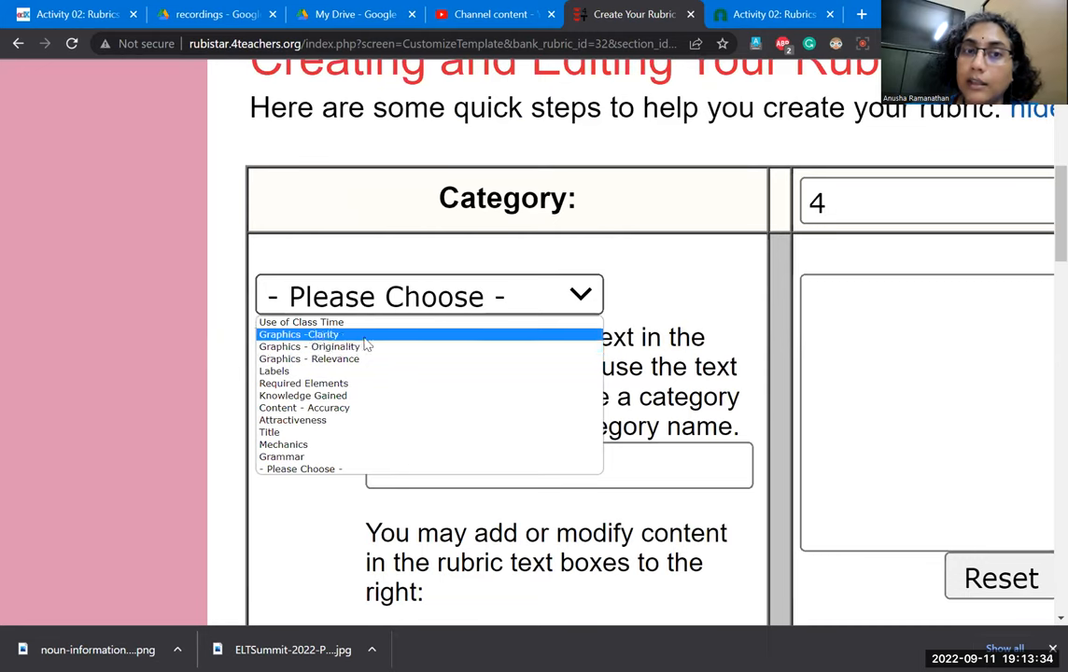
pyautogui.moveTo(364, 358)
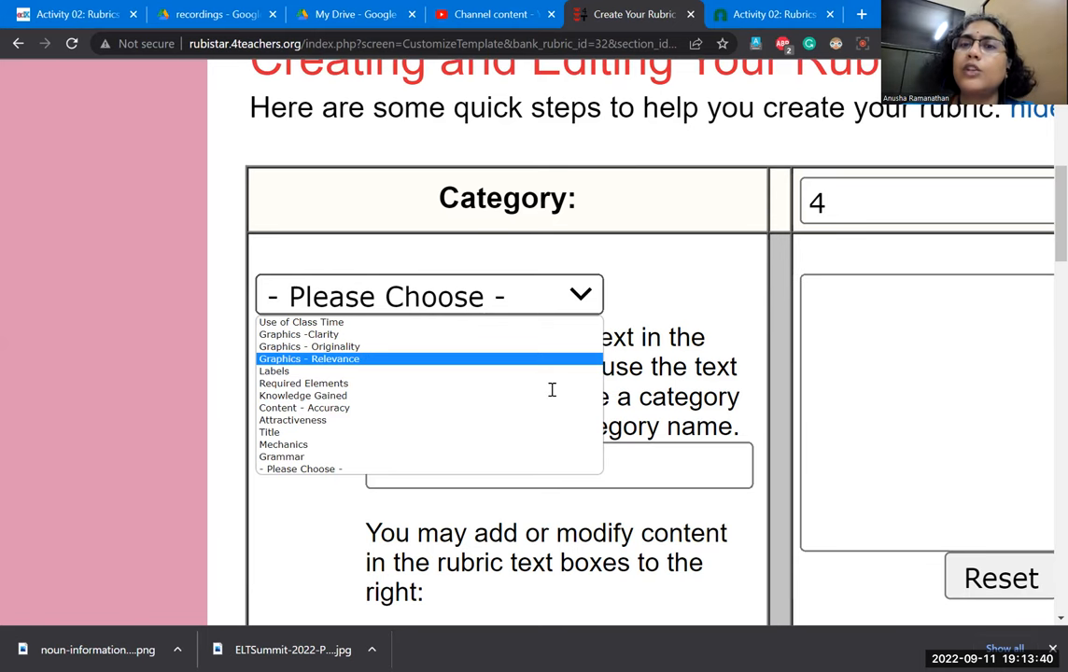
pyautogui.click(308, 358)
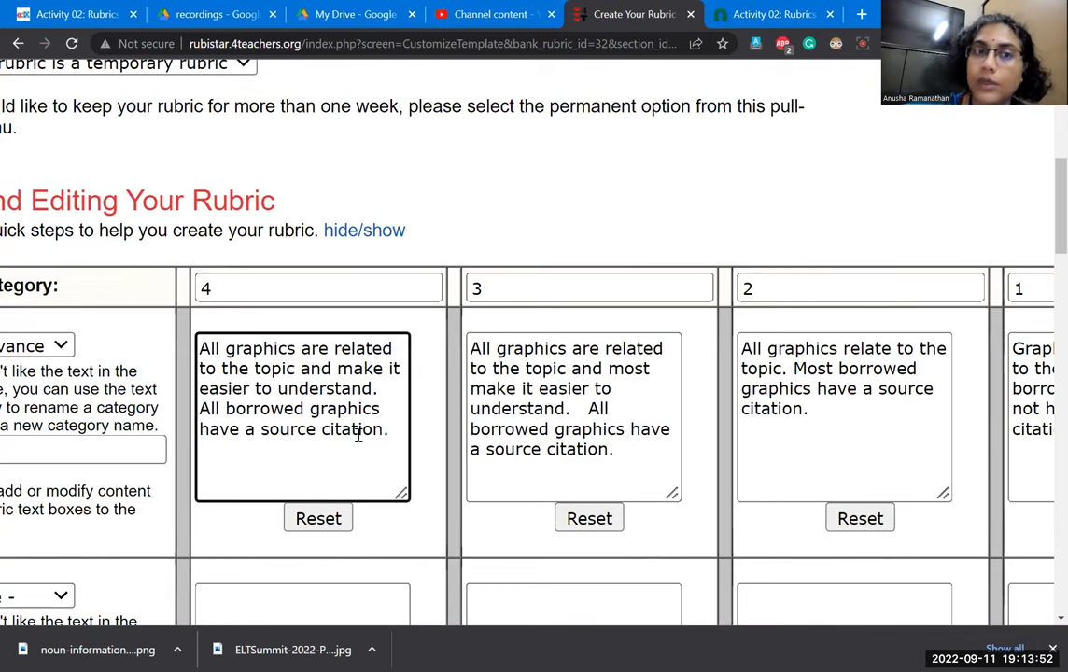
pyautogui.scroll(-3)
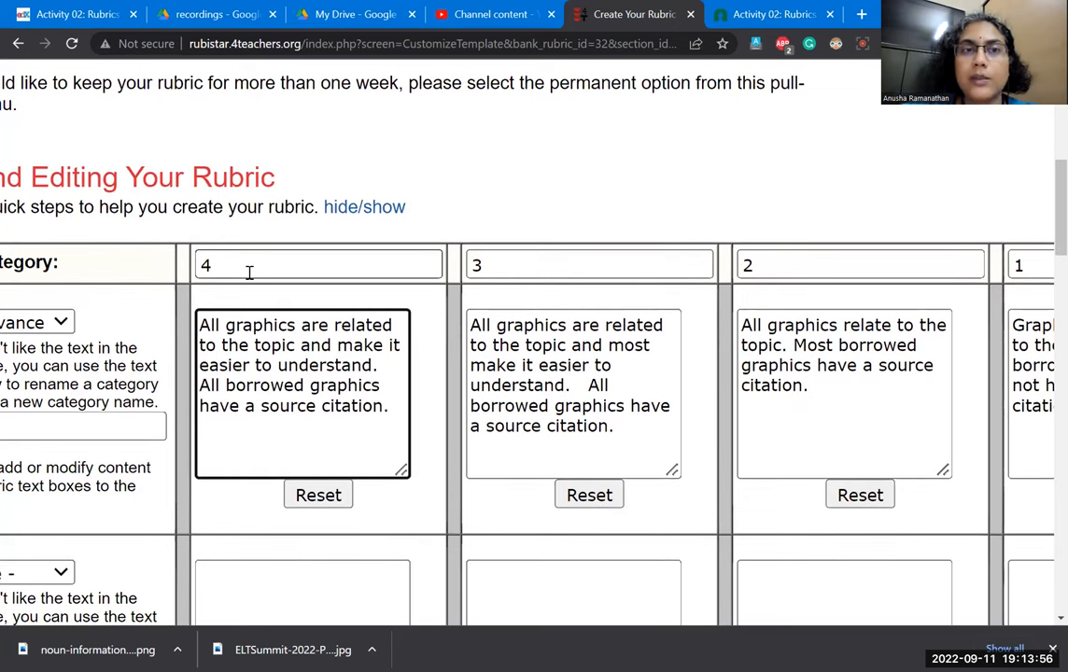
# - Replace the 4-to-1 level headings with Advanced, Intermediate, Beginner and Novice
pyautogui.click(318, 265)
pyautogui.write('1')
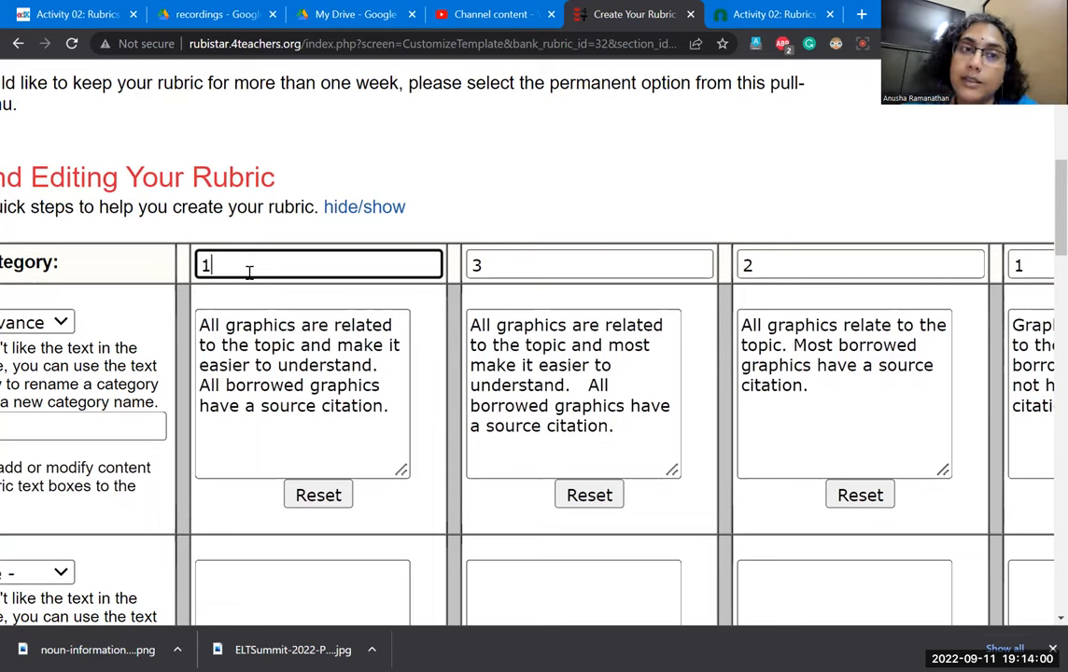
pyautogui.press('Backspace')
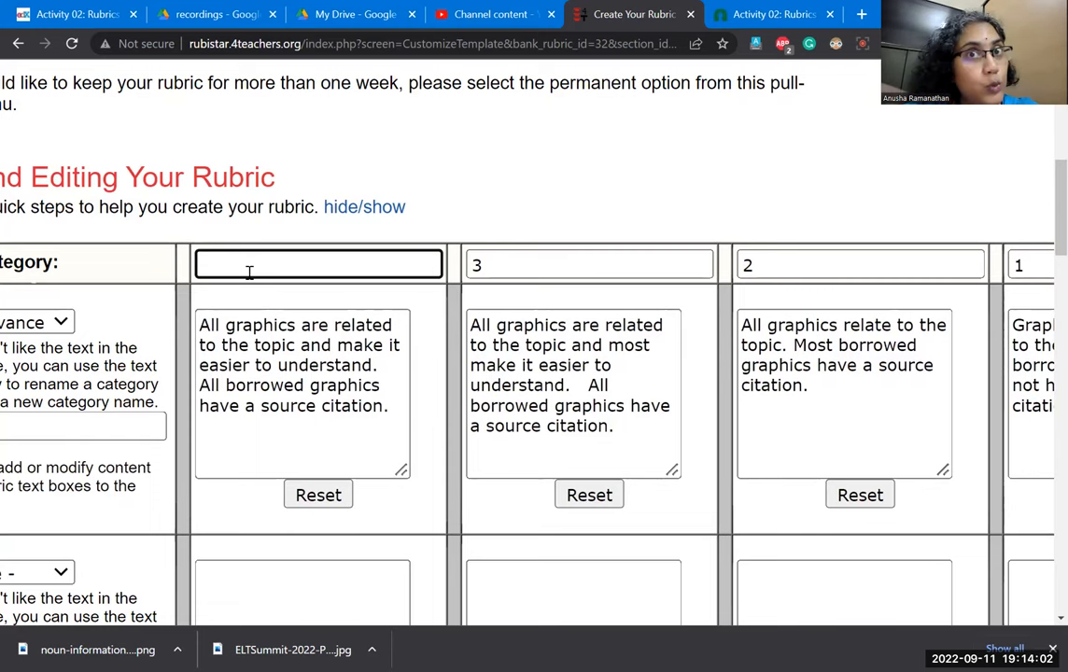
pyautogui.write('IN')
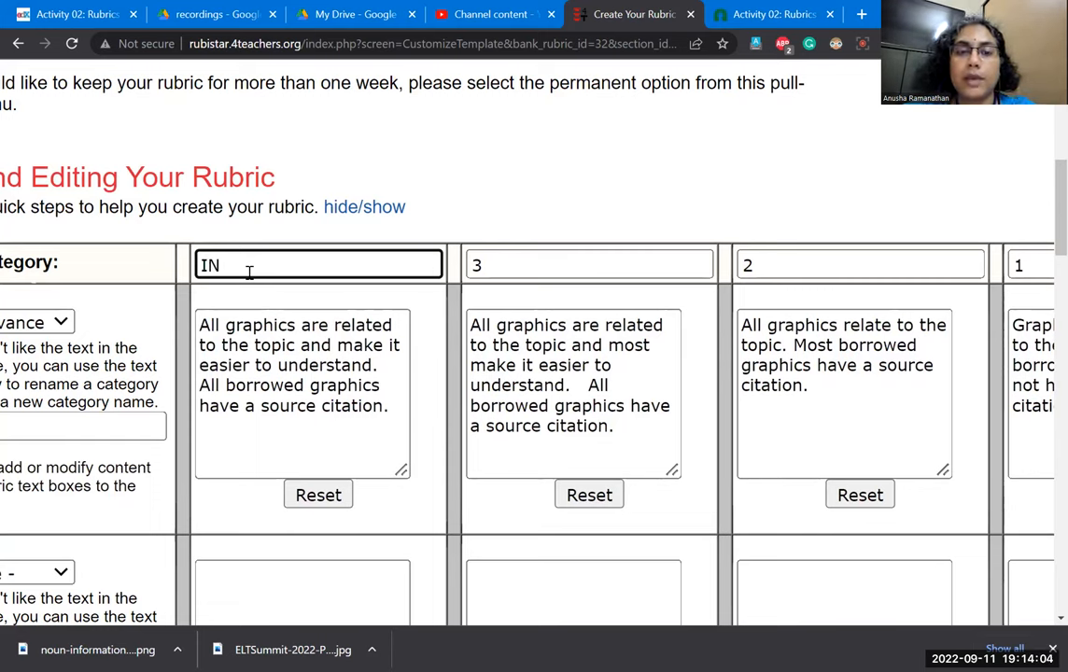
pyautogui.write('Advanced')
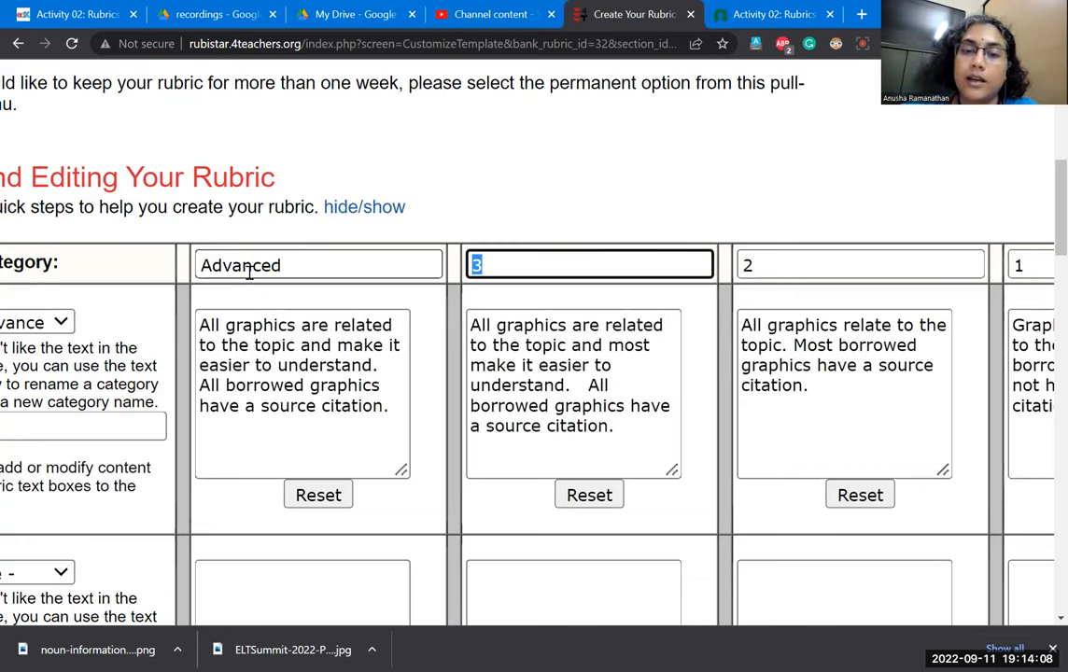
pyautogui.write('Intermediat')
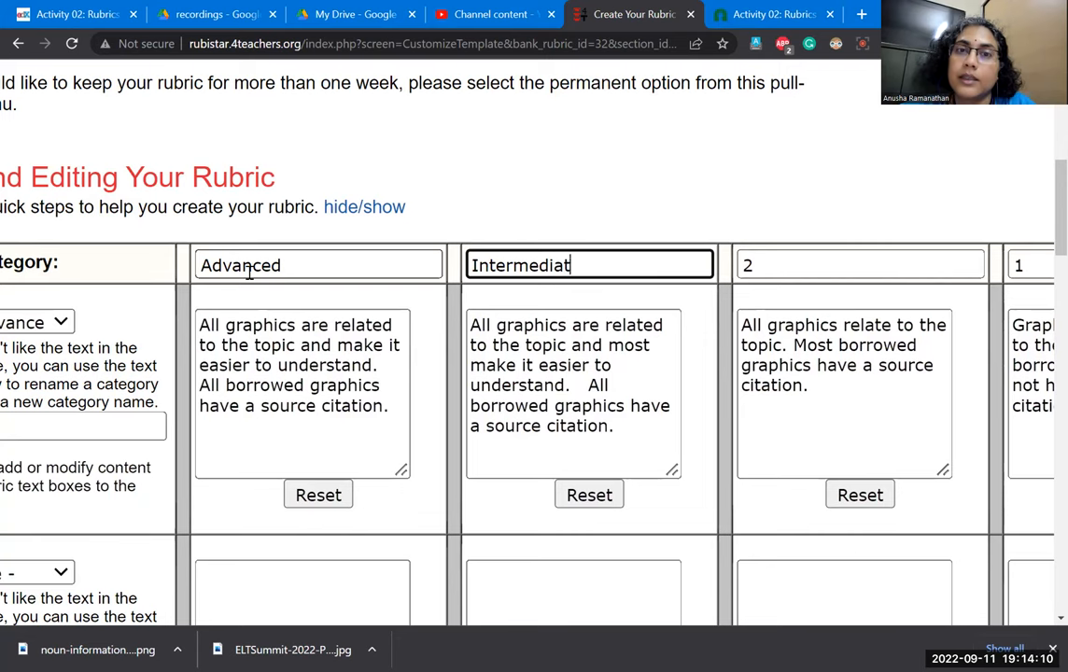
pyautogui.write('Beginner')
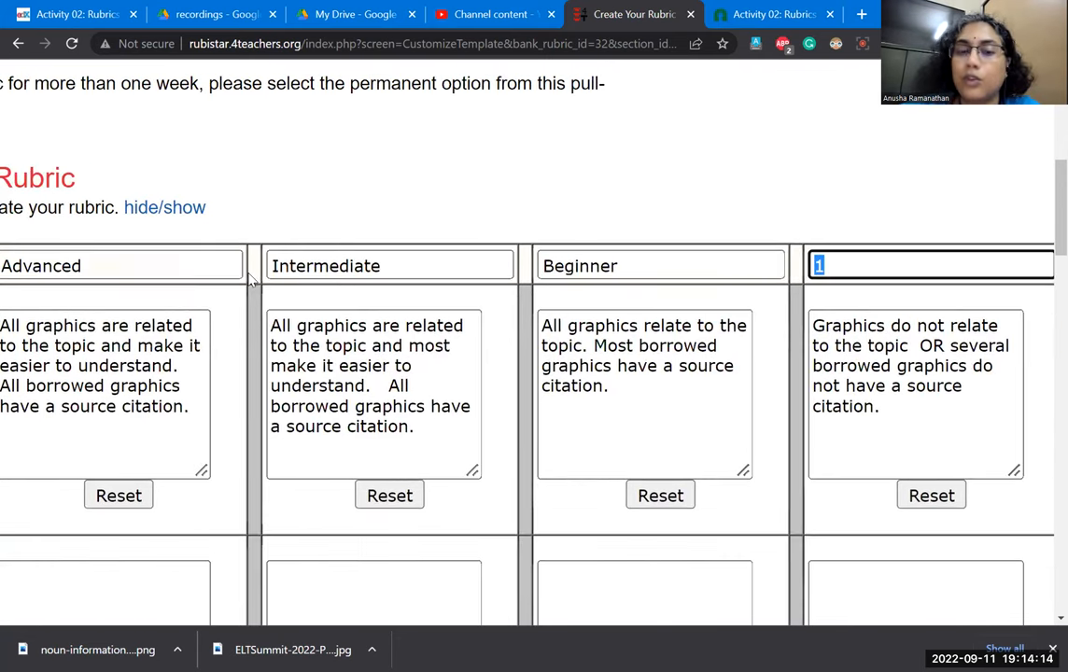
pyautogui.write('Novice')
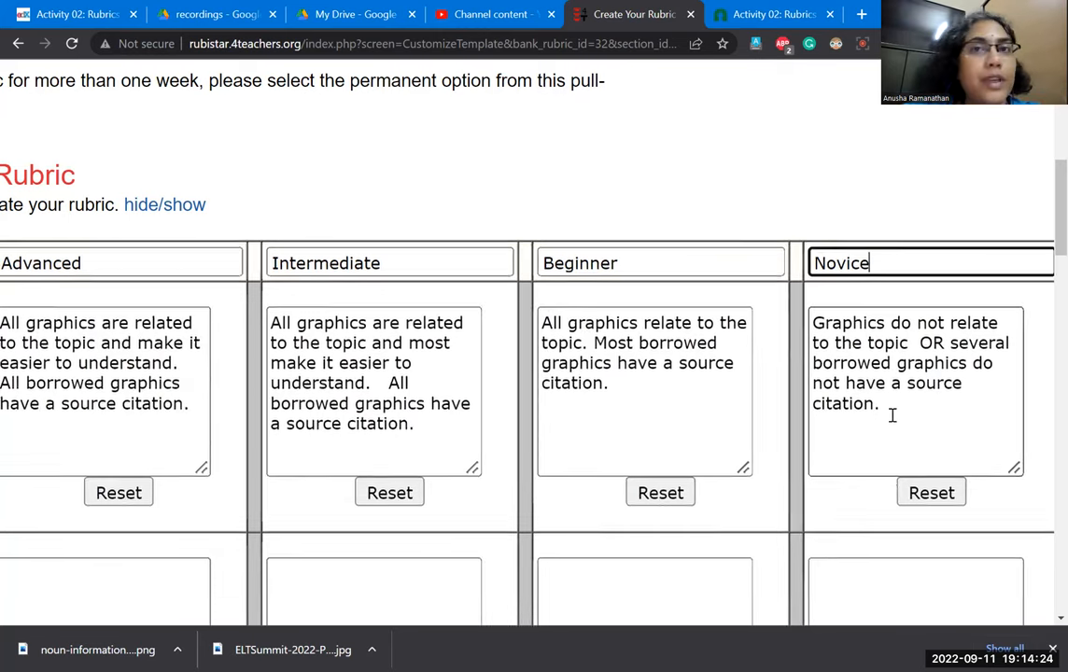
# - Change 'Most' to 'Many' in the Beginner graphics descriptor and select a word in the Intermediate one
pyautogui.scroll(-3)
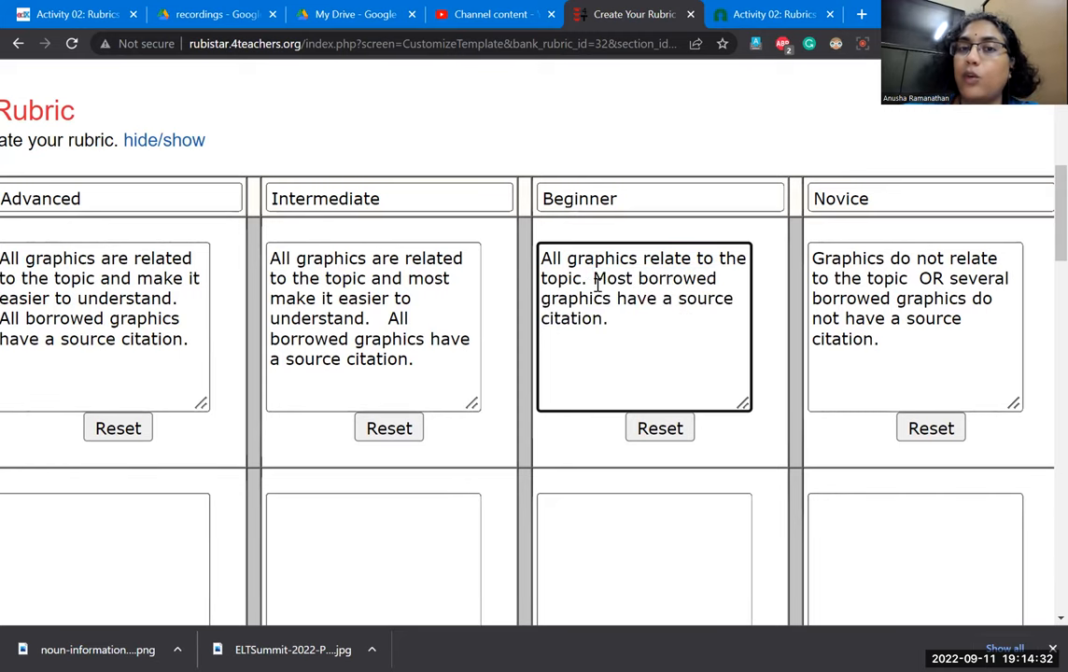
pyautogui.write('Many')
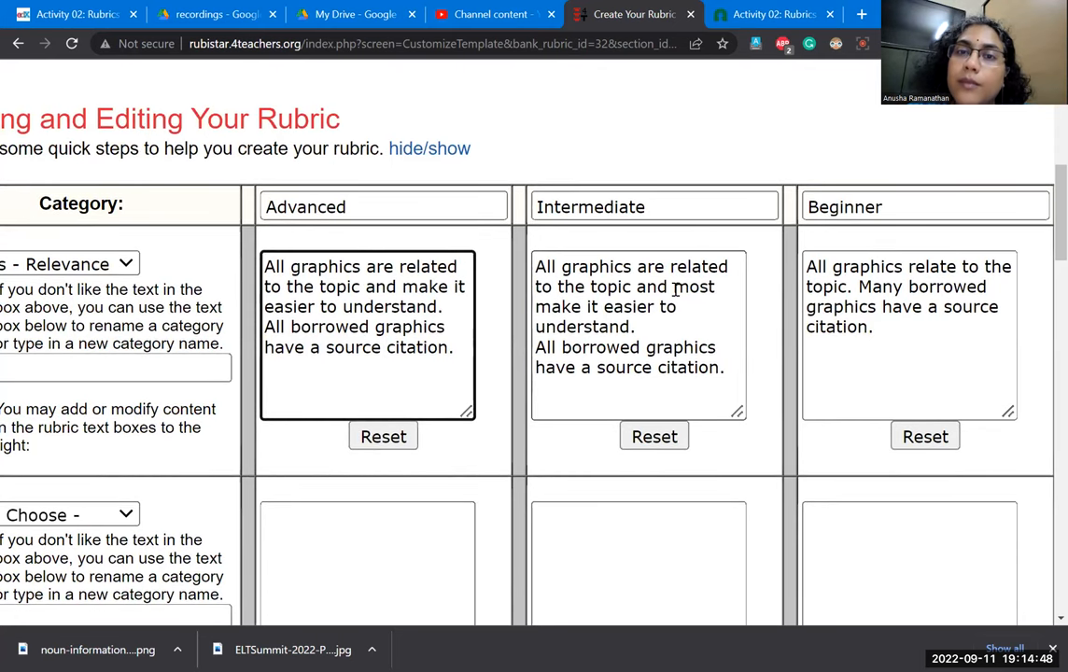
pyautogui.doubleClick(692, 287)
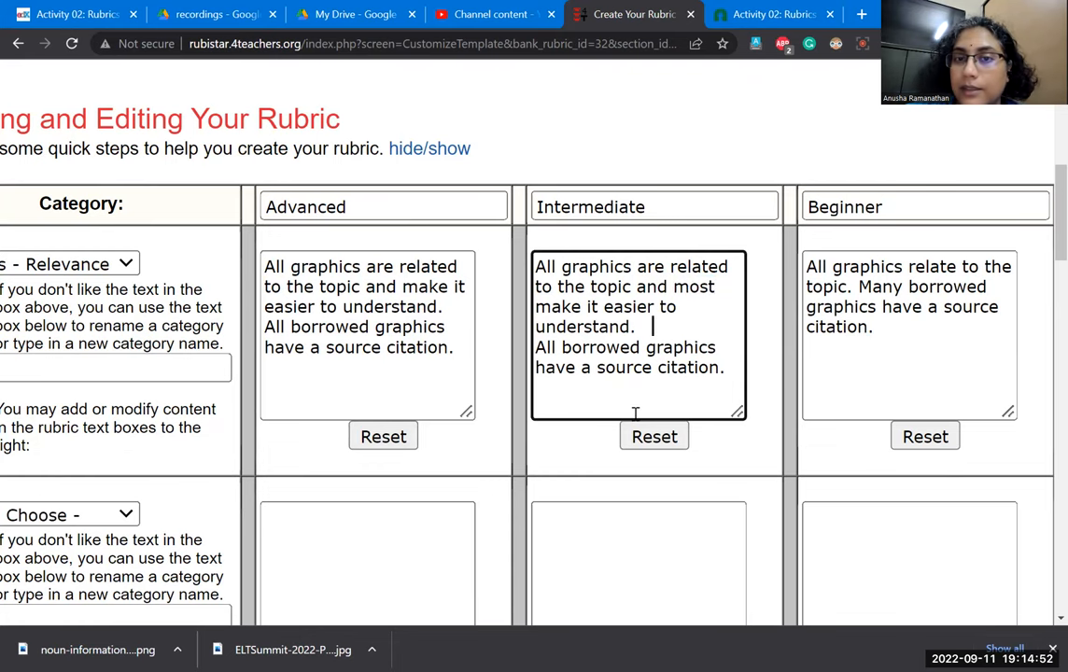
# - Assign the Title category to the second rubric row so its readability descriptors fill in
pyautogui.scroll(-3)
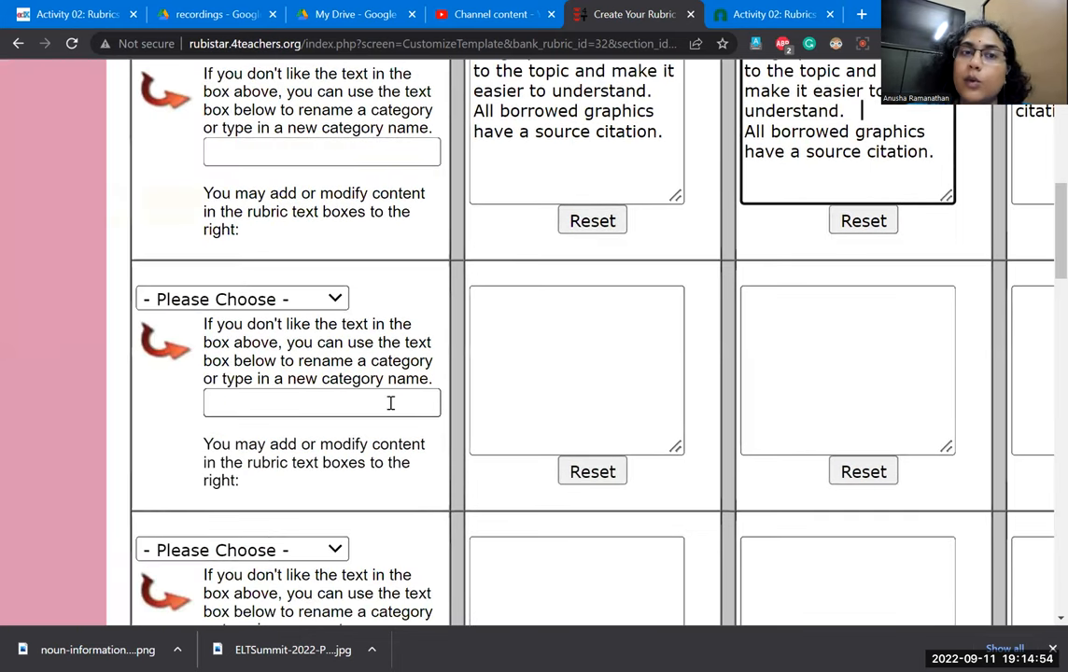
pyautogui.click(241, 298)
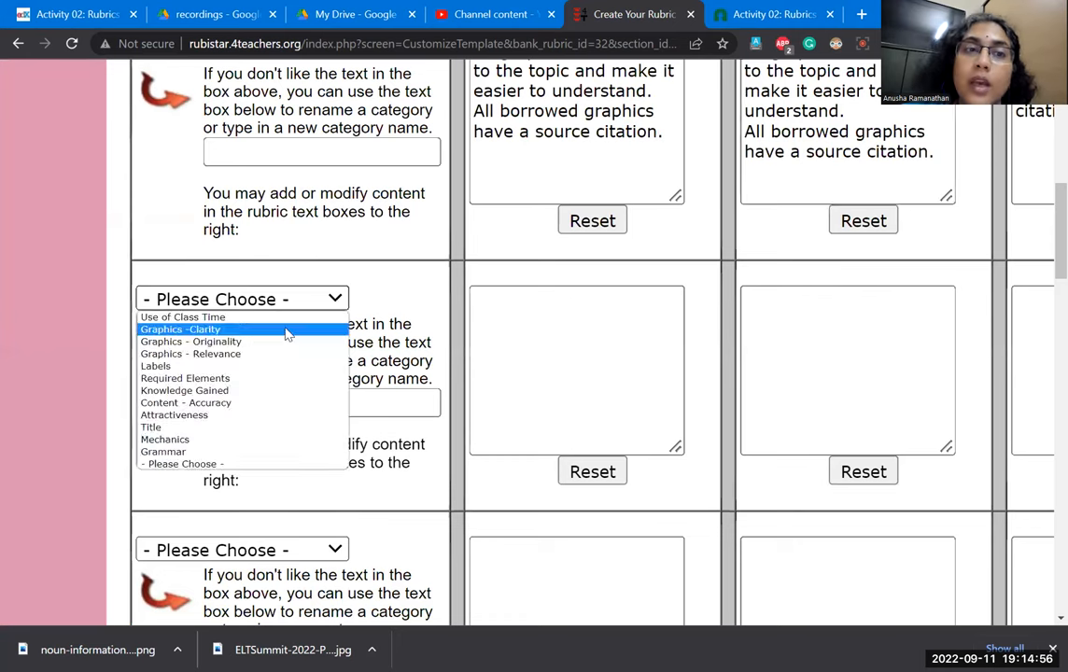
pyautogui.moveTo(258, 438)
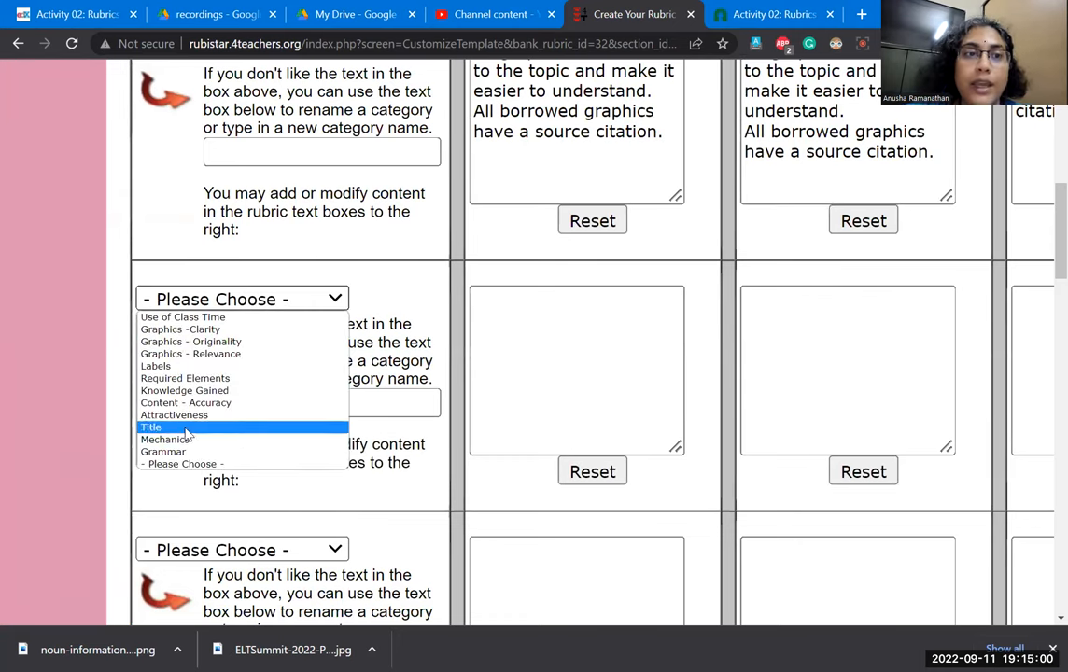
pyautogui.click(151, 426)
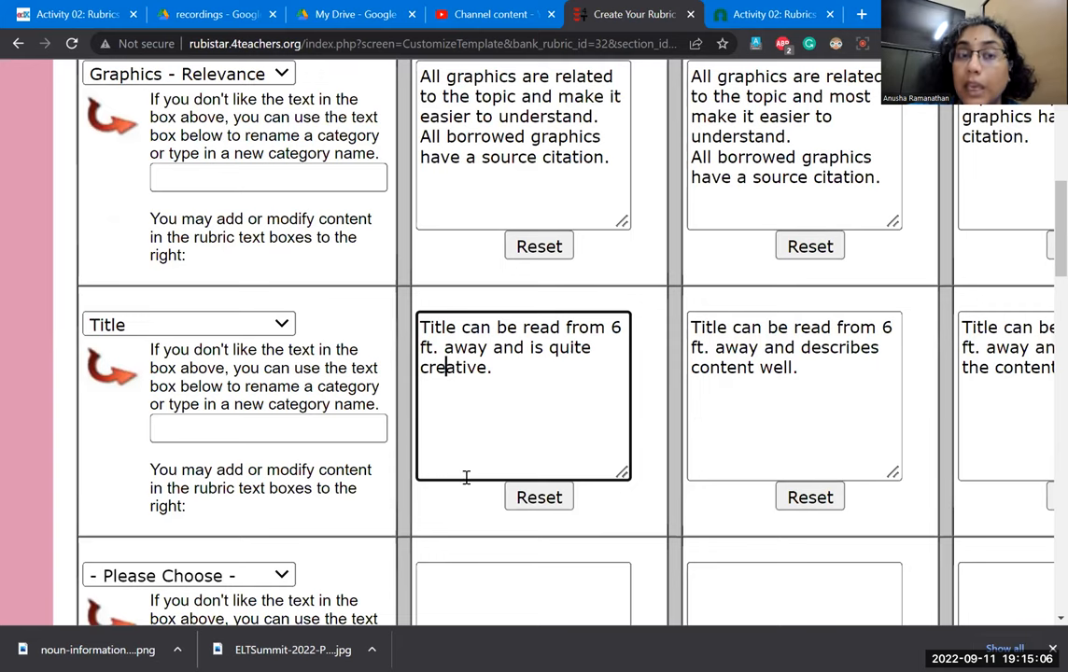
pyautogui.scroll(-3)
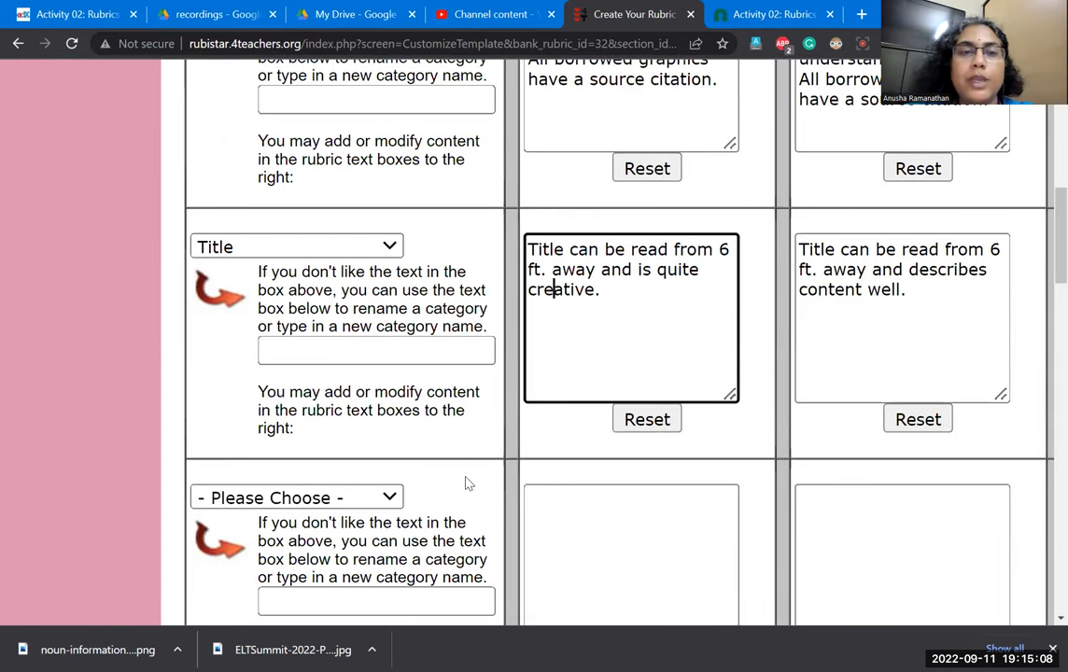
pyautogui.scroll(-3)
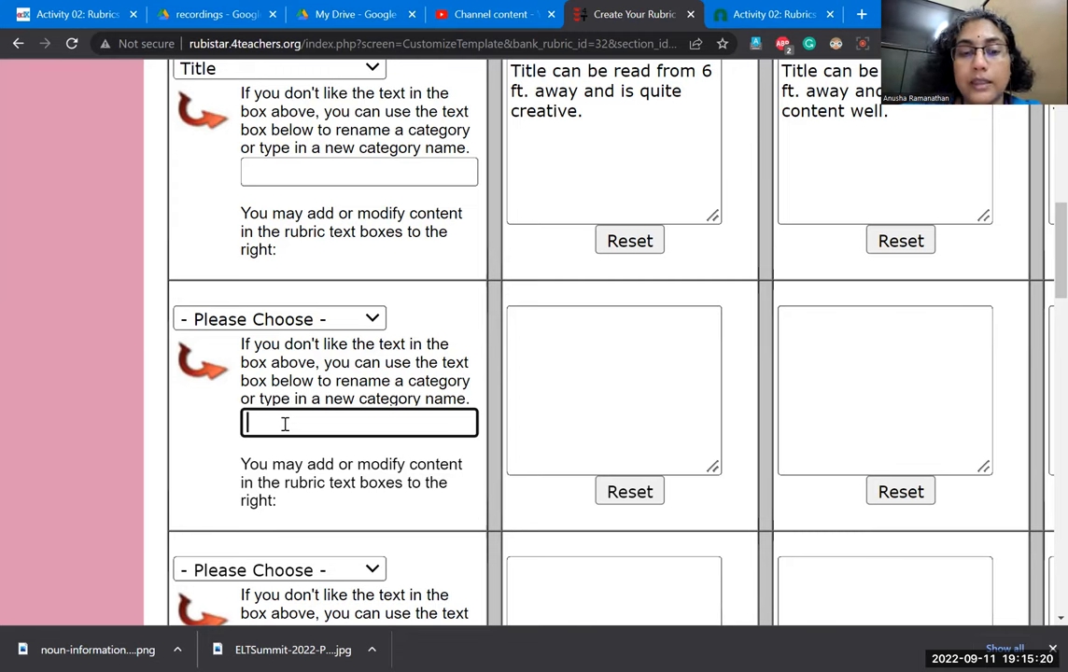
# - Enter the custom category name 'Uses Recyclable Materials' for the third row, correcting typos
pyautogui.write('Sus')
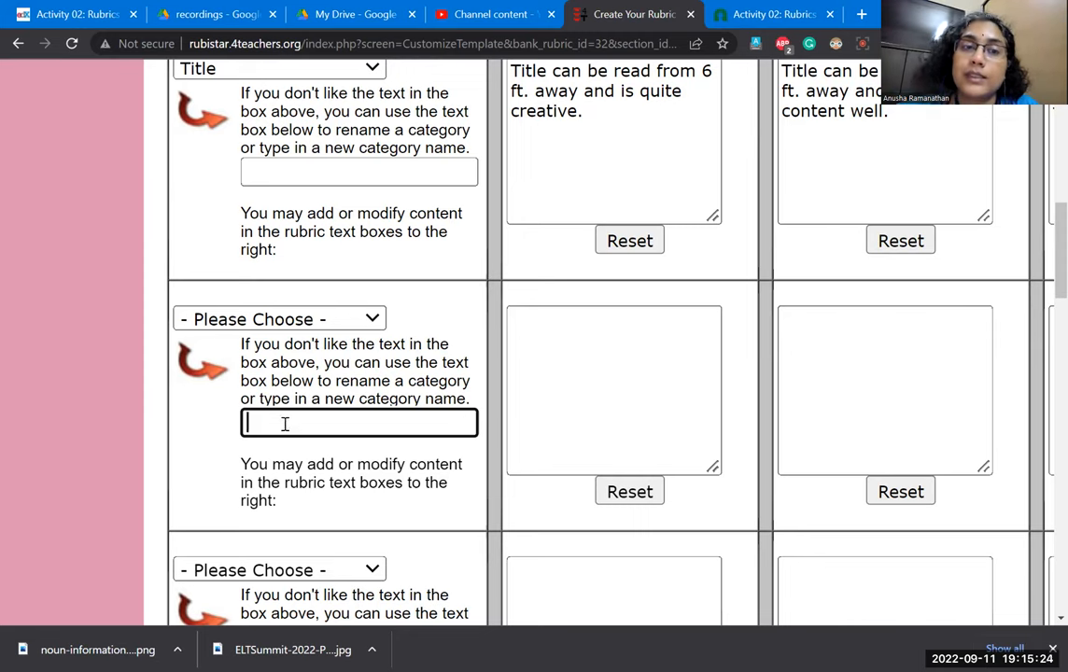
pyautogui.write('Uses Susta')
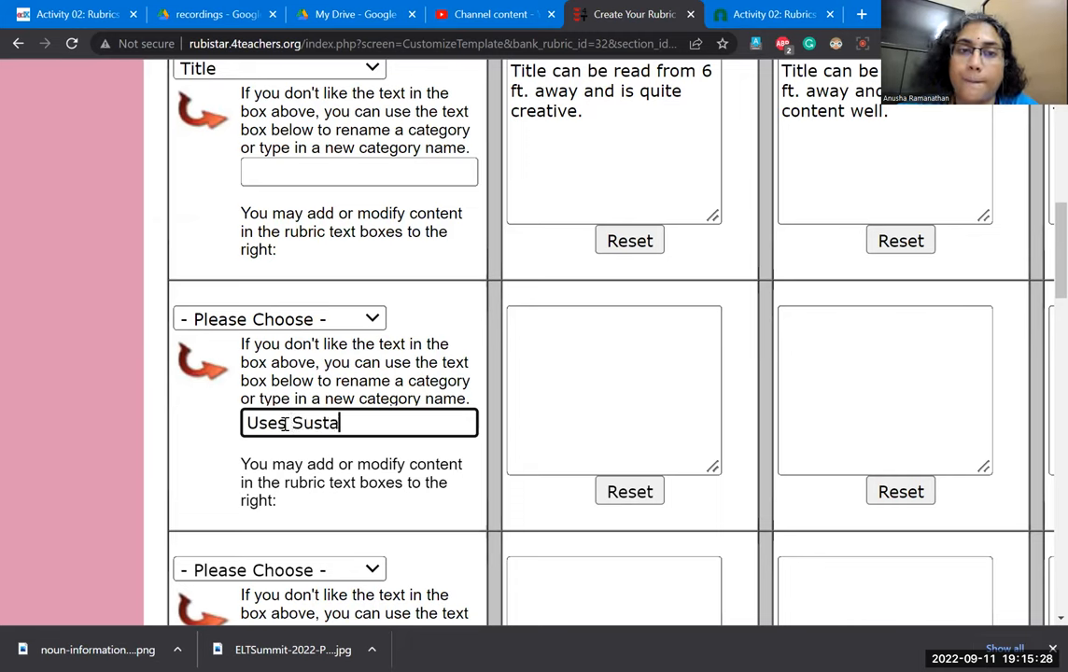
pyautogui.write('inable')
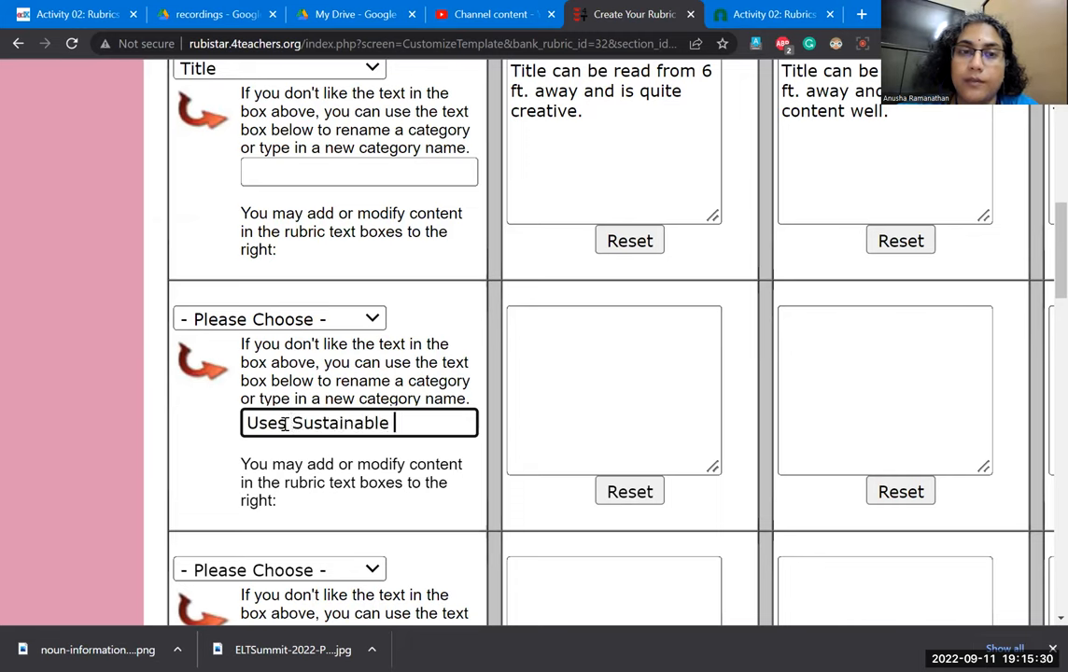
pyautogui.press('Backspace')
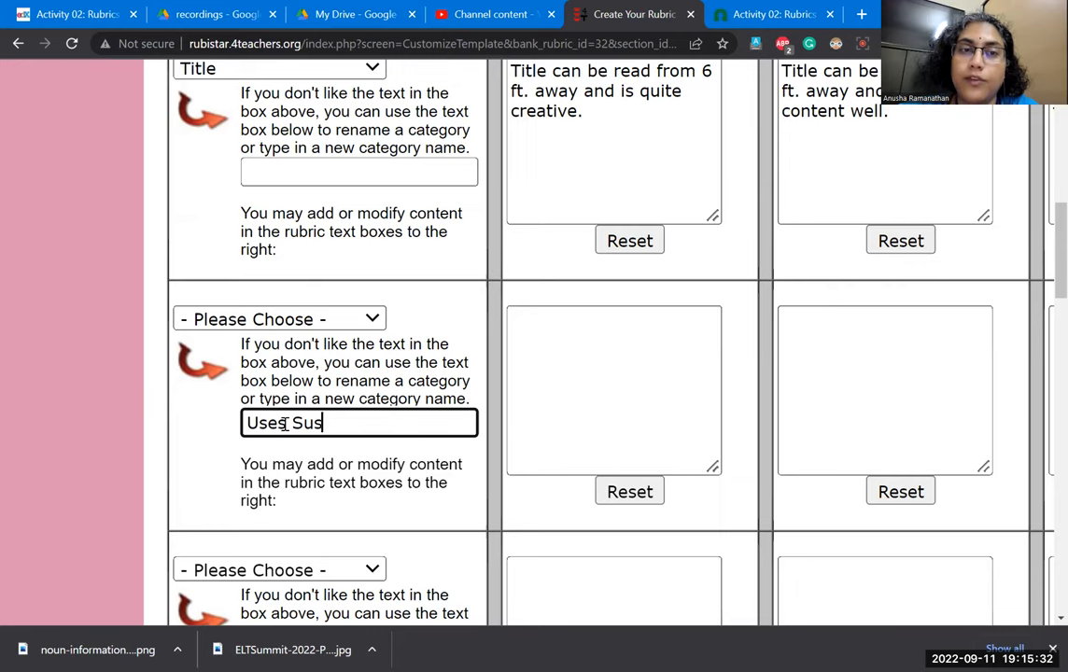
pyautogui.write('REcys')
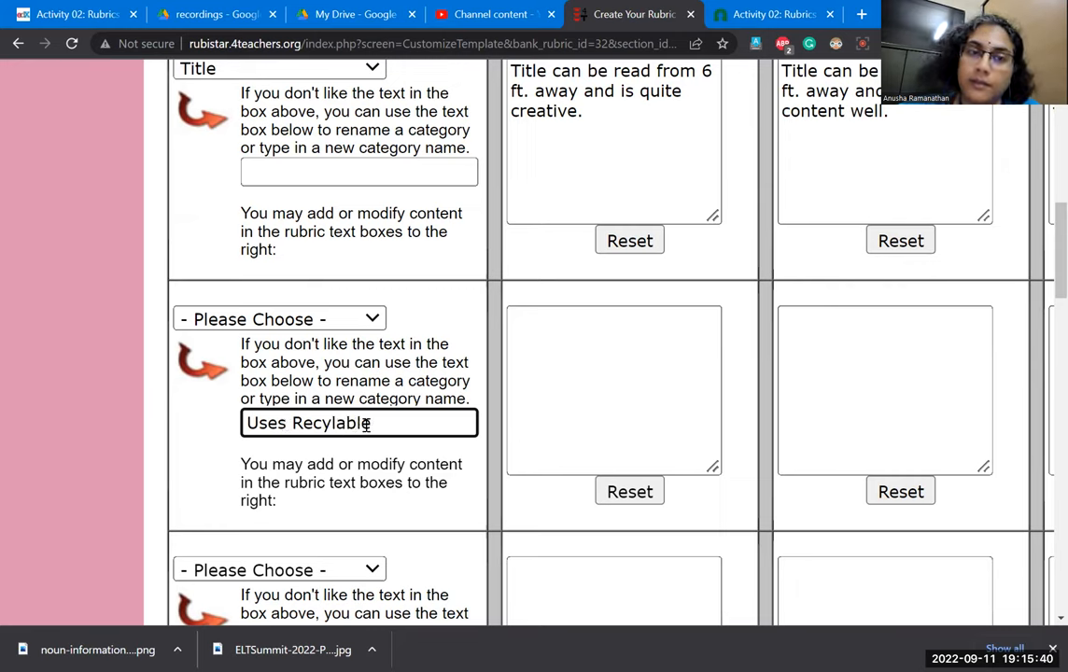
# - Write the top-level descriptor: only paper and paints are used, no toxic materials
pyautogui.write('Materials')
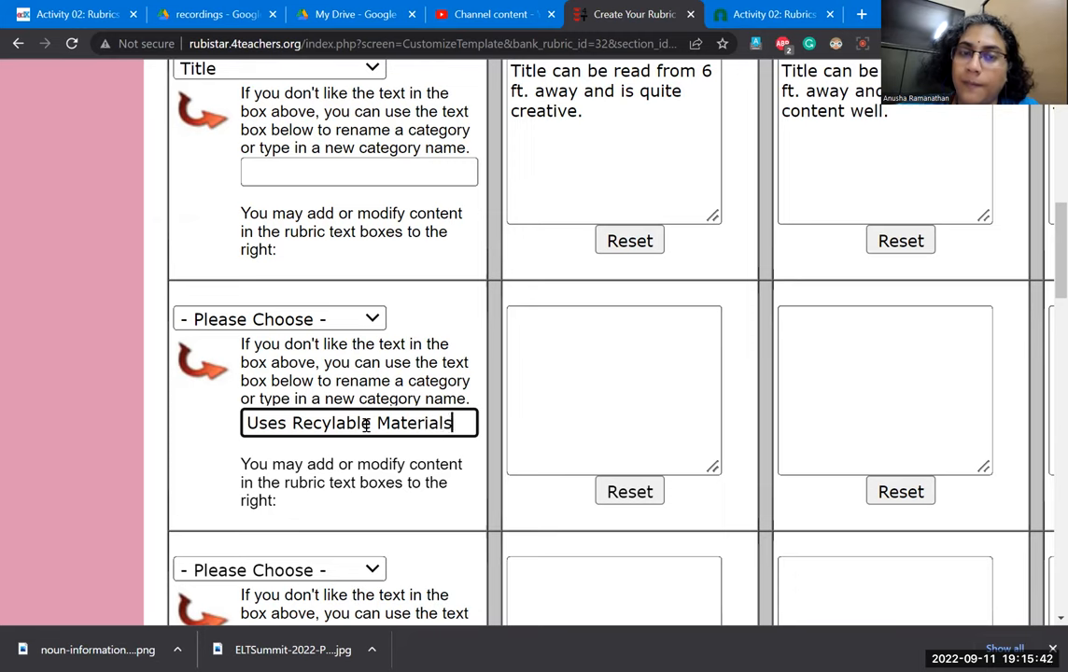
pyautogui.click(612, 390)
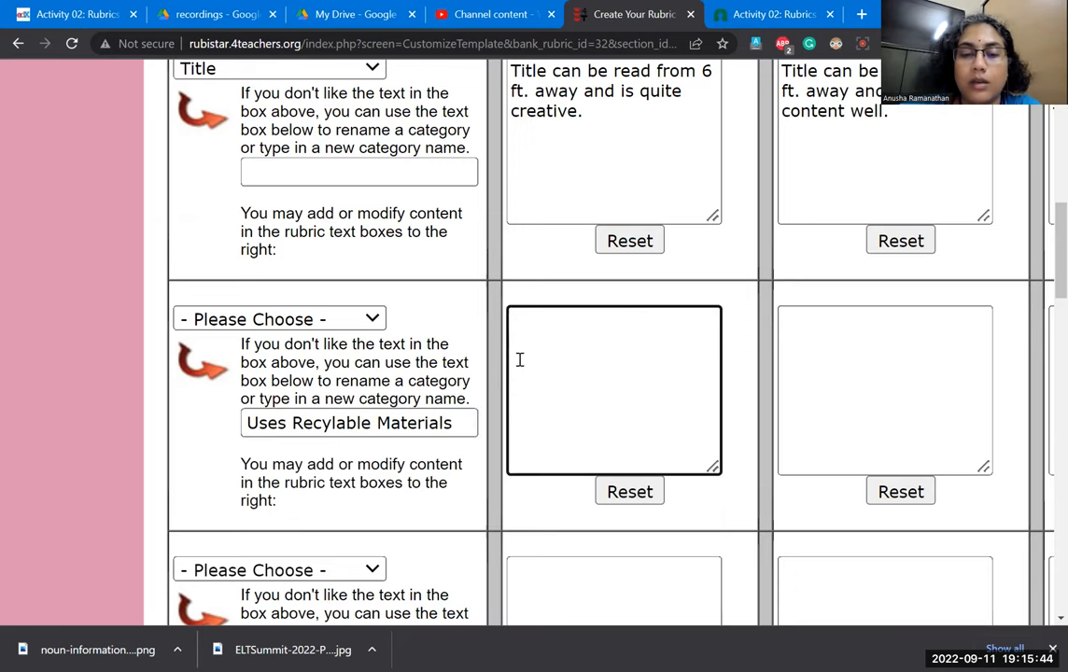
pyautogui.write('Only pape')
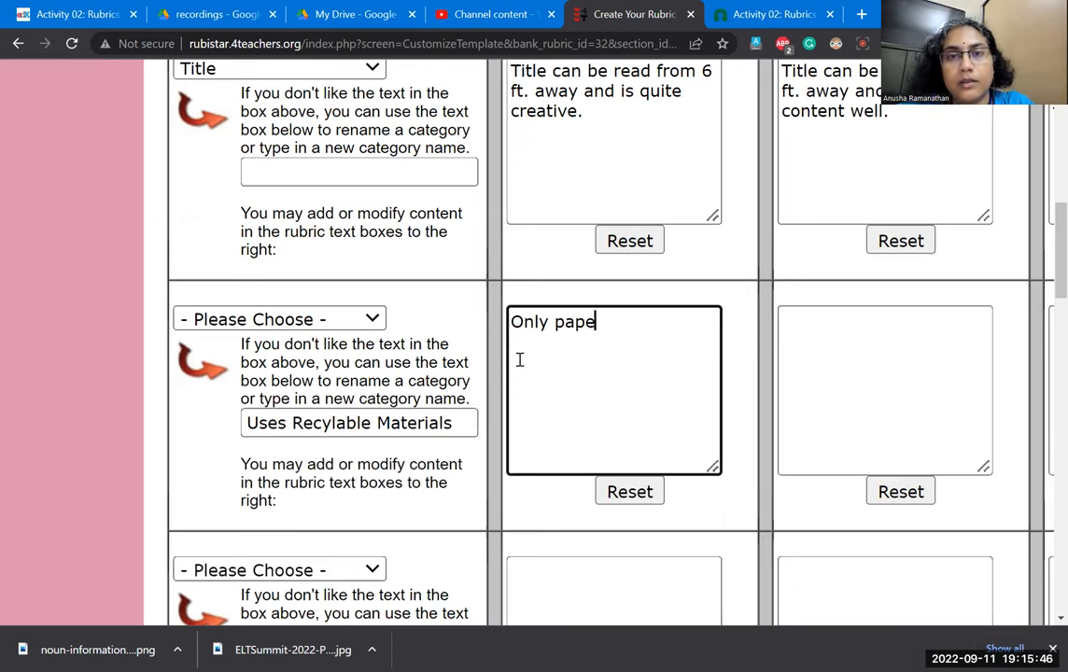
pyautogui.write('r and pain')
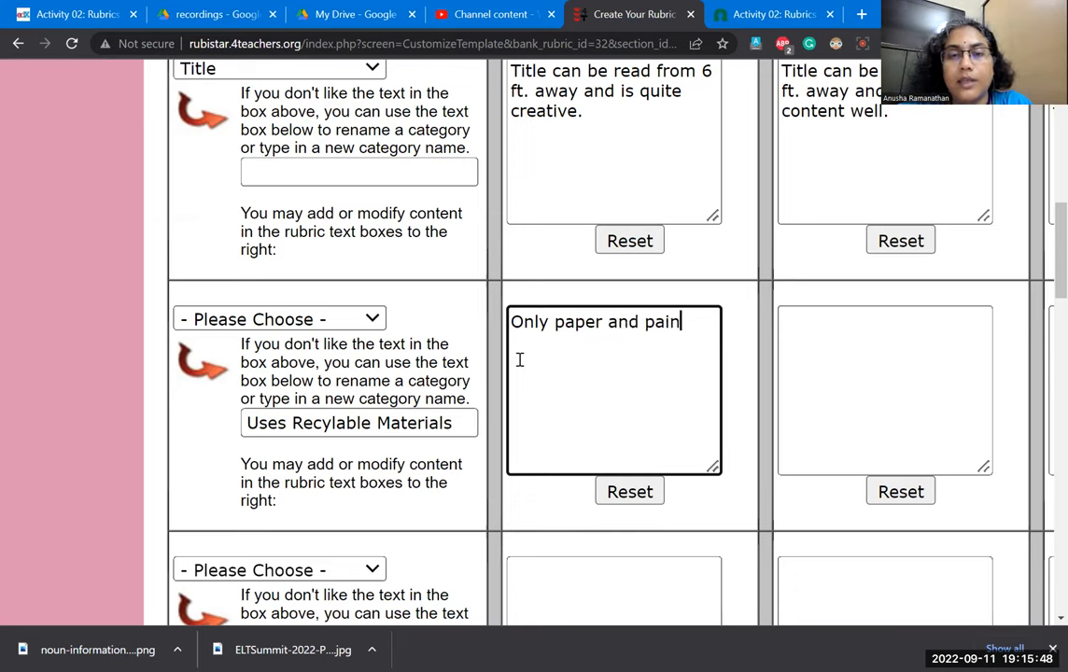
pyautogui.write('ts are us')
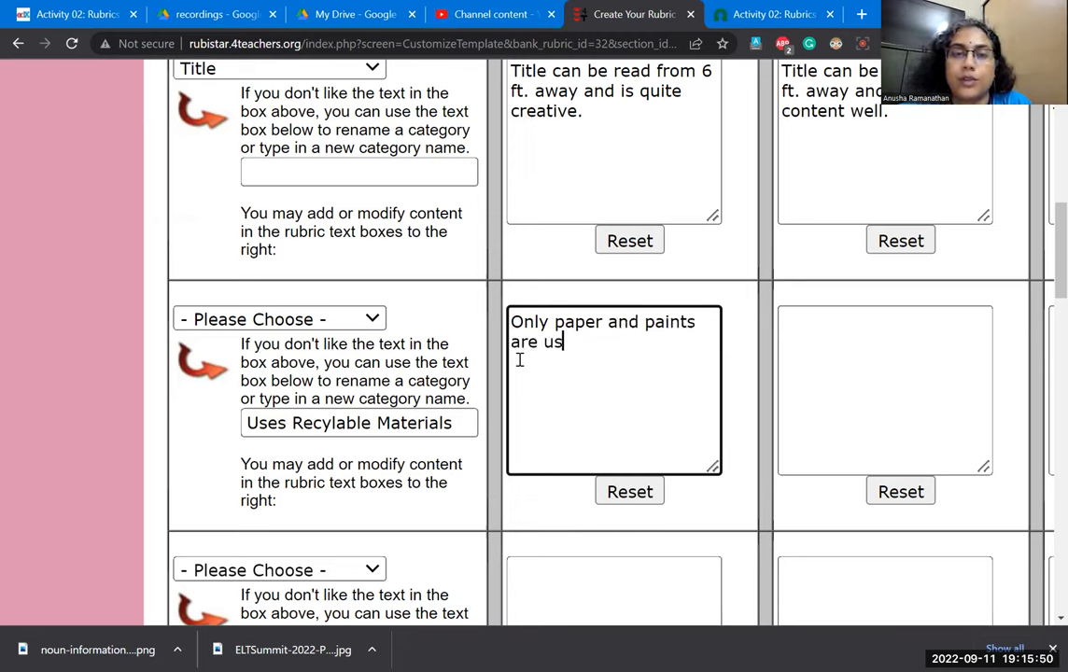
pyautogui.write('ed and n')
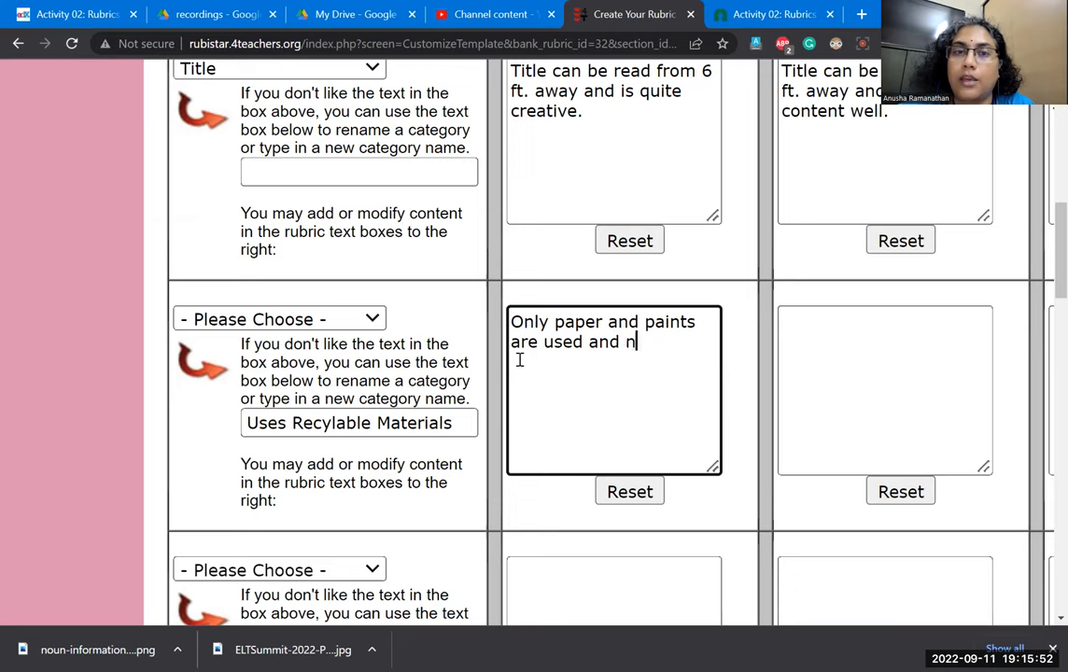
pyautogui.write('o toxic chemicals or plastic were used in the making')
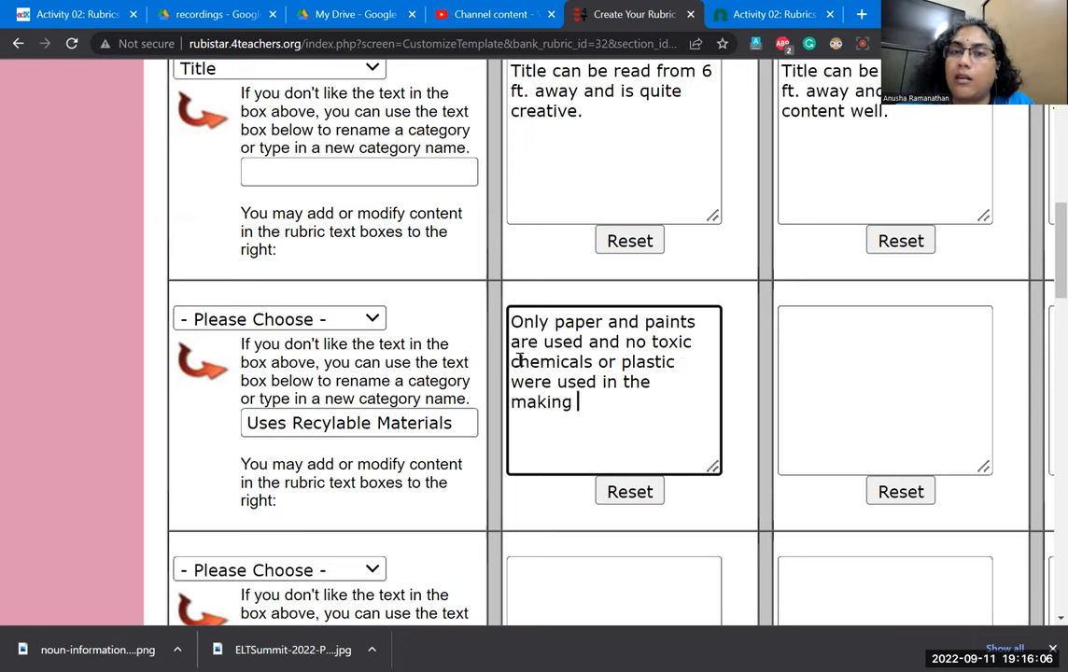
pyautogui.write('of the presentati')
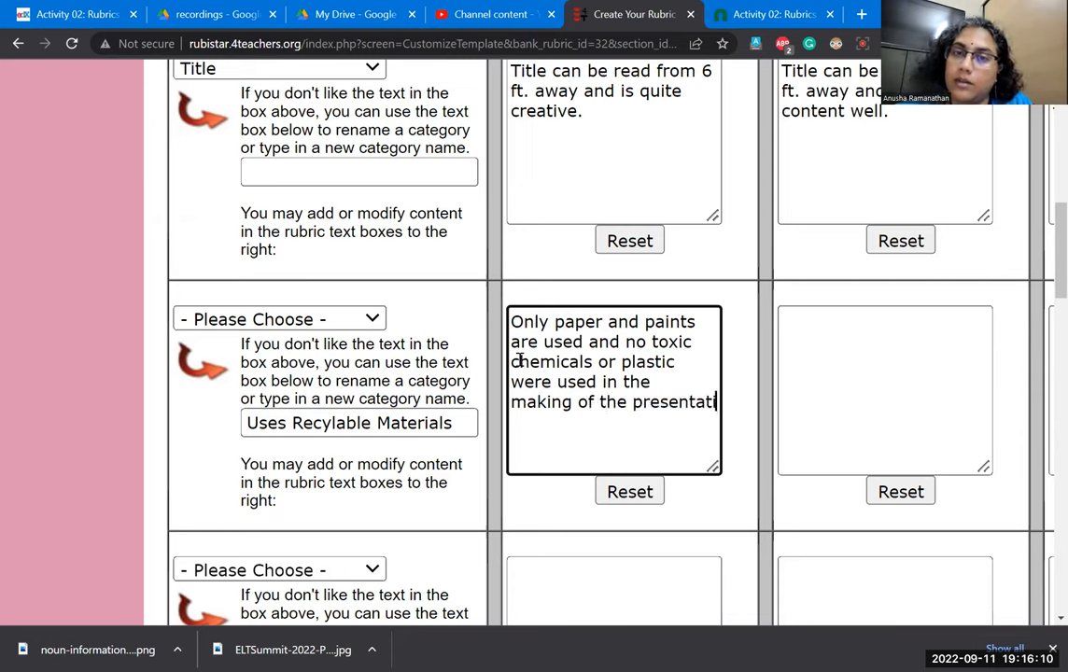
pyautogui.write('on.')
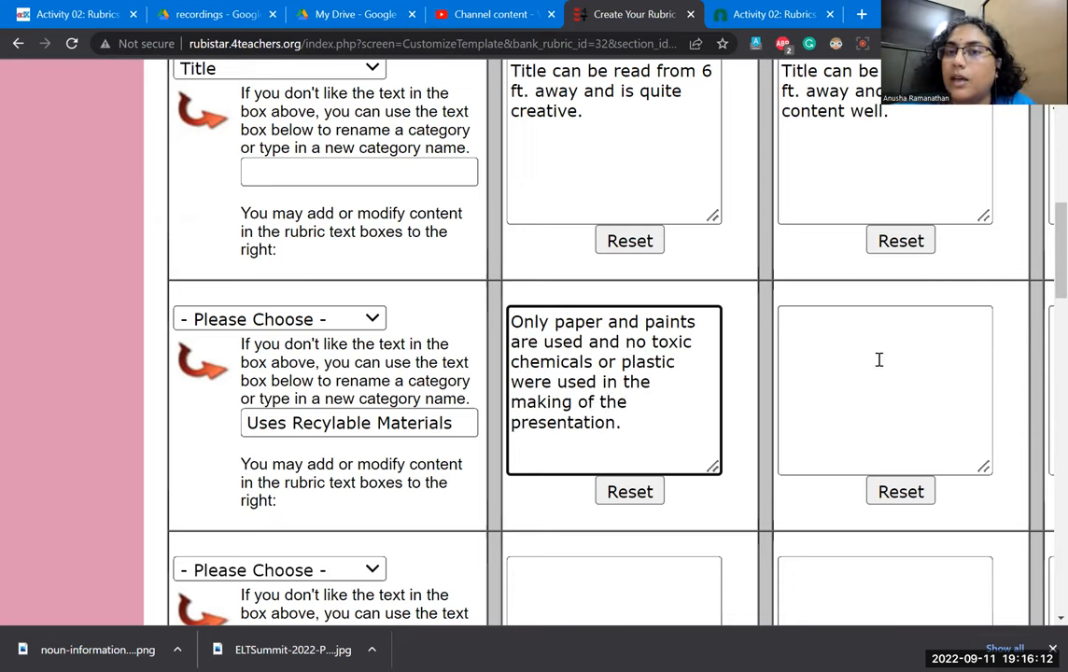
# - Write the second-level descriptor: only paper is used with sketchpens used minimally
pyautogui.write('Sketch')
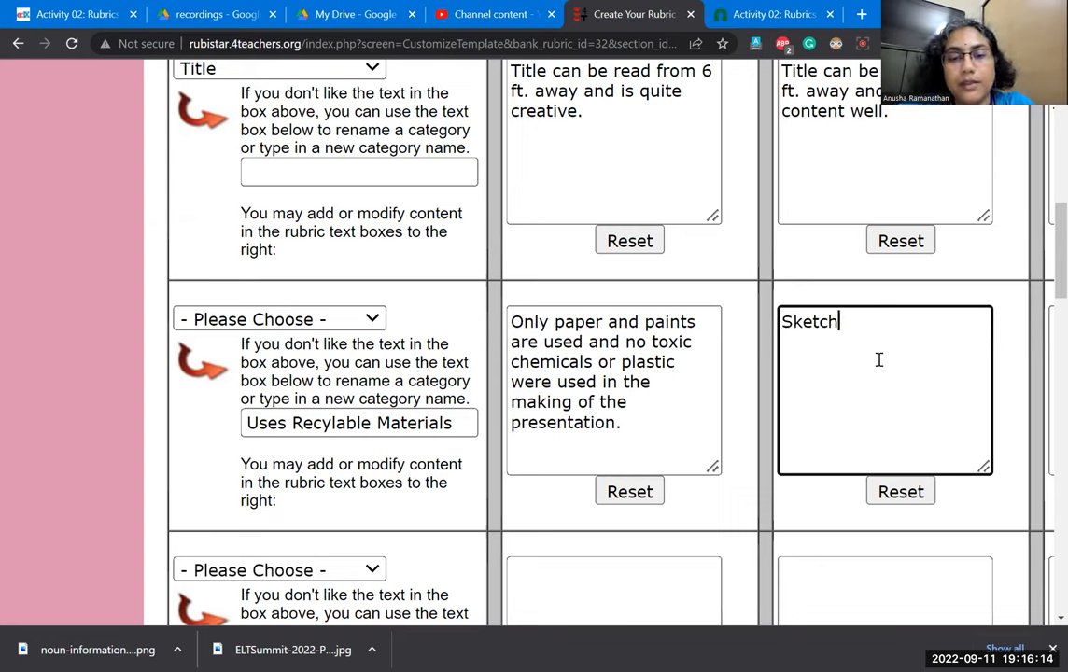
pyautogui.write('pe')
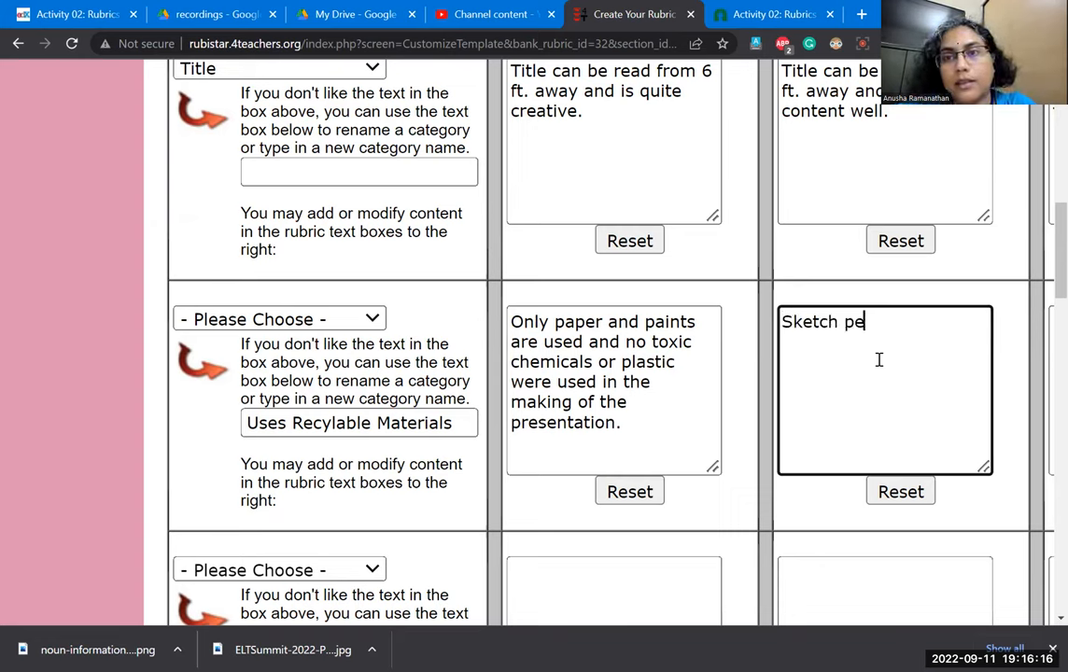
pyautogui.write('ns')
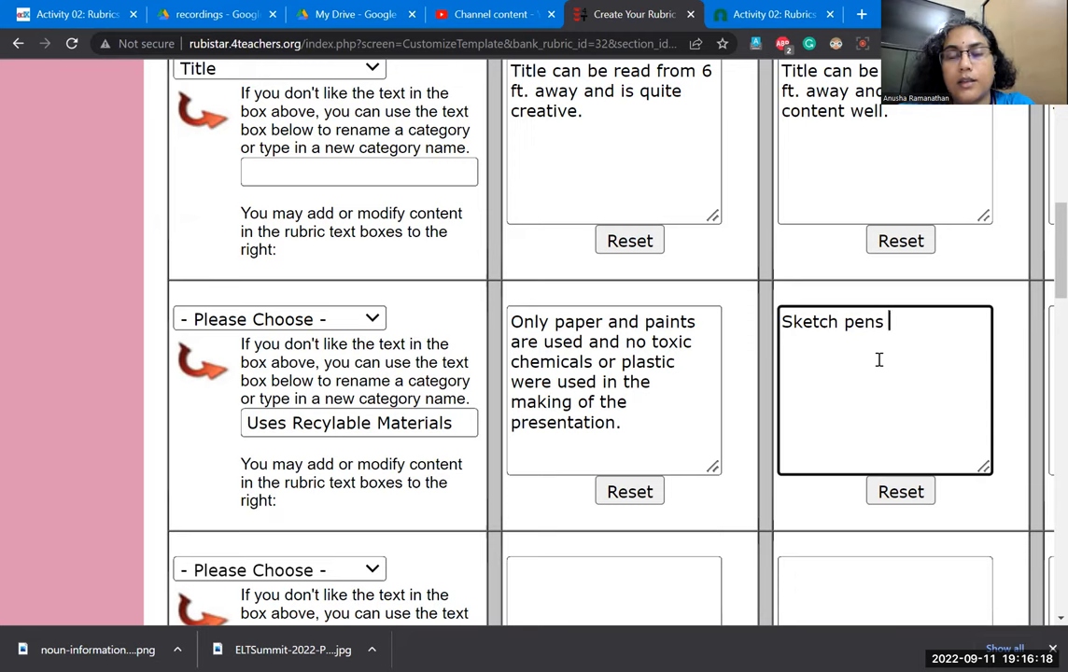
pyautogui.press('ctrl+a')
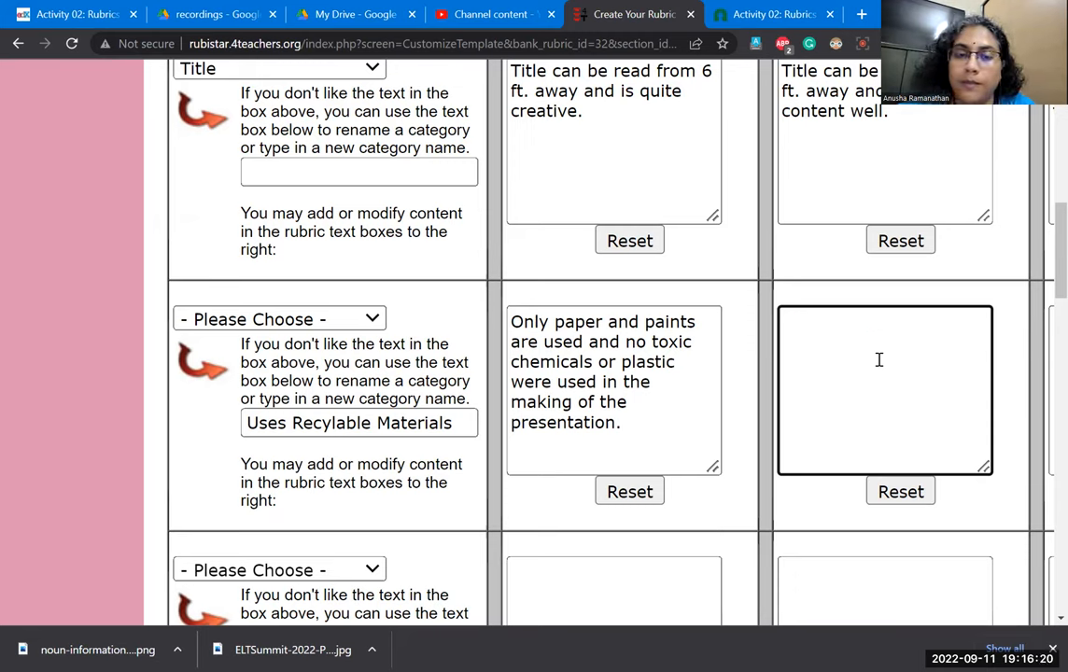
pyautogui.write('Only paper')
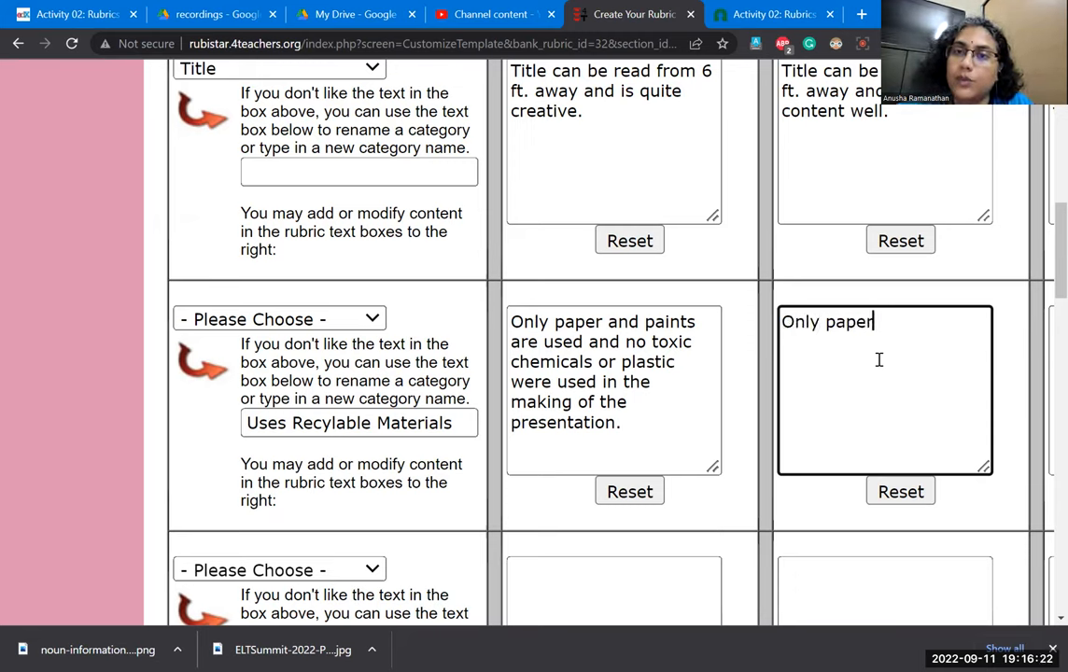
pyautogui.write('is used. S')
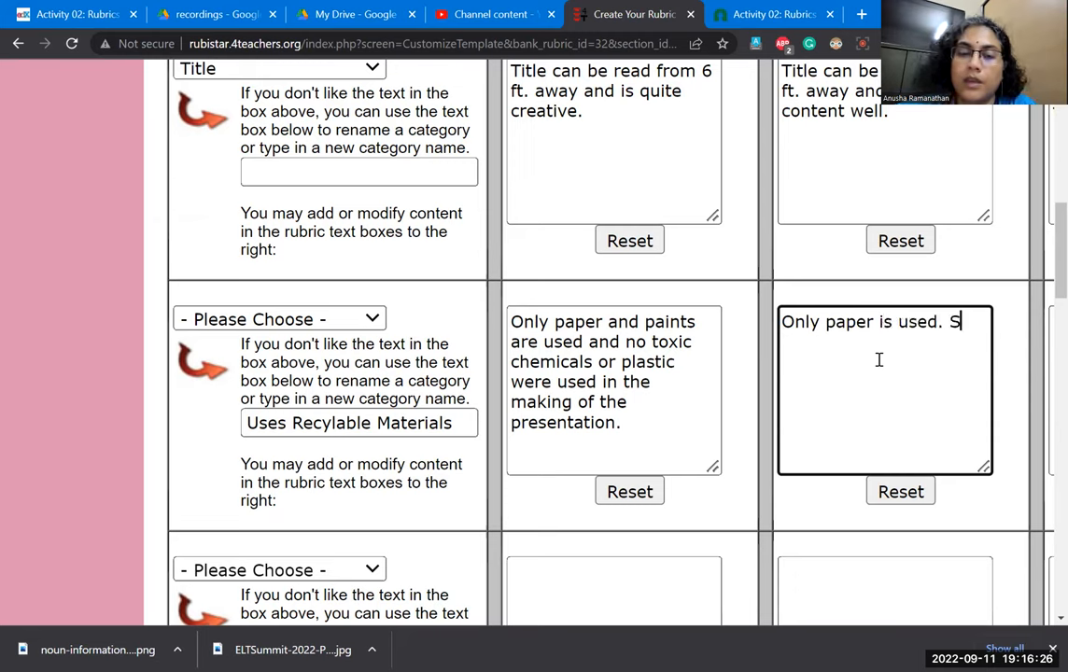
pyautogui.write('ketchpens with some toxicity were used')
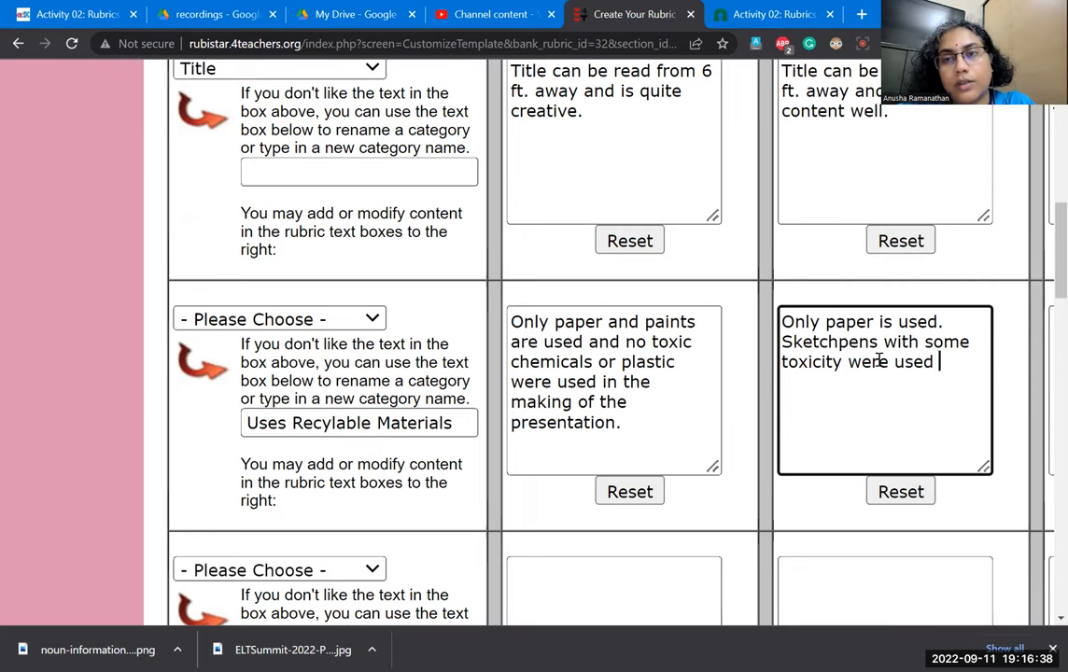
pyautogui.write('minimally.')
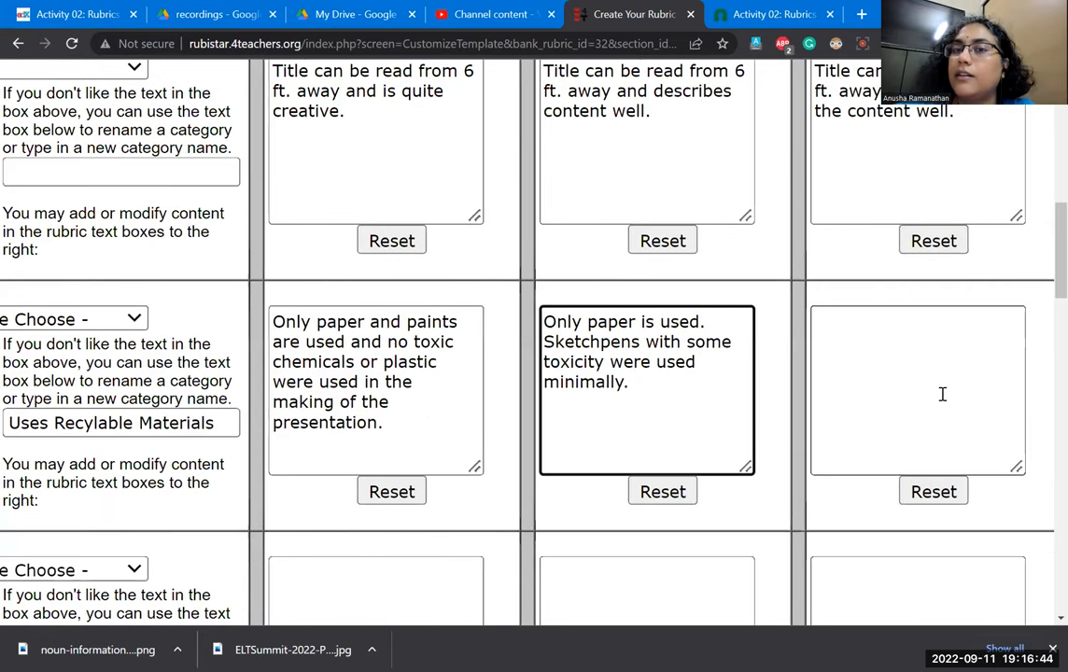
# - Write the third-level descriptor noting some use of plastic figures and cutouts
pyautogui.click(915, 390)
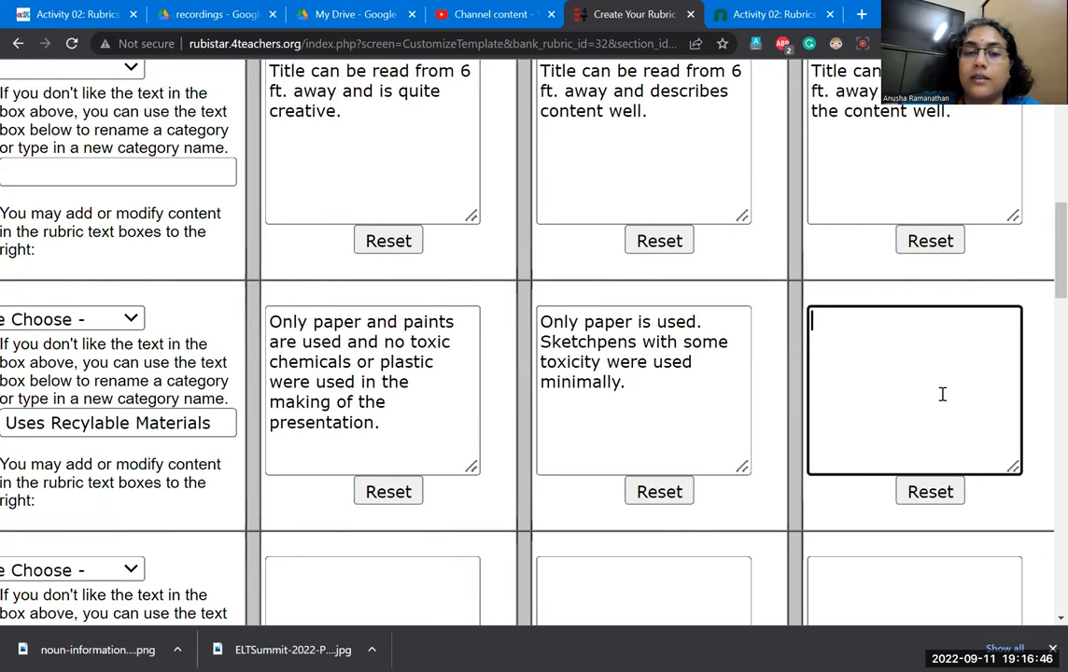
pyautogui.write('There is c')
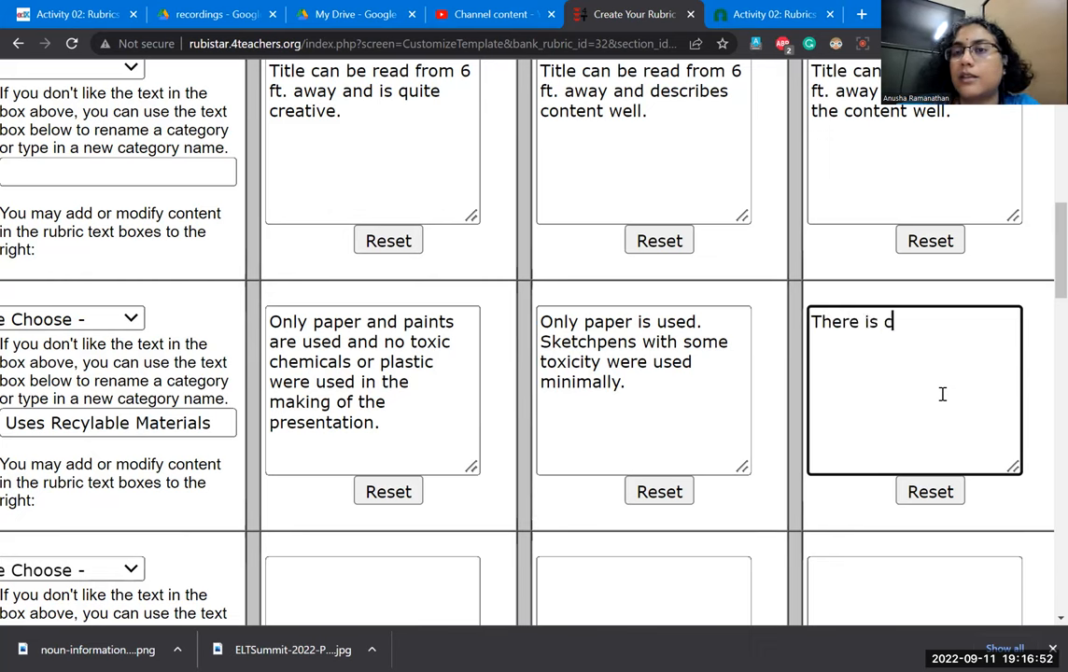
pyautogui.write('ome')
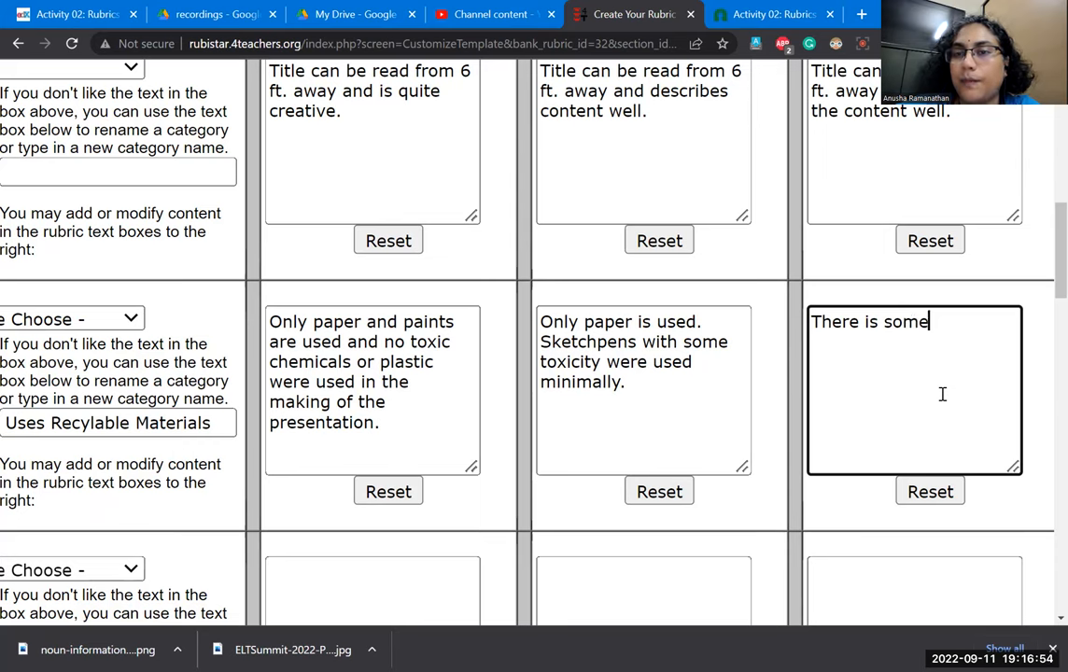
pyautogui.write('use')
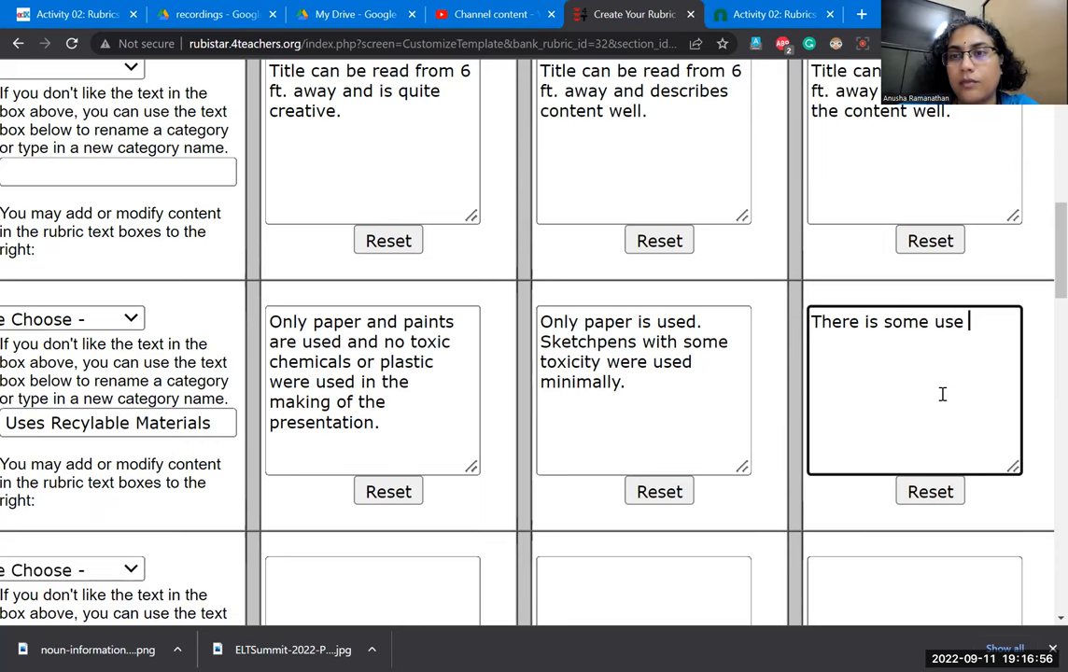
pyautogui.write('of plastic')
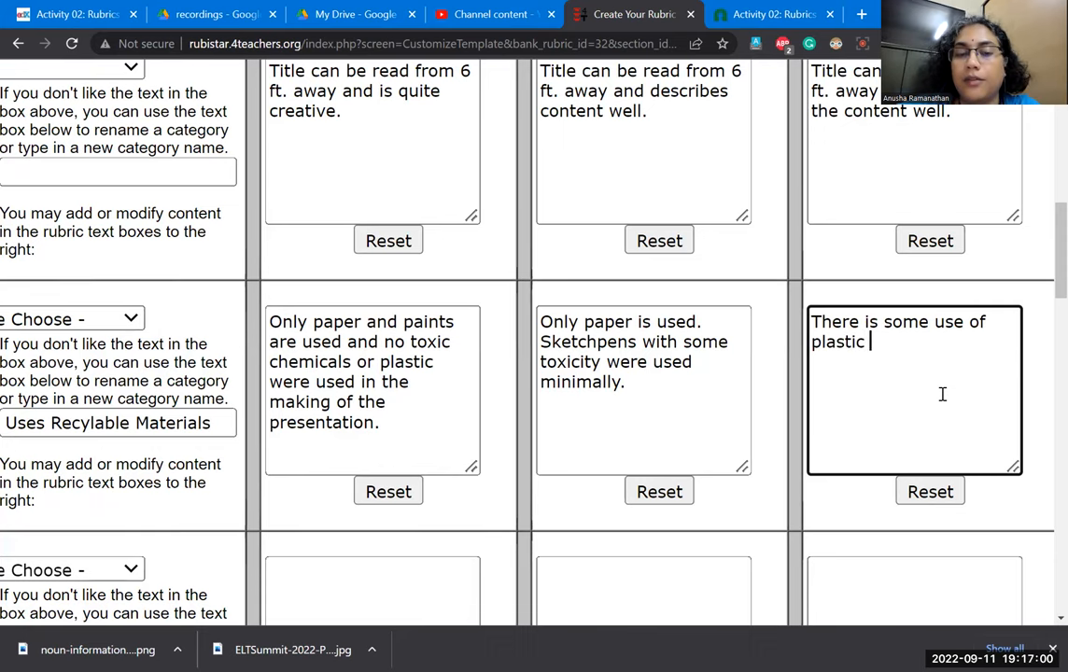
pyautogui.write('figures and cutouts.')
pyautogui.write('This')
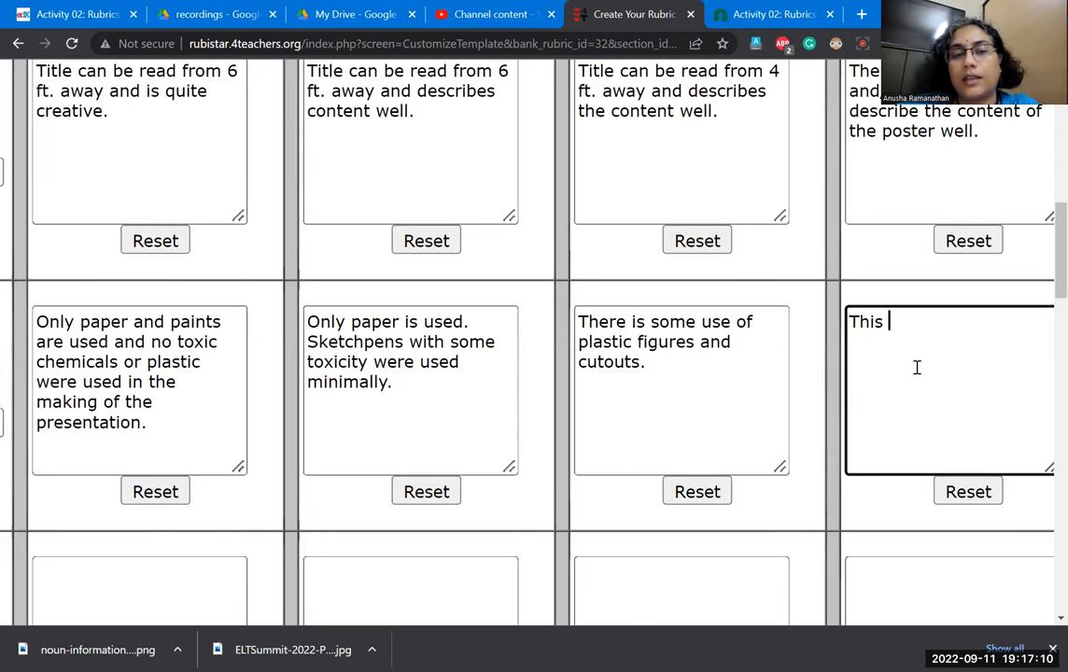
# - Write the fourth-level descriptor about heavy plastic use during the presentation and a lot of paper wastage
pyautogui.write('has a lot of')
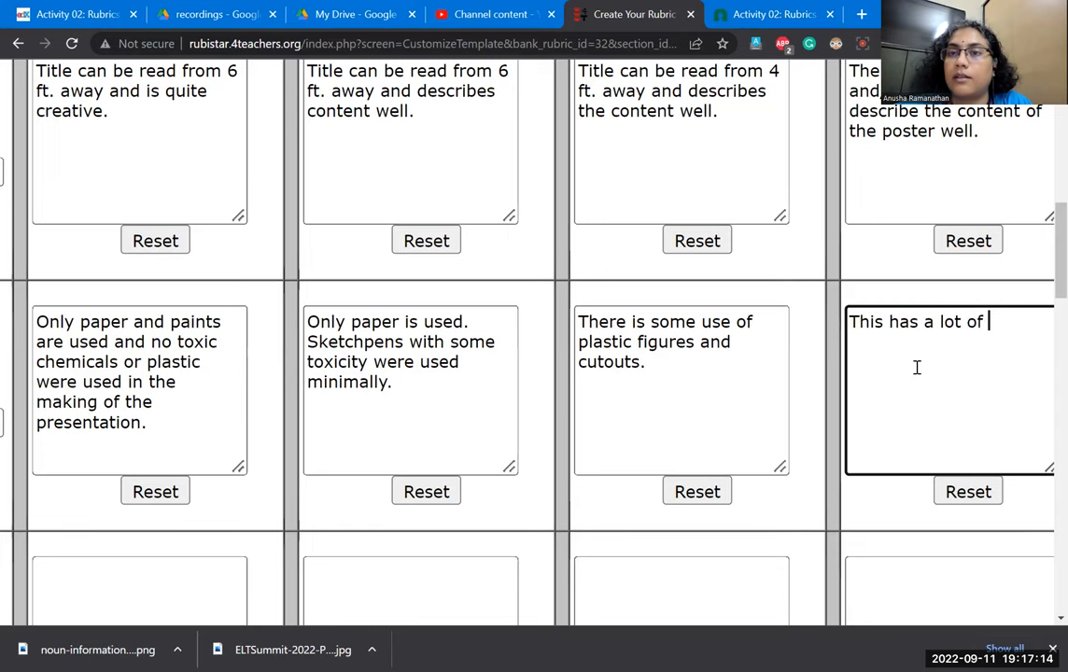
pyautogui.write('plat')
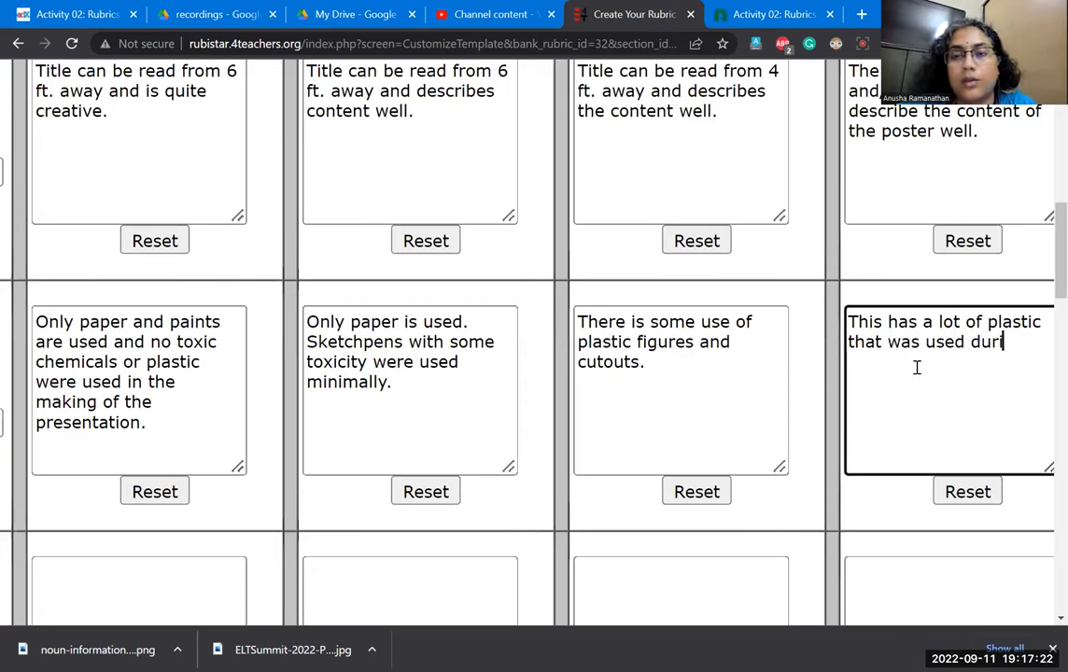
pyautogui.write('ng the presentation a')
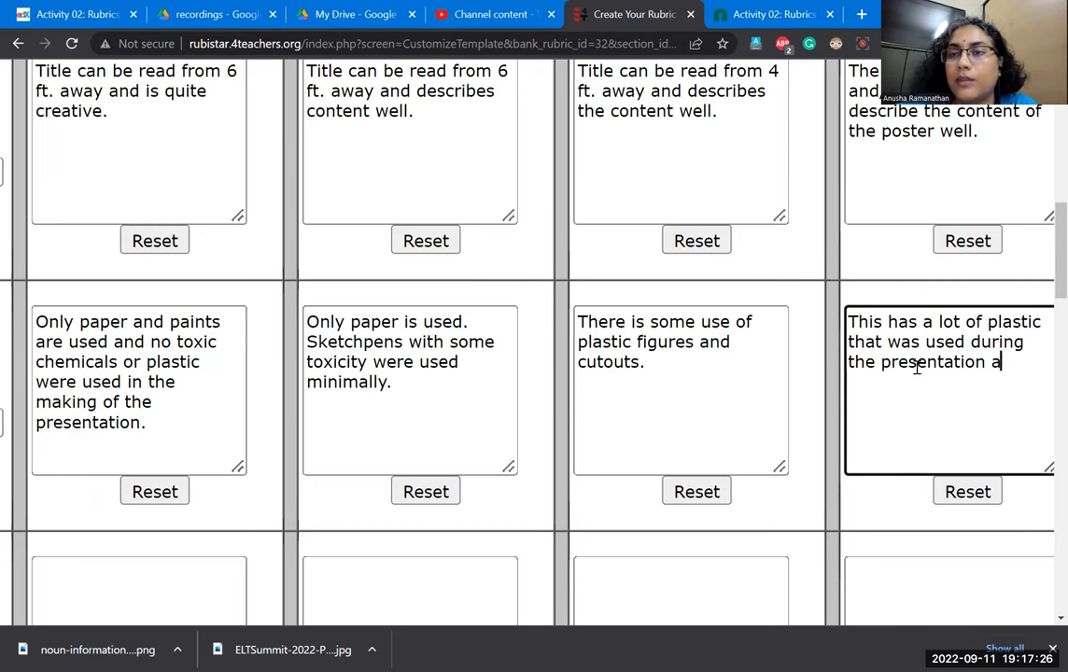
pyautogui.write('. There was')
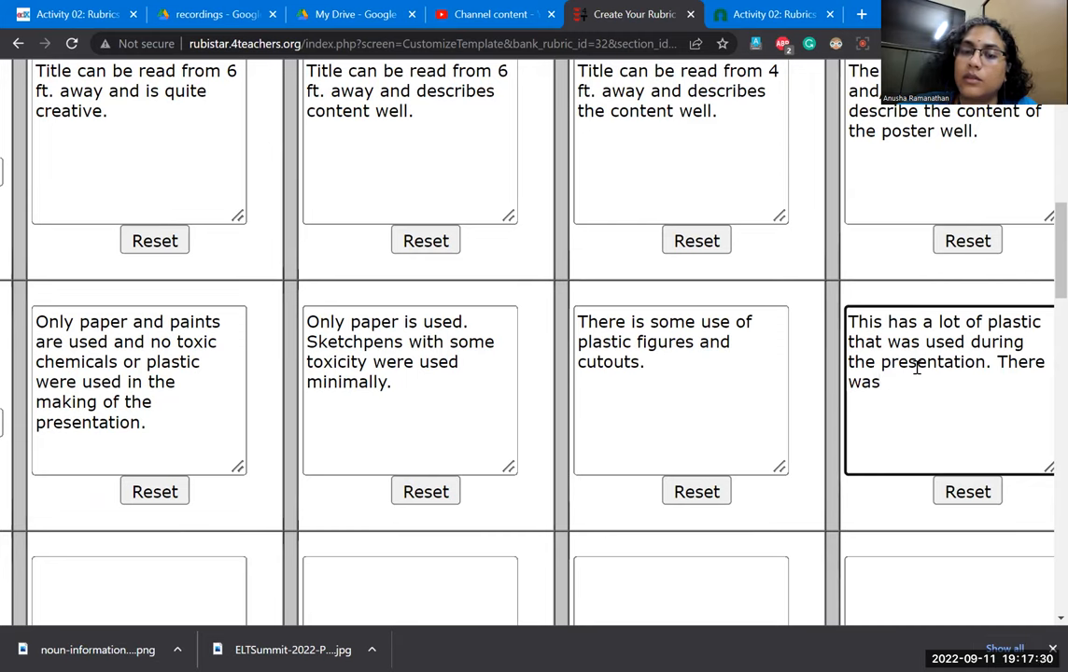
pyautogui.write('also')
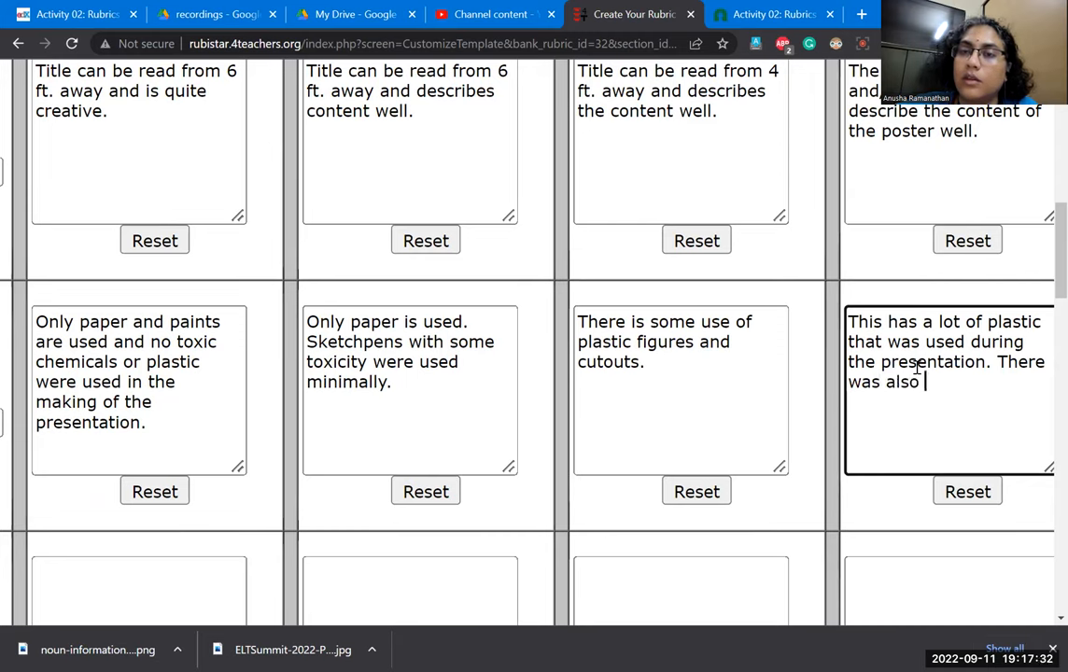
pyautogui.write('a lot')
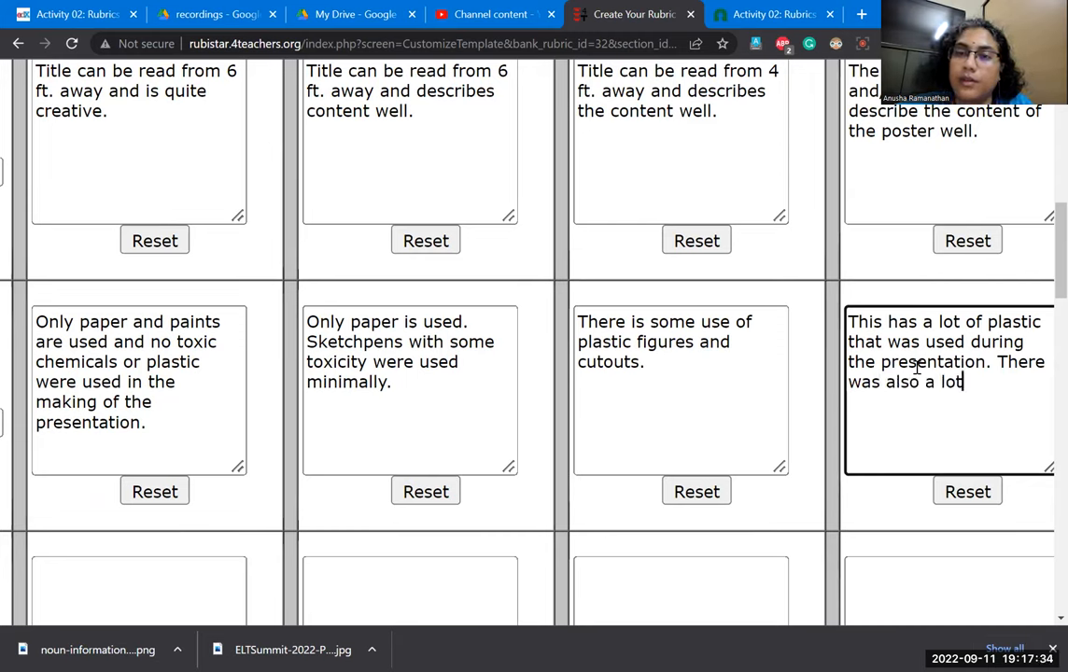
pyautogui.write('paper w')
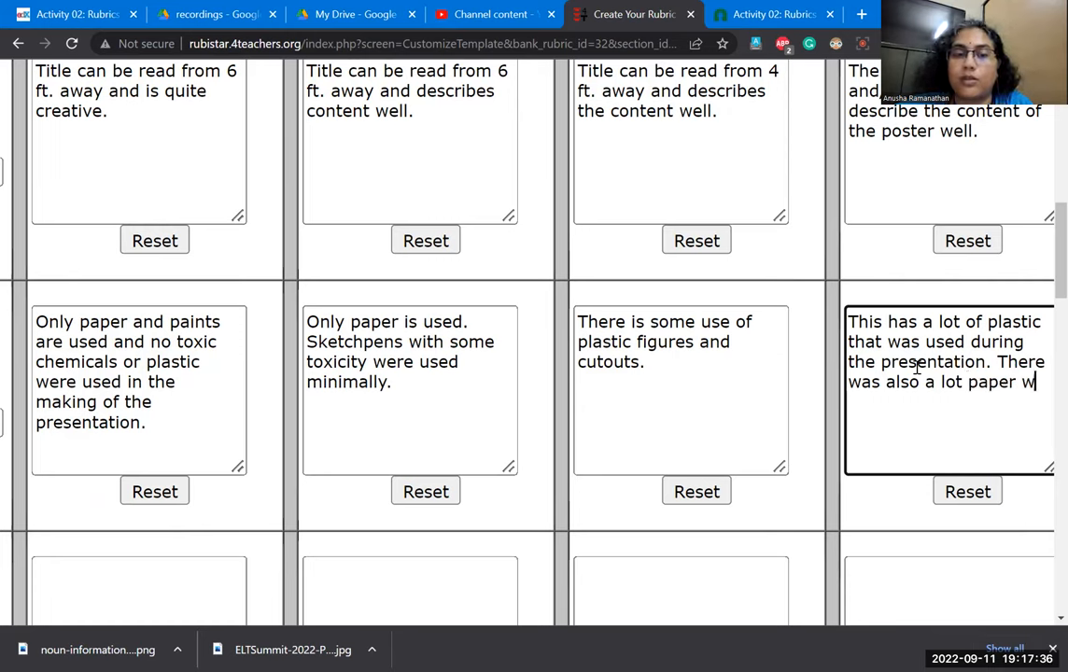
pyautogui.write('wastage.')
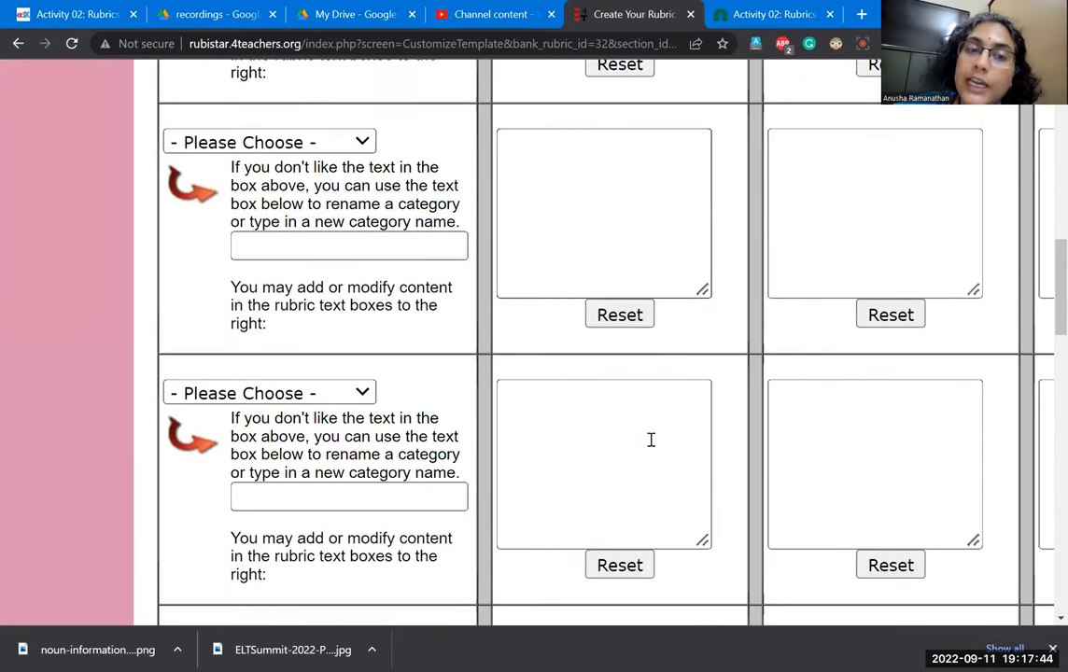
# - After the missing zip code warning on submit, enter zip code 99999 in the rubric information
pyautogui.scroll(-3)
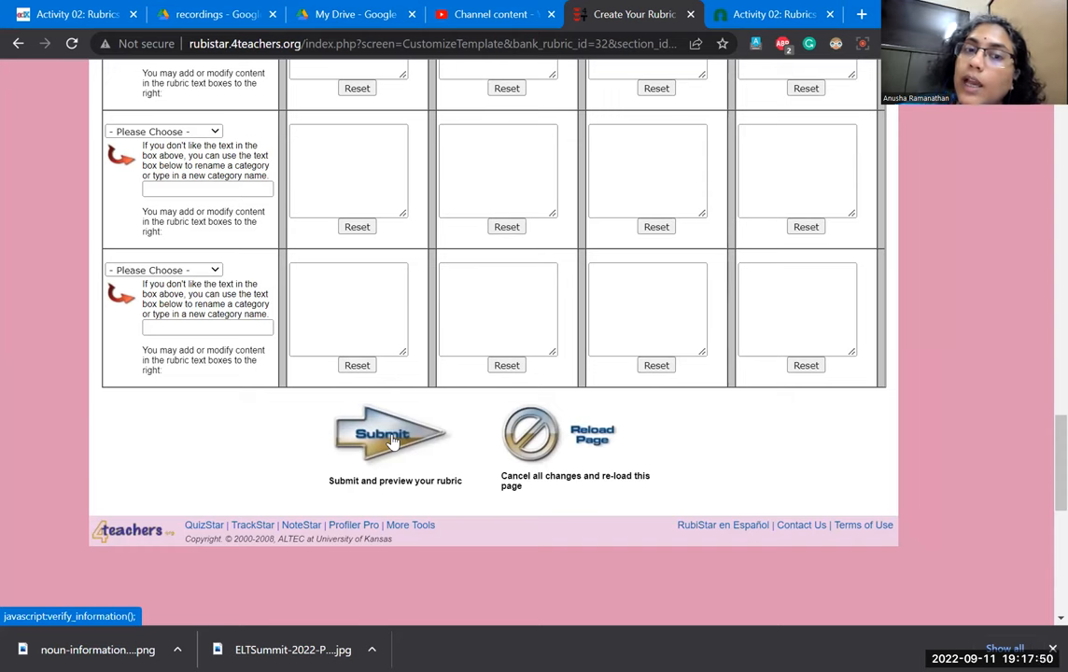
pyautogui.click(389, 433)
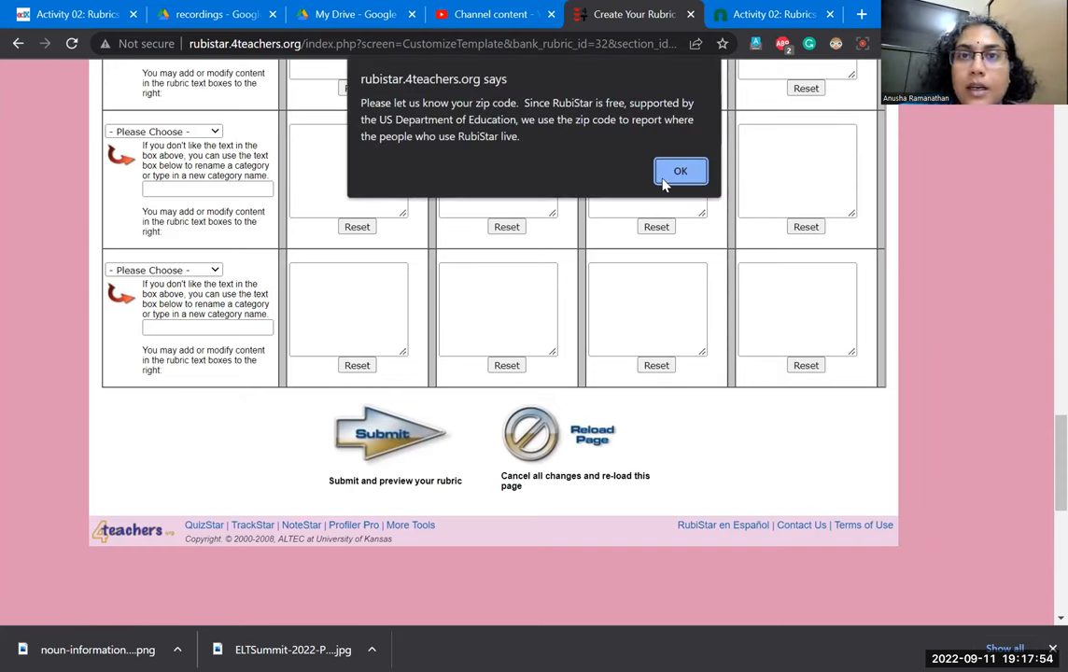
pyautogui.click(680, 171)
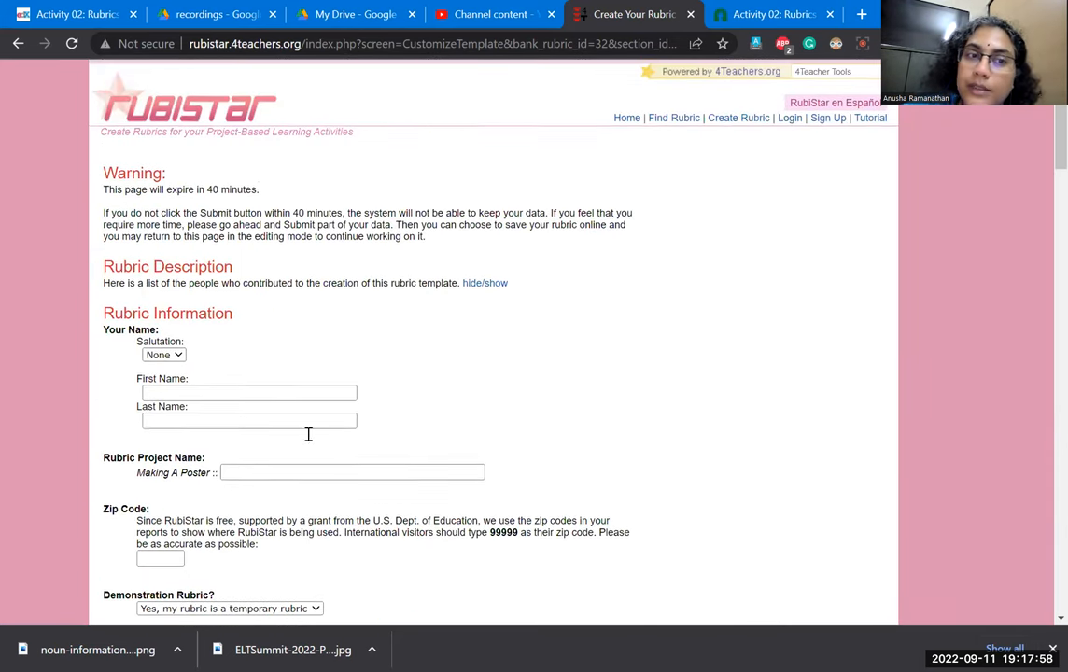
pyautogui.scroll(-3)
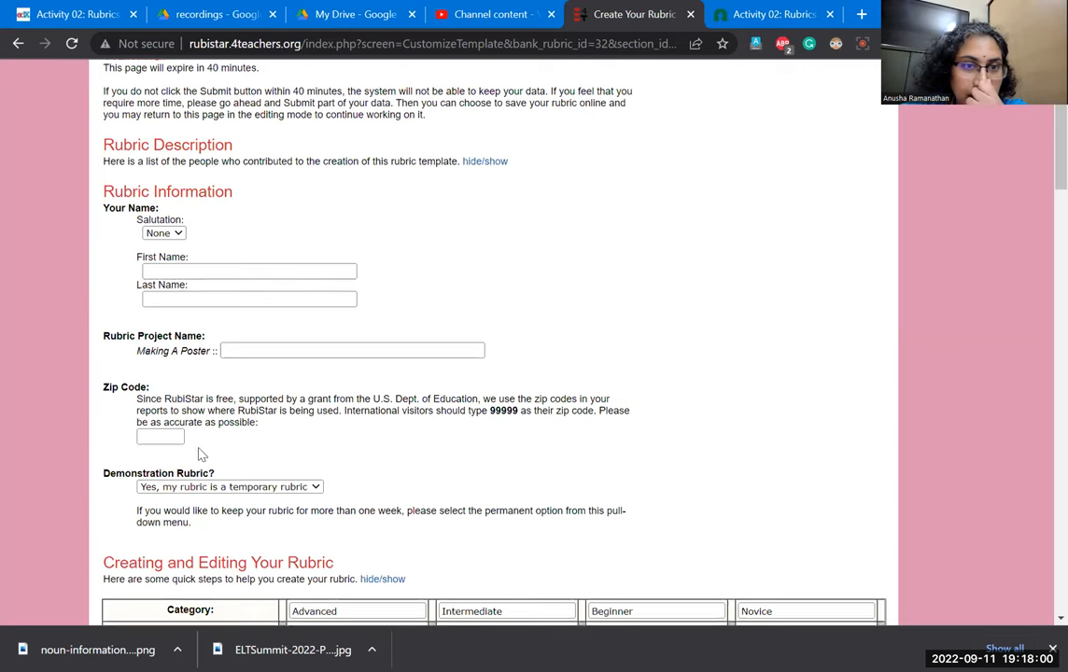
pyautogui.write('99999')
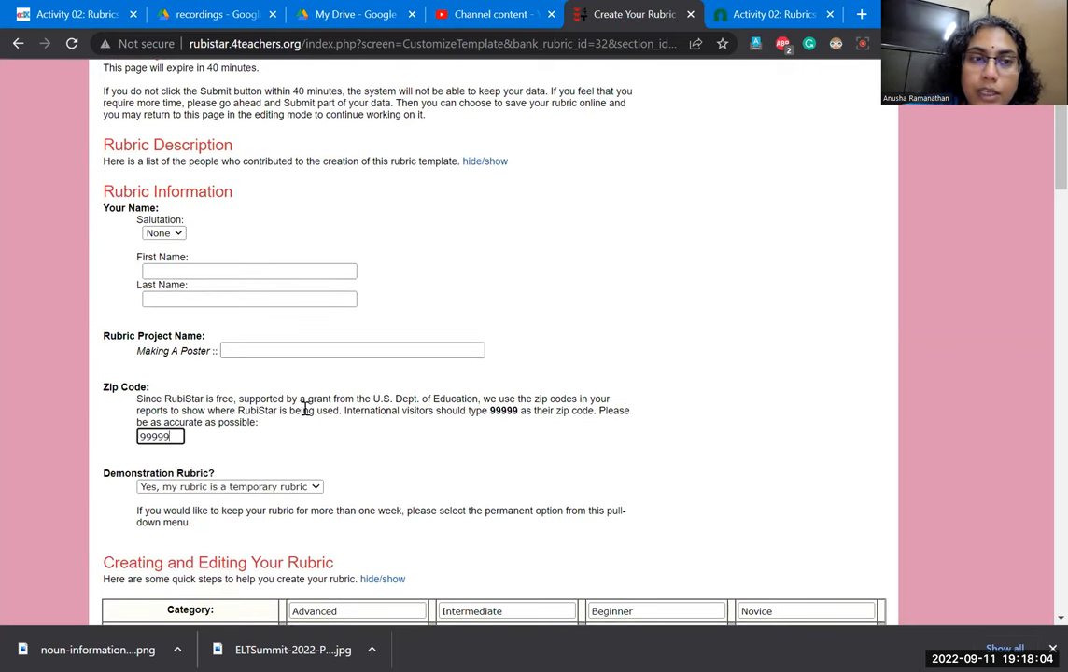
pyautogui.scroll(-3)
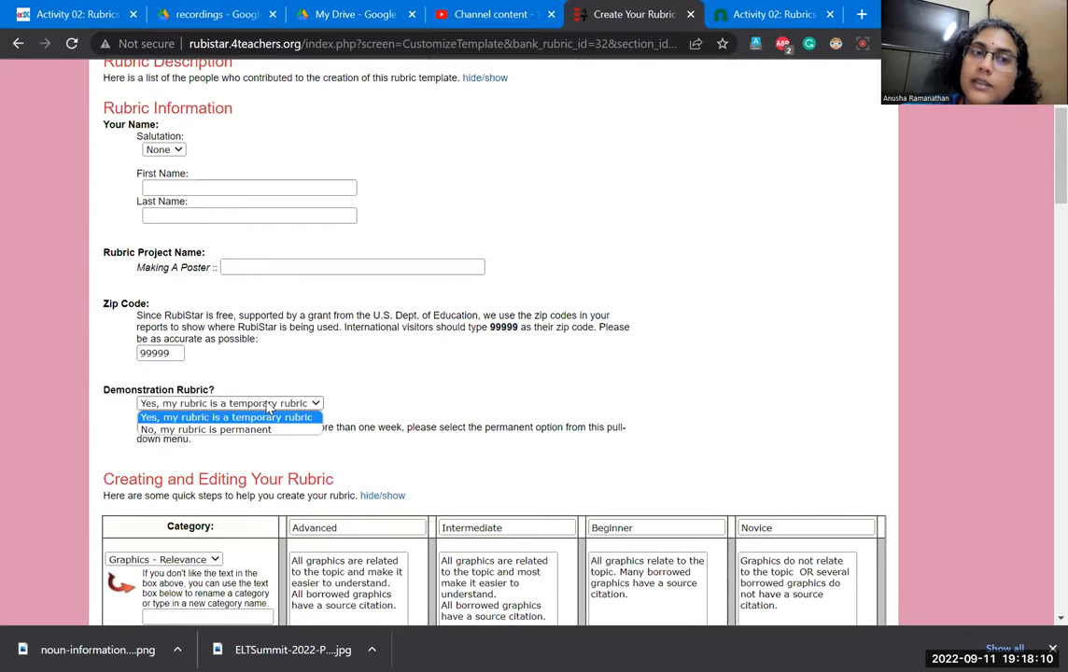
pyautogui.scroll(-3)
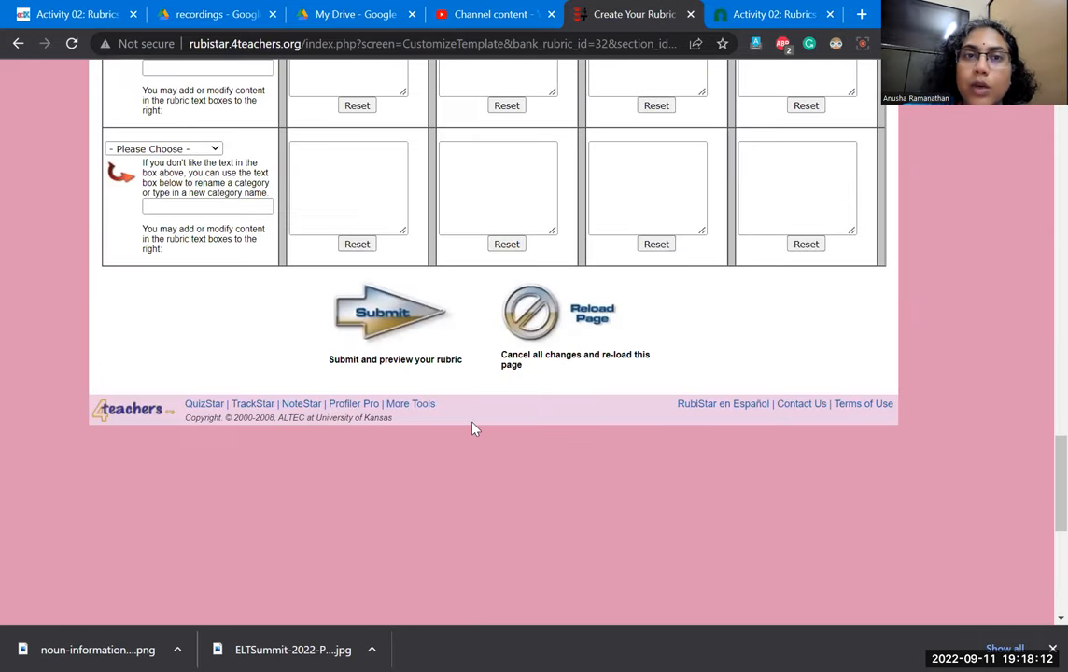
# - After the missing project name warning, enter 'Sample Poster Rubric' as the Rubric Project Name
pyautogui.click(390, 314)
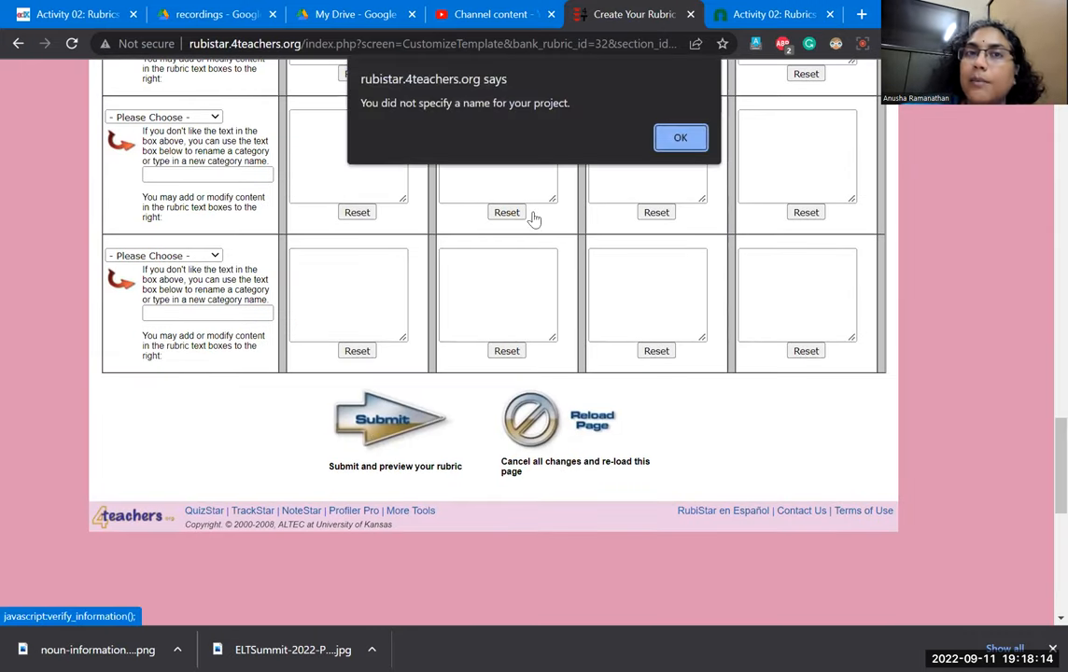
pyautogui.click(679, 138)
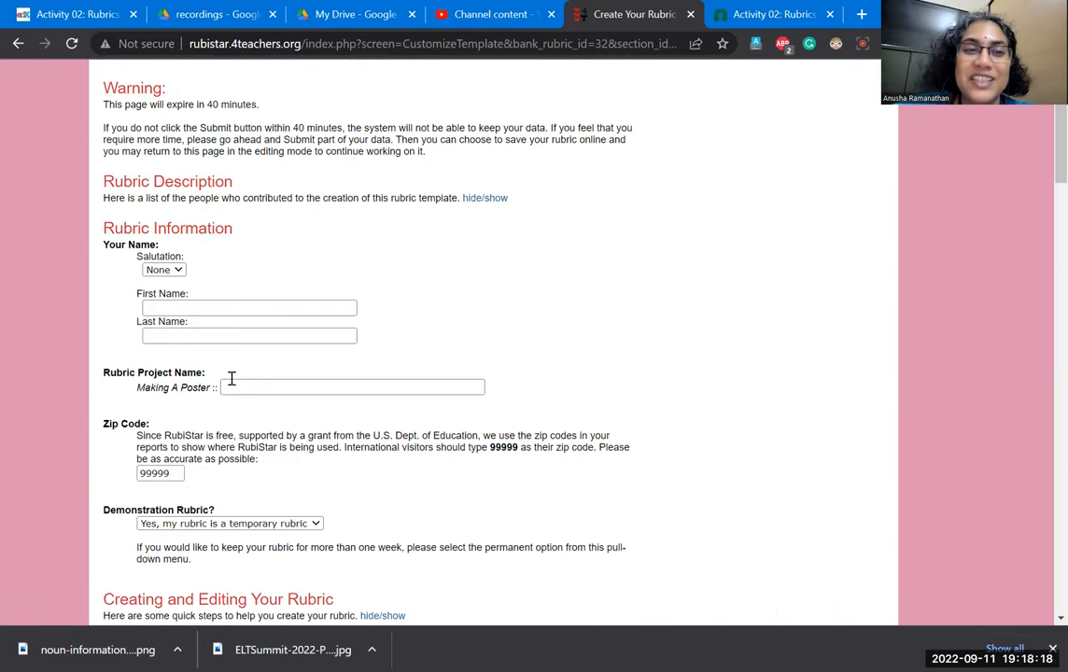
pyautogui.write('Sample Poster Rubcric')
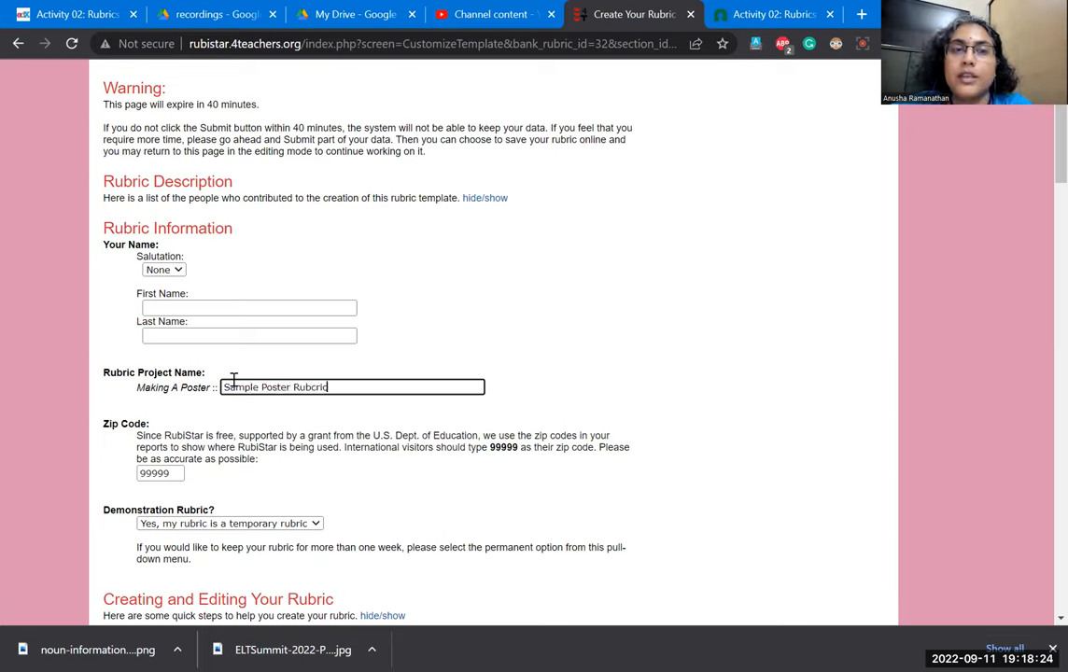
pyautogui.press('BackSpace')
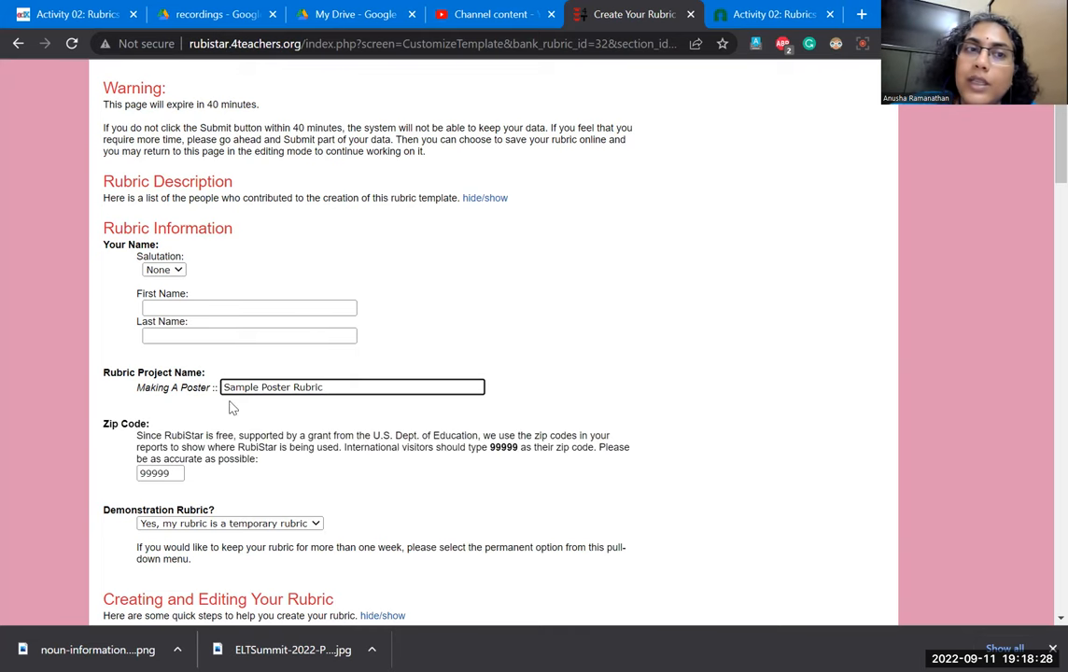
pyautogui.scroll(-3)
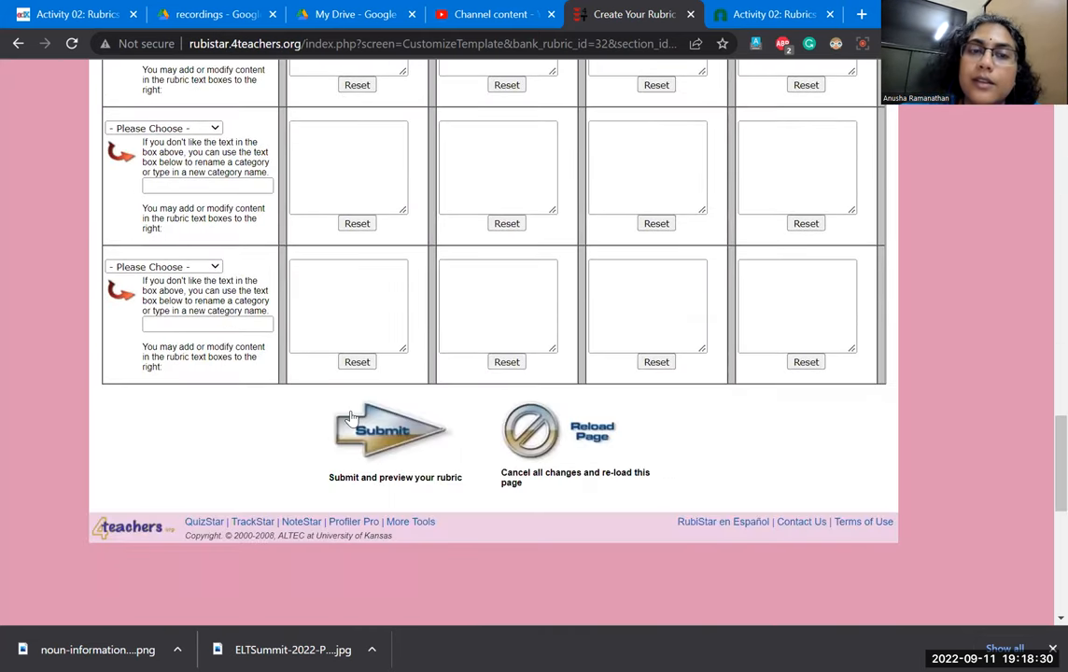
# - After the missing name warning, enter the first name Anusha
pyautogui.click(392, 430)
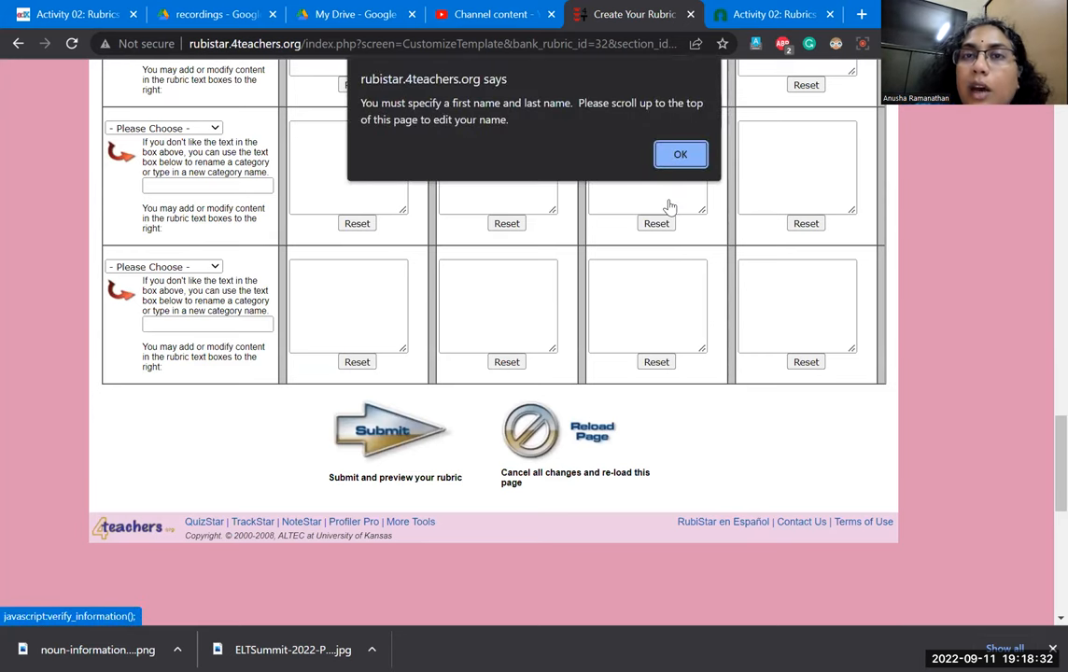
pyautogui.click(680, 153)
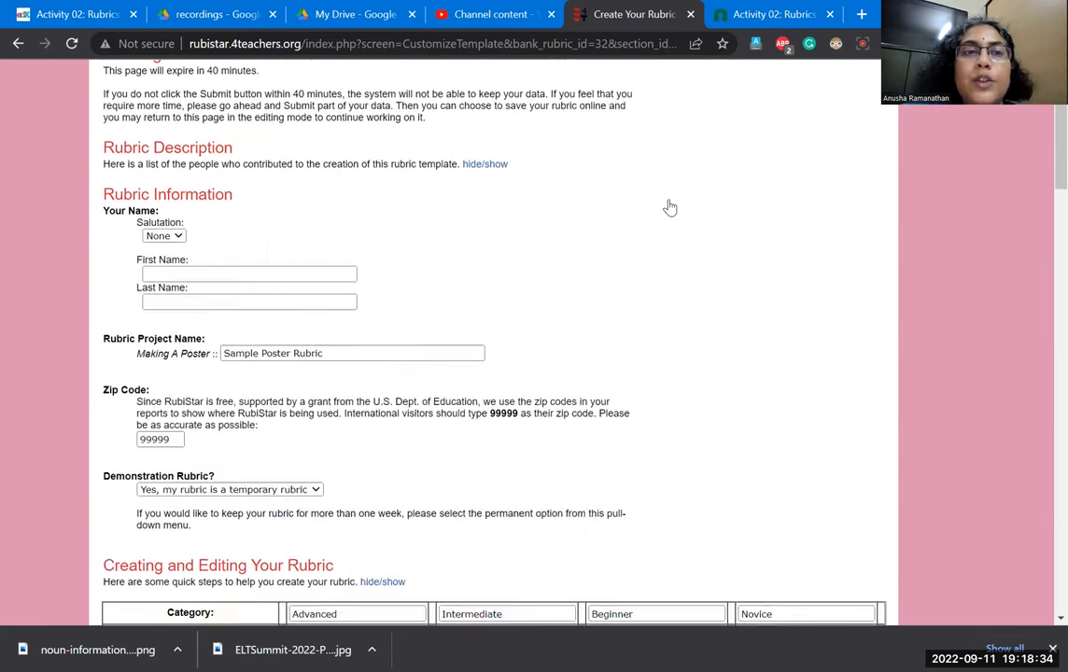
pyautogui.click(247, 392)
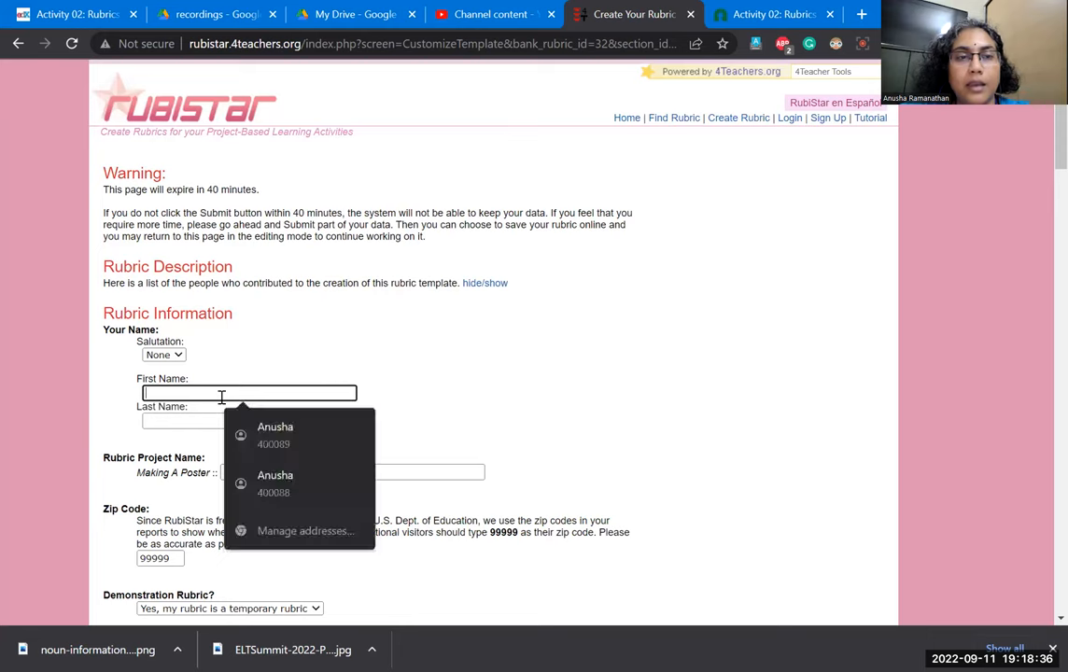
pyautogui.write('Anusha')
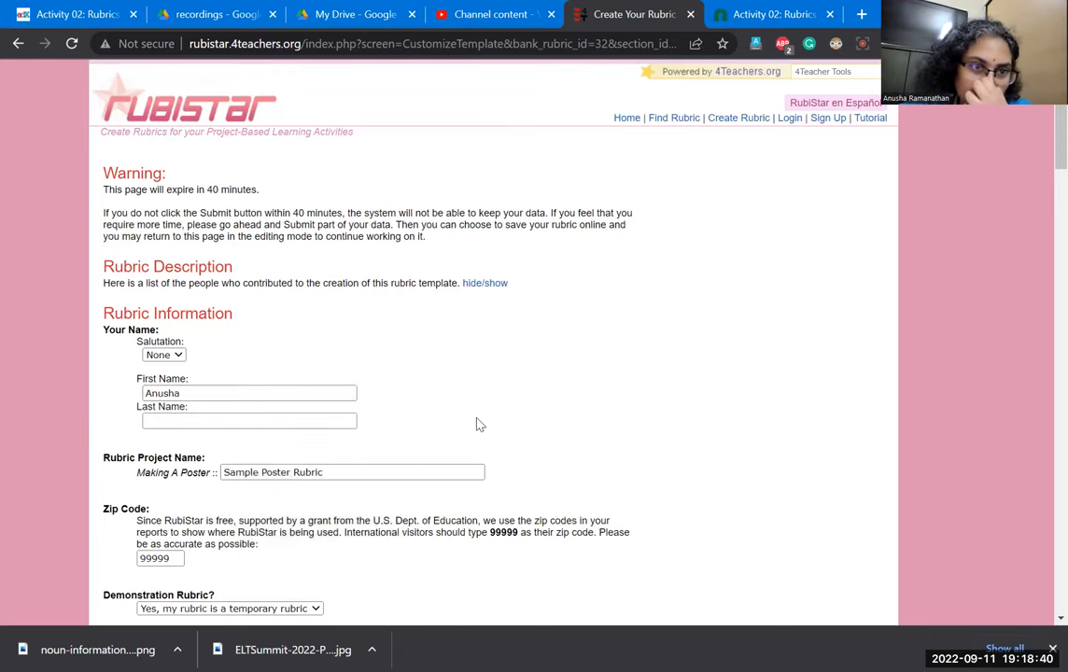
pyautogui.scroll(-3)
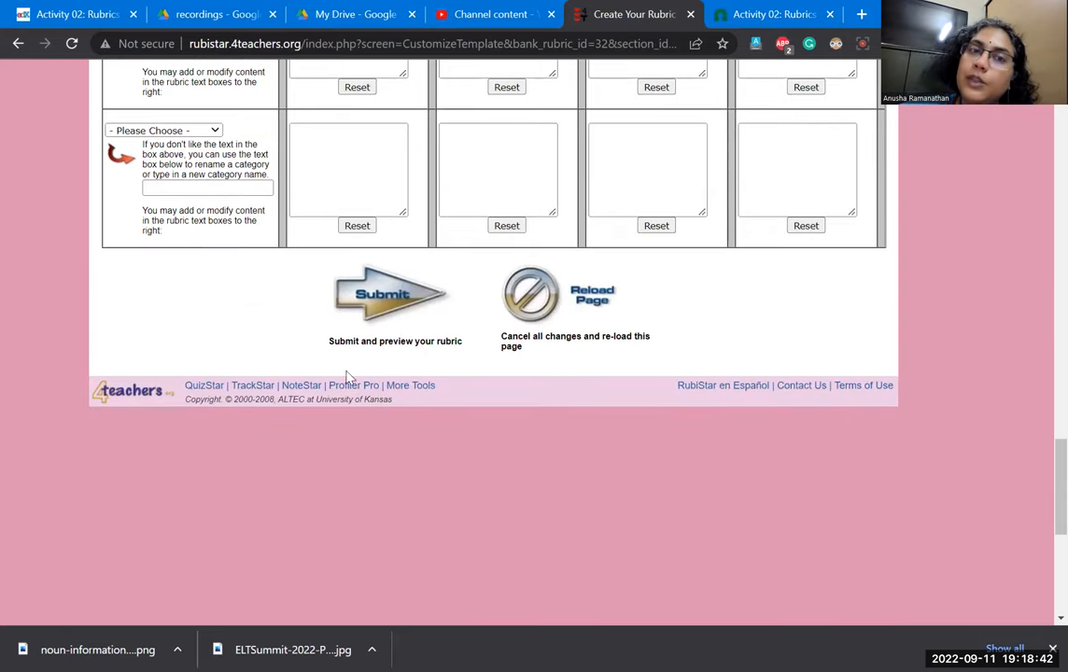
# - After a second name warning on submit, fill in the teacher's last name
pyautogui.click(391, 295)
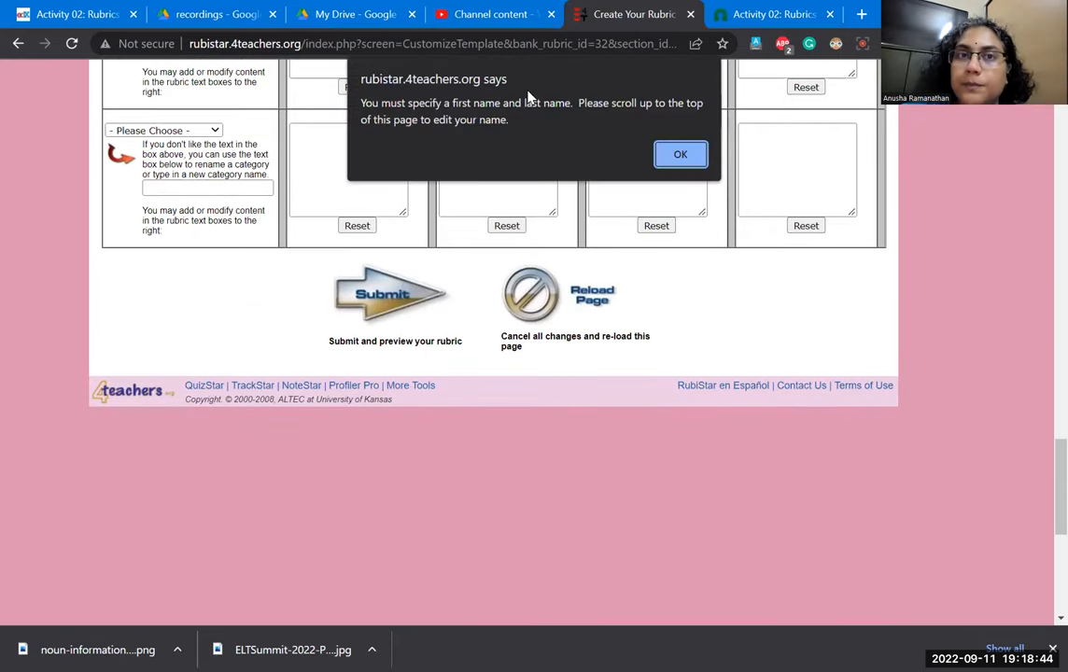
pyautogui.click(680, 153)
pyautogui.write('R')
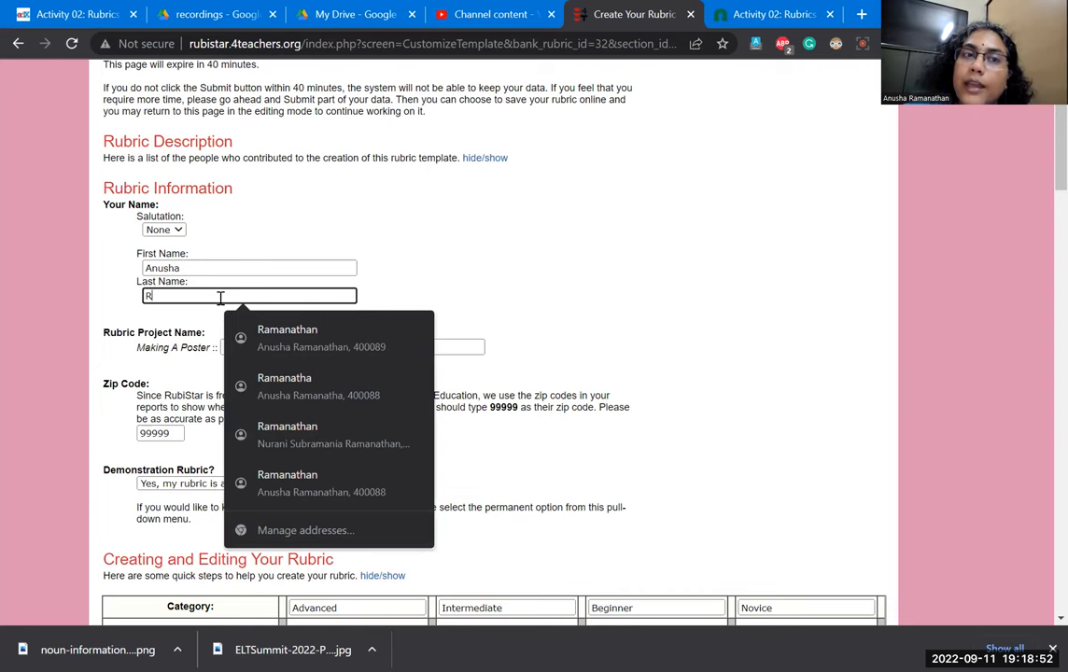
pyautogui.click(513, 348)
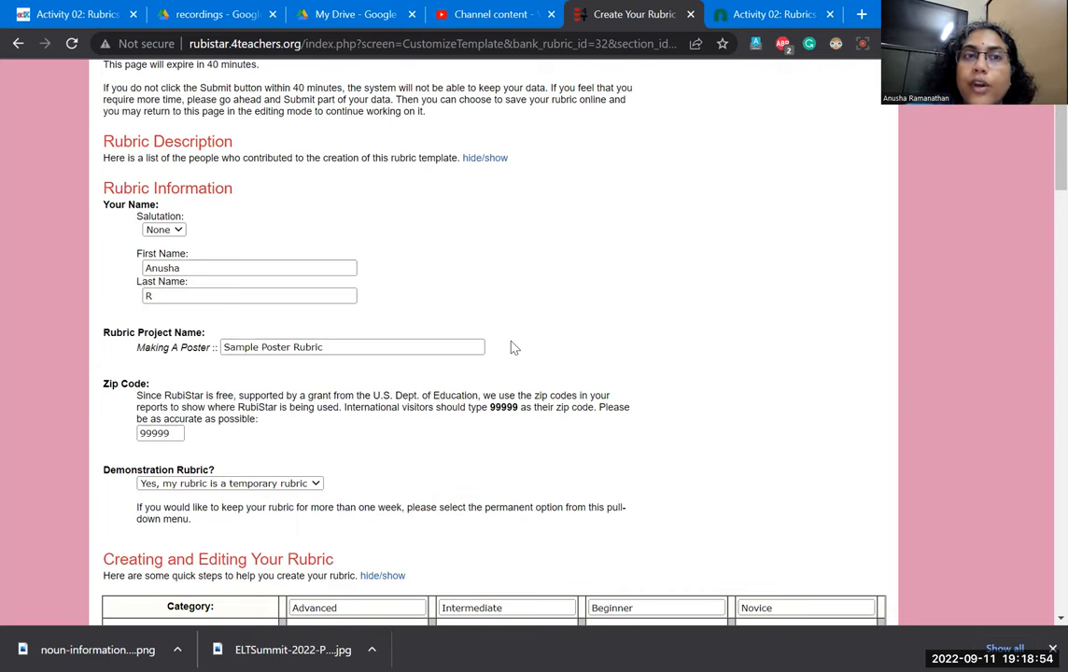
pyautogui.scroll(-3)
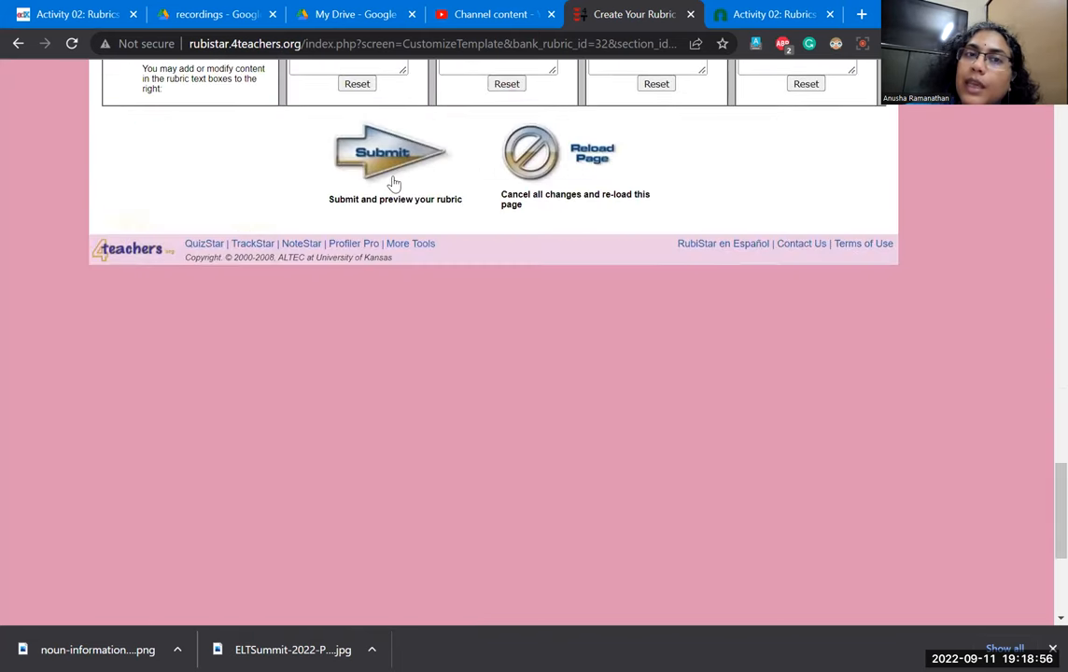
# - Submit the rubric and scroll through the Sample Poster Rubric preview with its three category rows
pyautogui.click(390, 153)
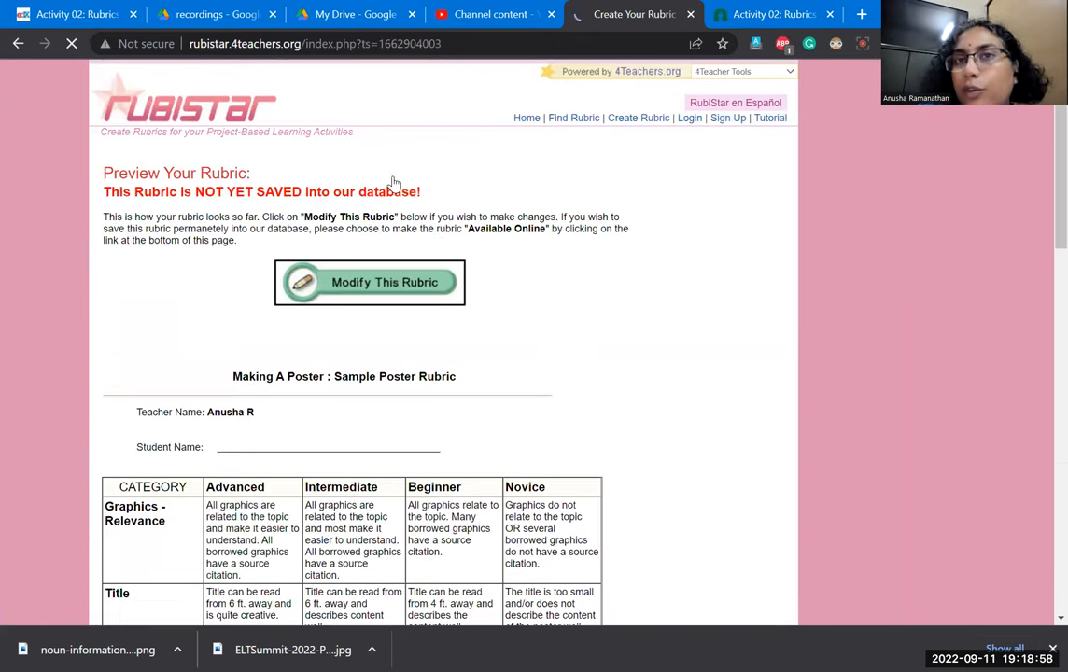
pyautogui.scroll(-3)
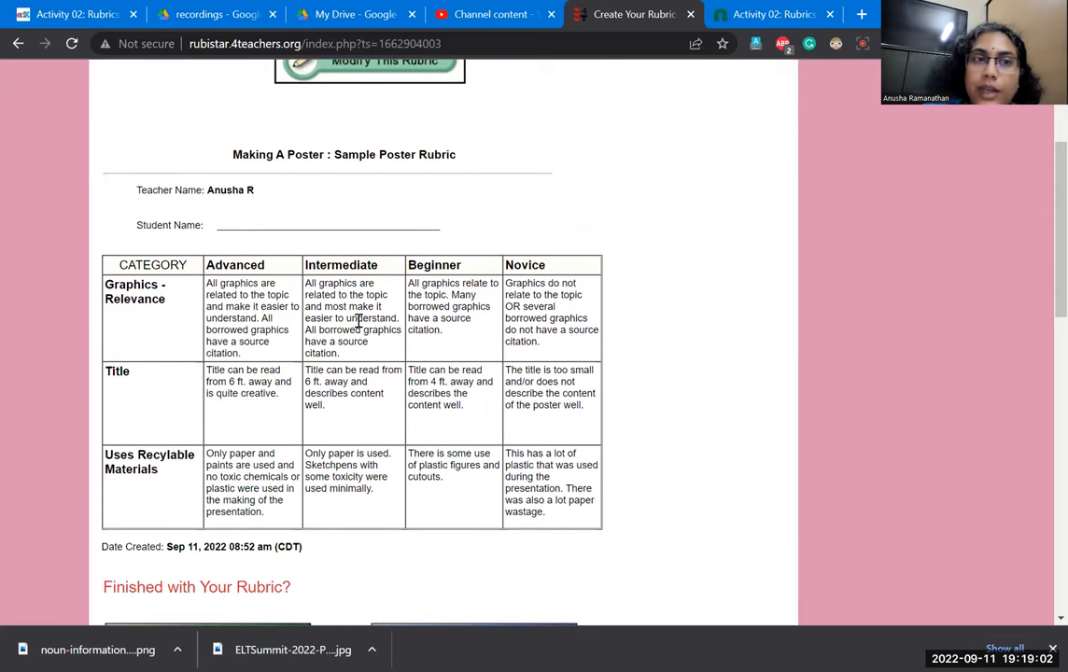
pyautogui.scroll(-3)
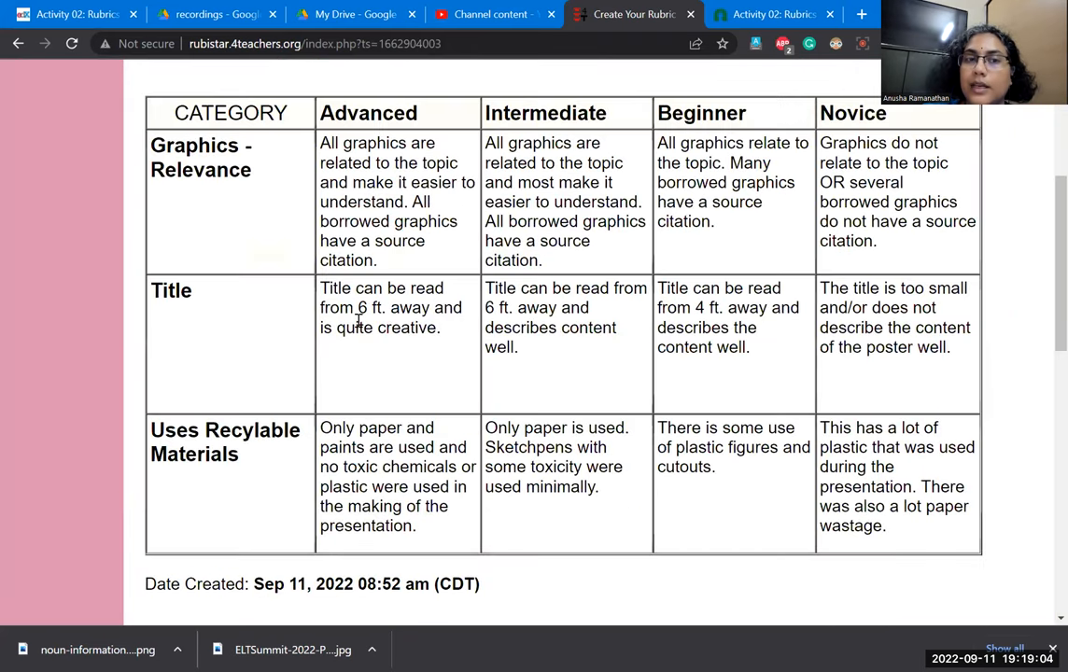
pyautogui.scroll(-3)
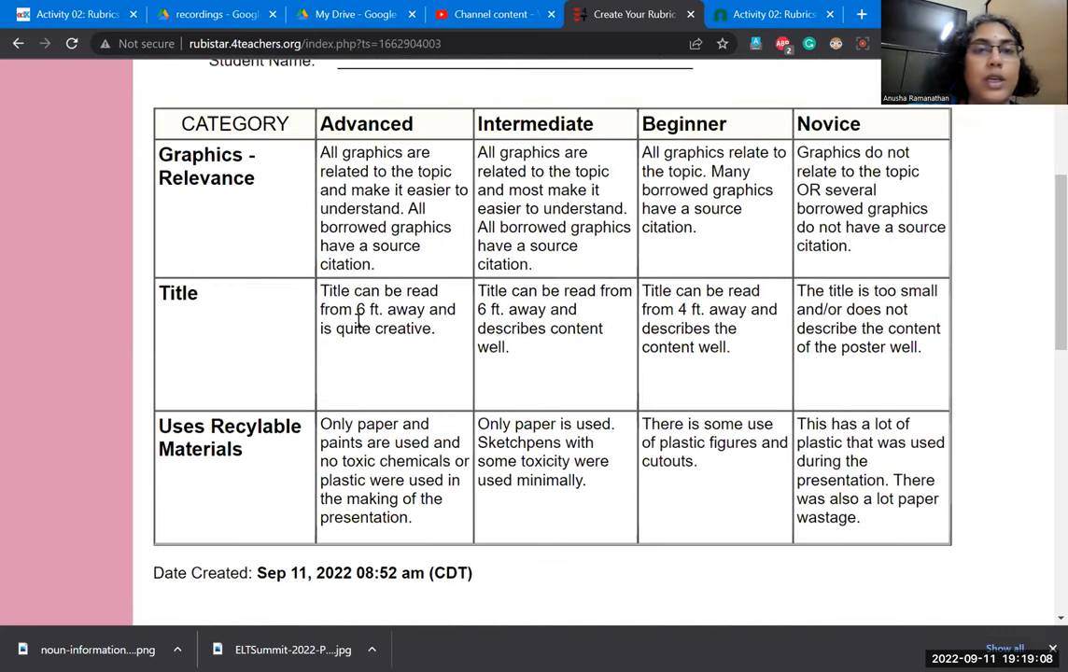
pyautogui.scroll(-3)
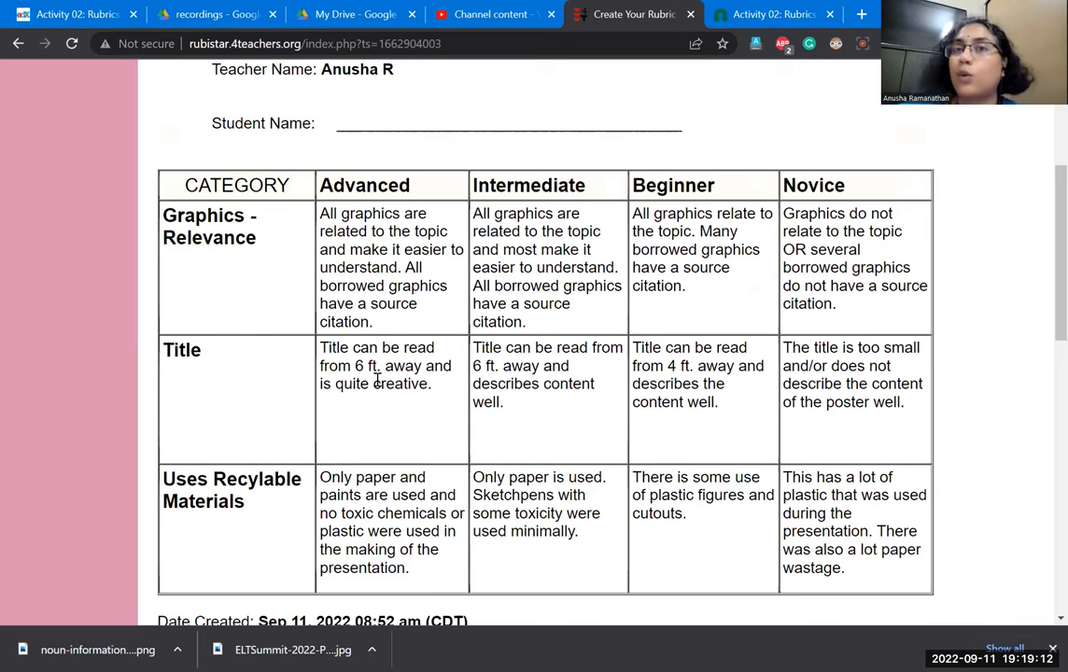
pyautogui.scroll(-3)
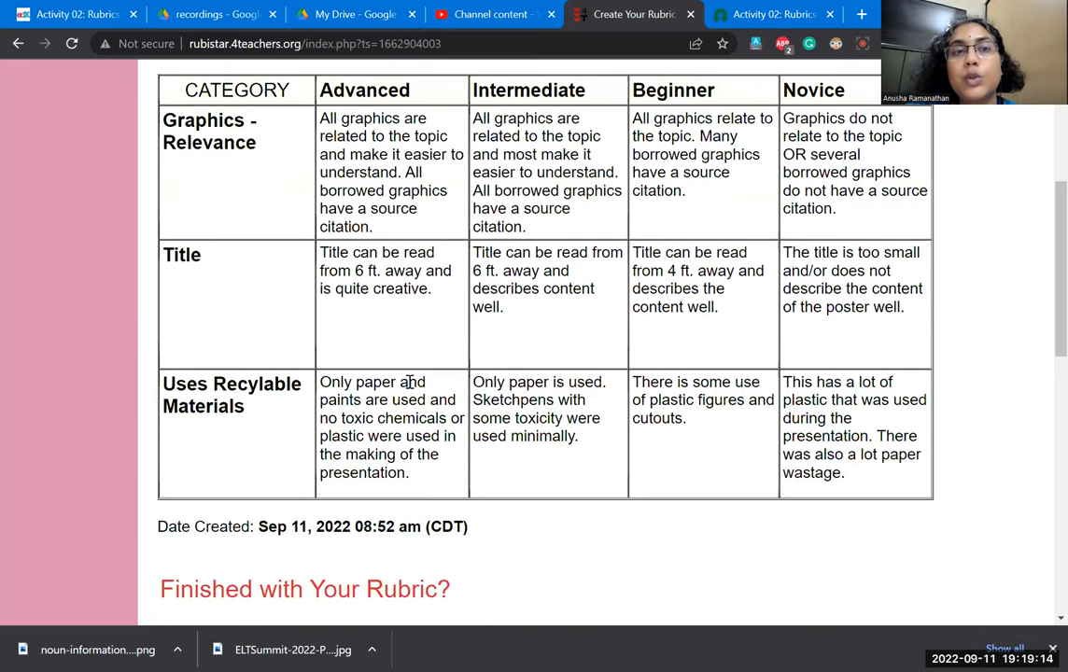
pyautogui.scroll(-3)
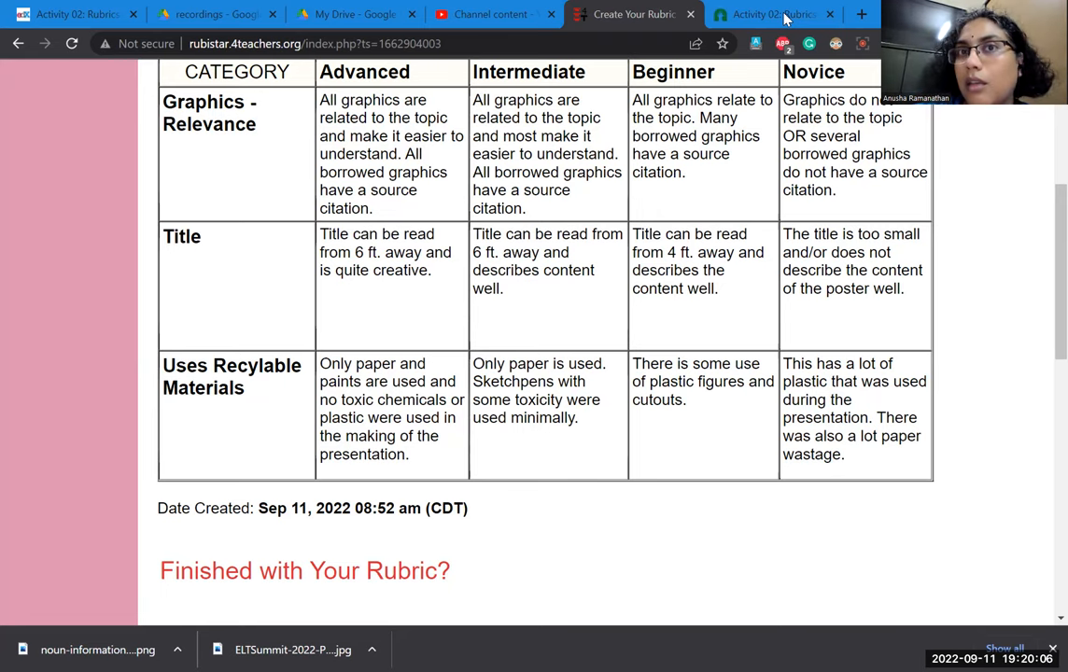
pyautogui.moveTo(672, 38)
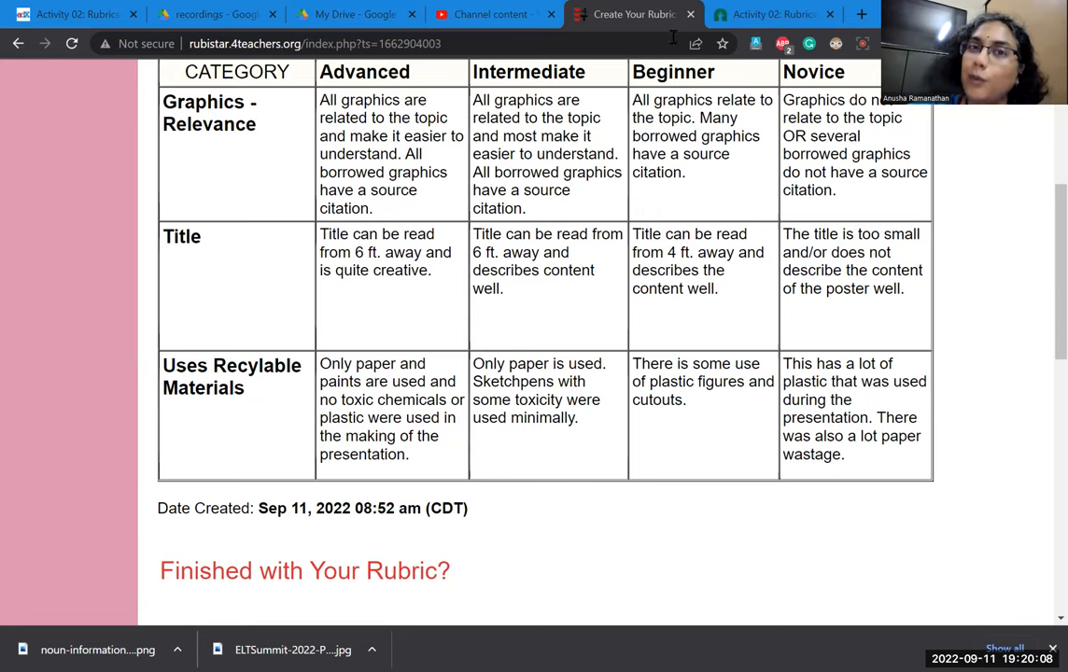